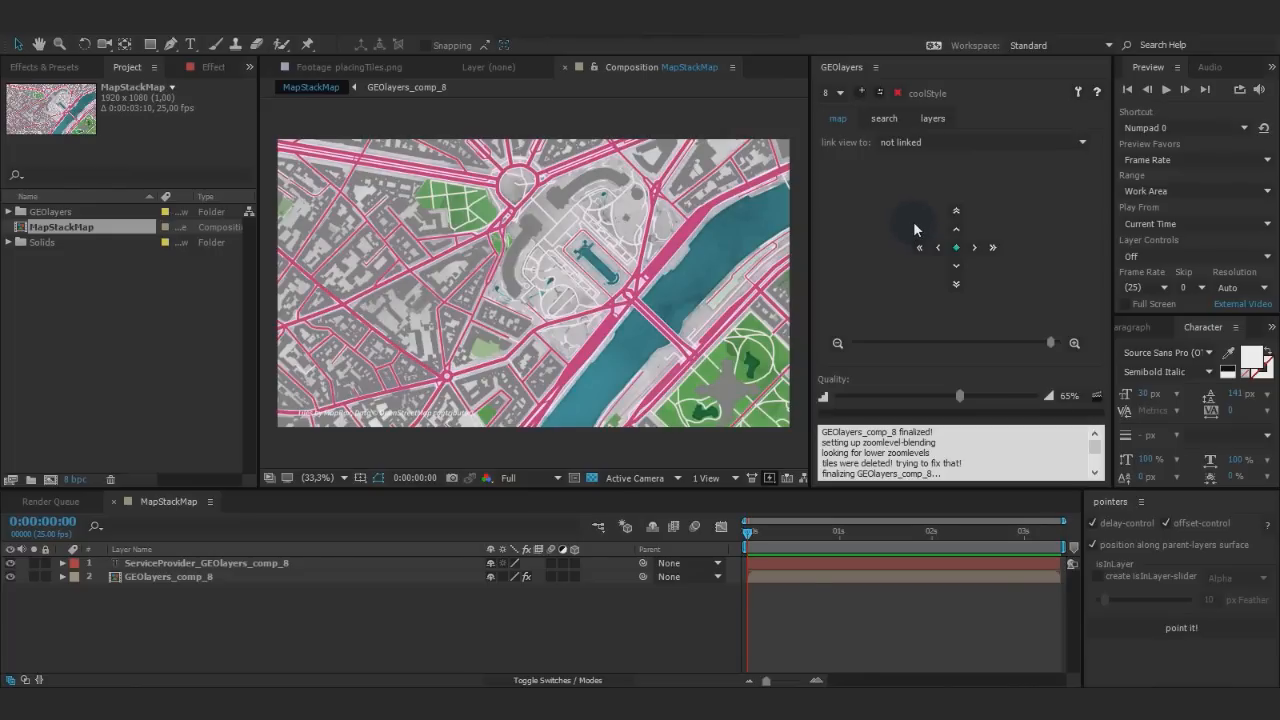
mouse_move(1038, 226)
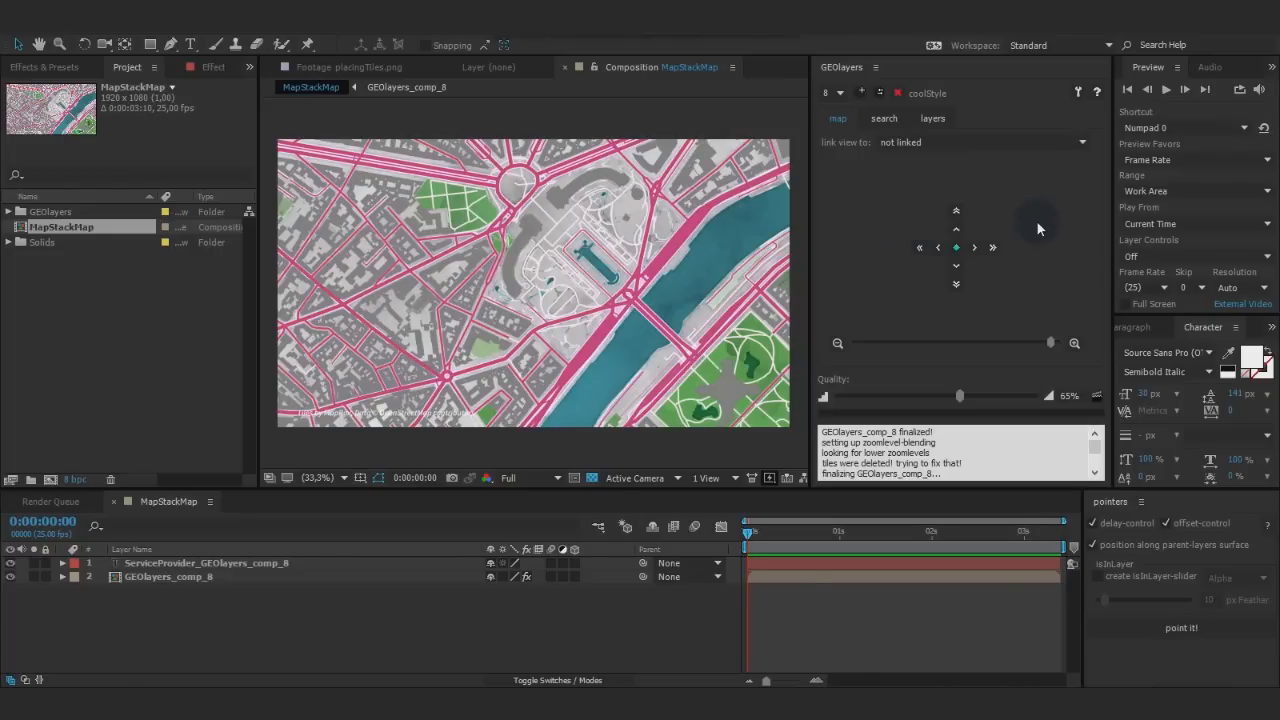
Step: Add a GEOlayers server profile named 'mapstack profiel' and start choosing its API
click(992, 247)
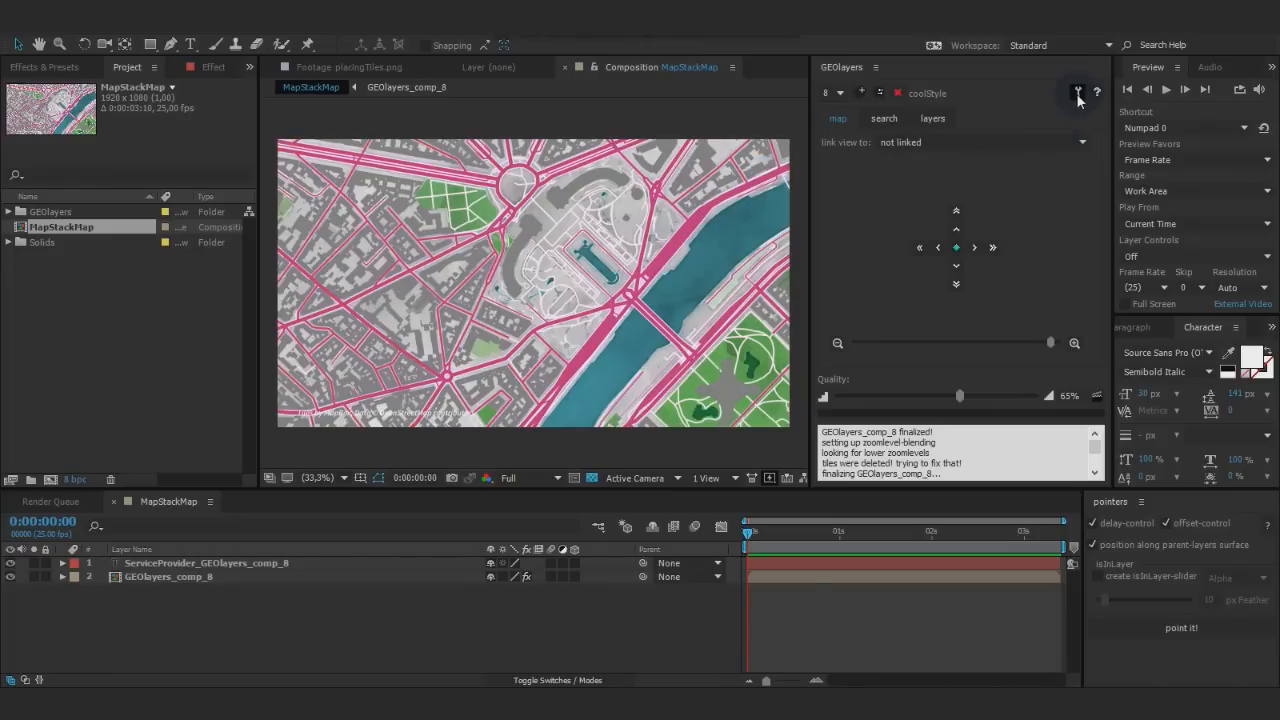
click(1075, 91)
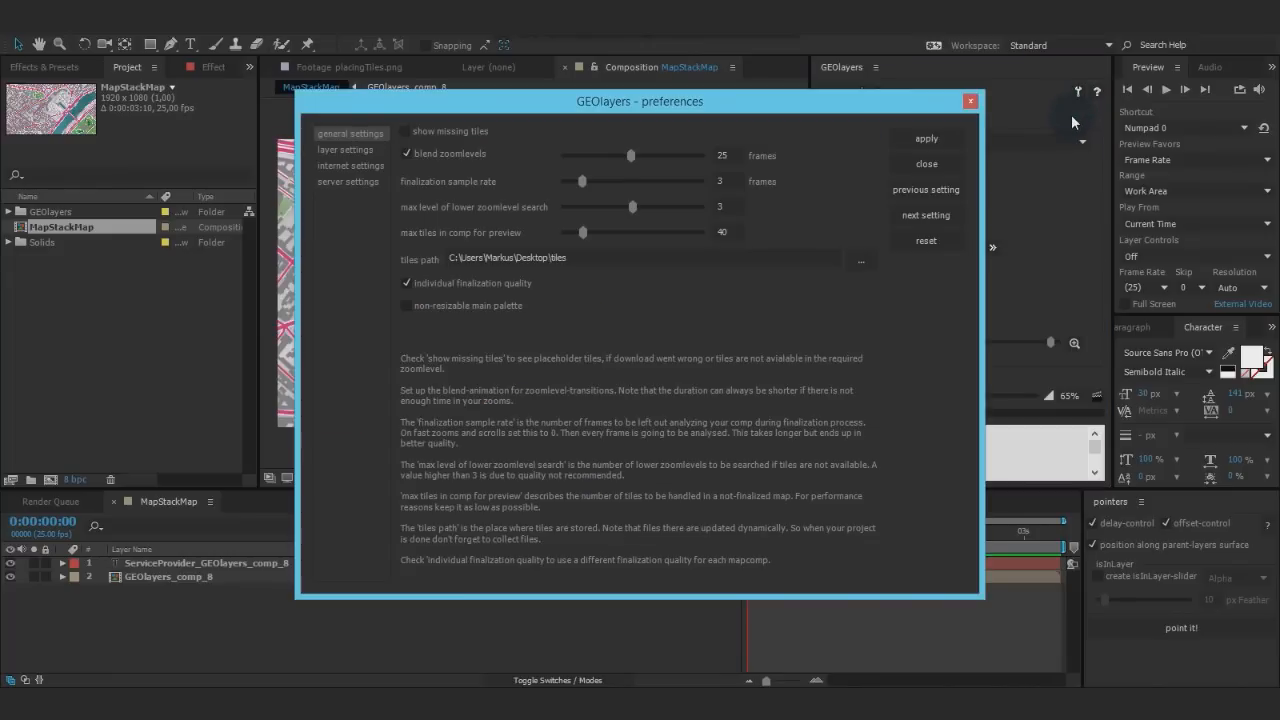
click(348, 181)
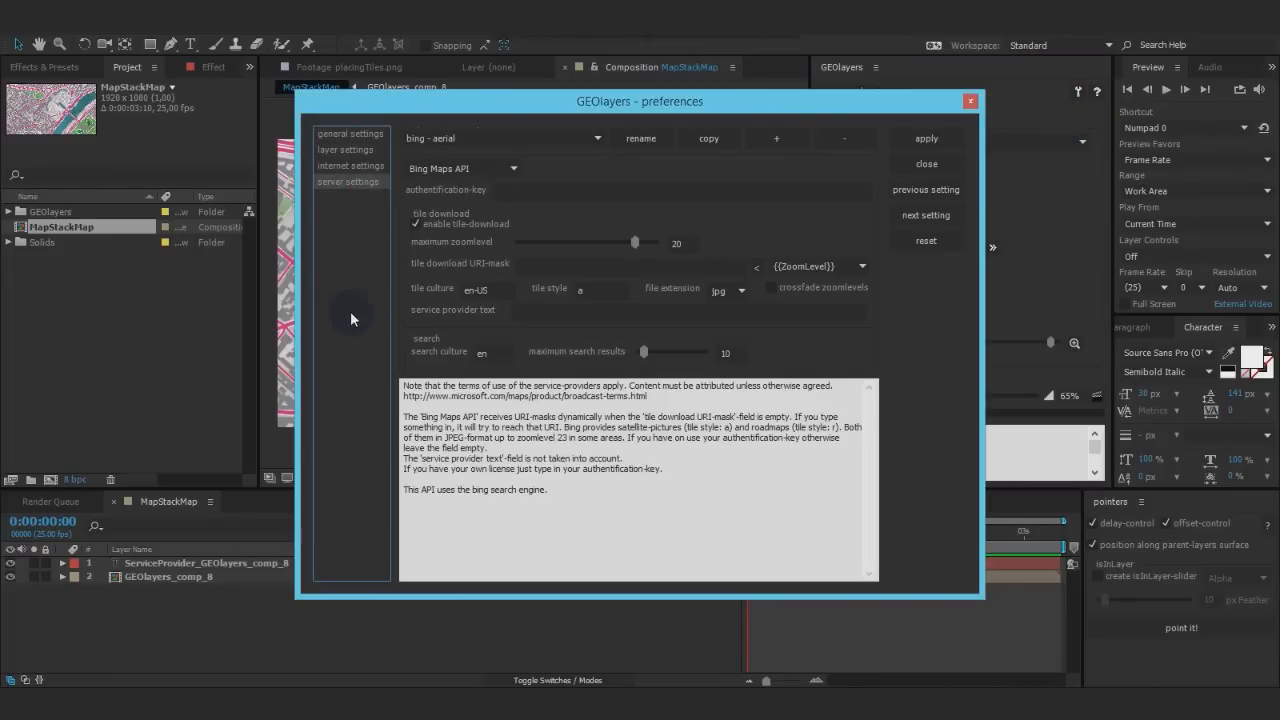
click(776, 138)
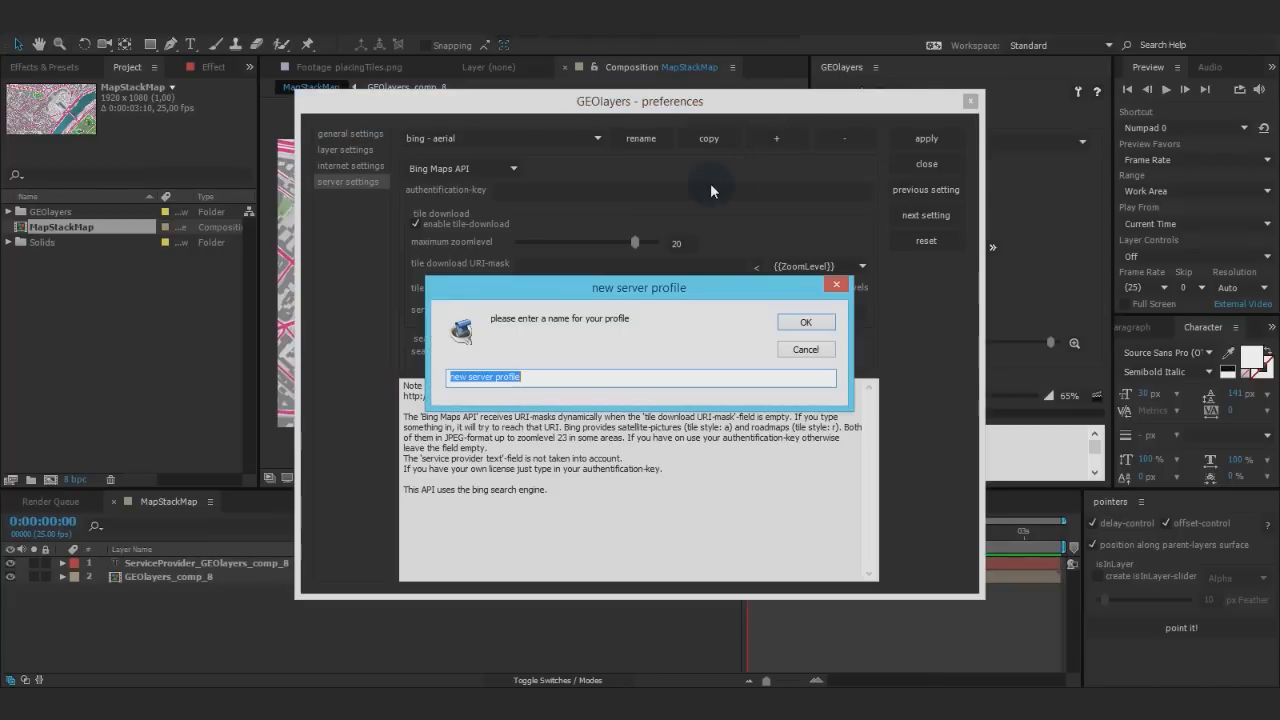
text(mapsta)
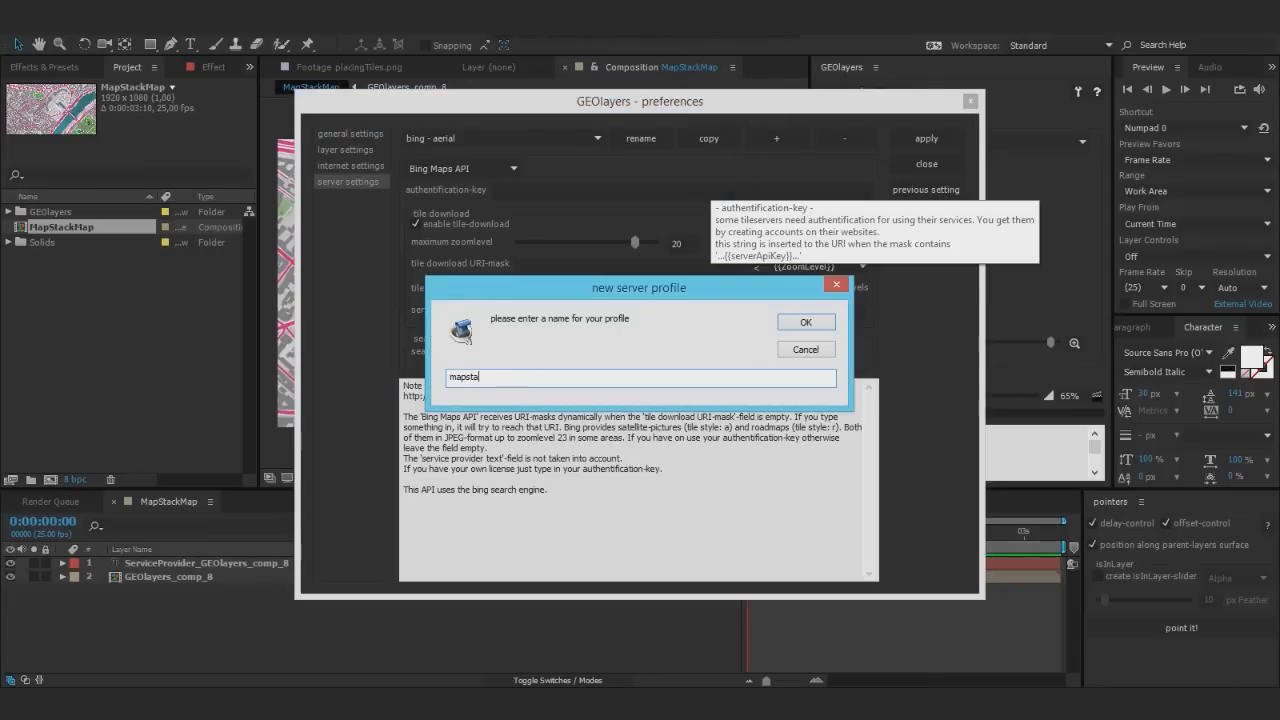
click(805, 321)
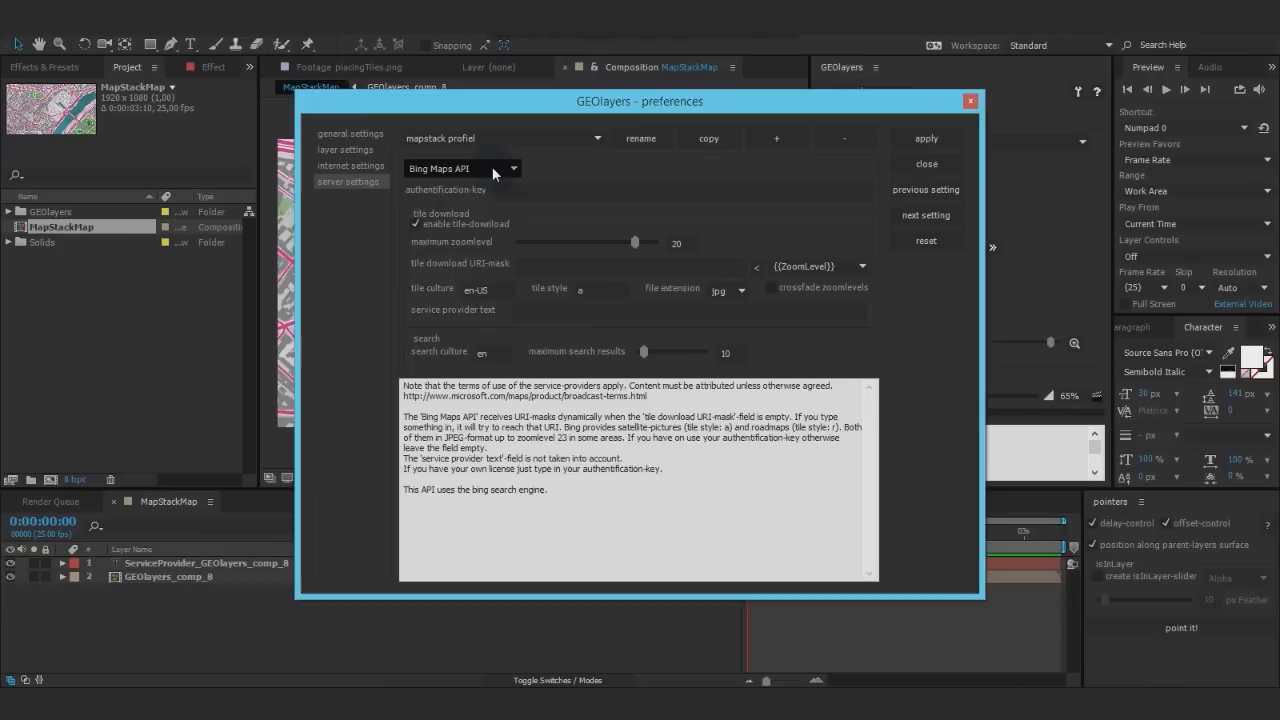
click(462, 168)
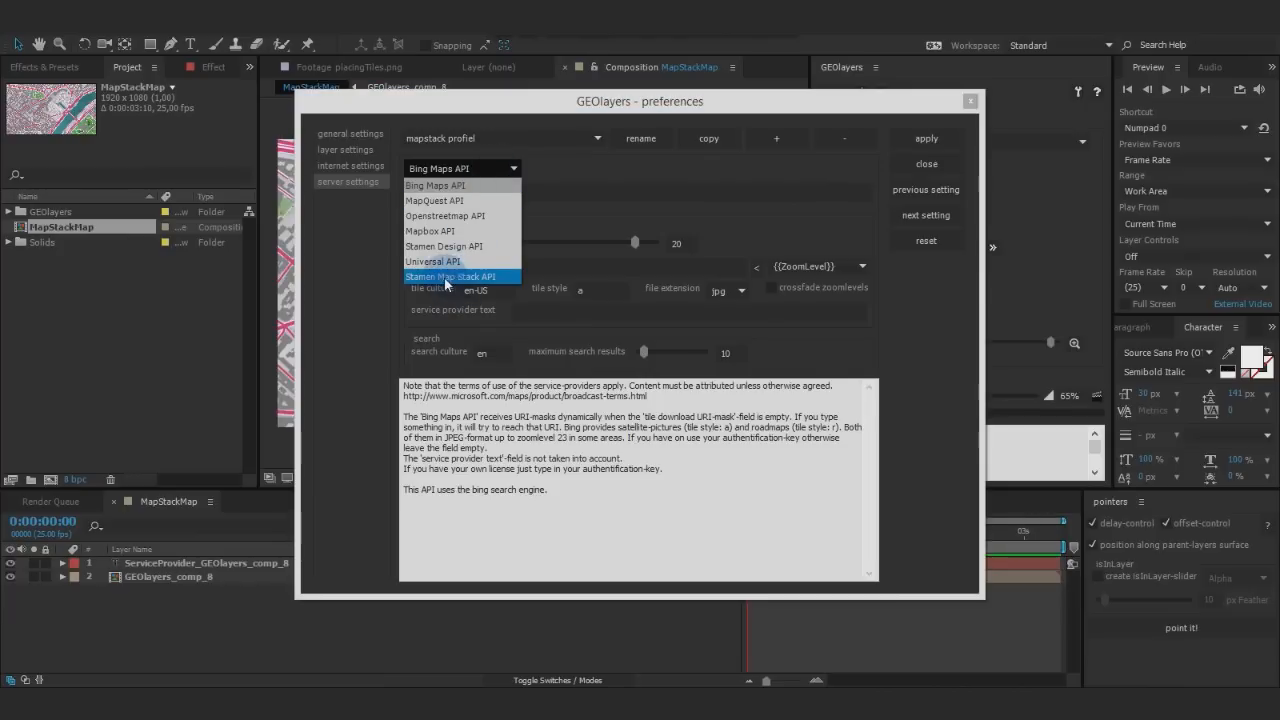
mouse_move(437, 261)
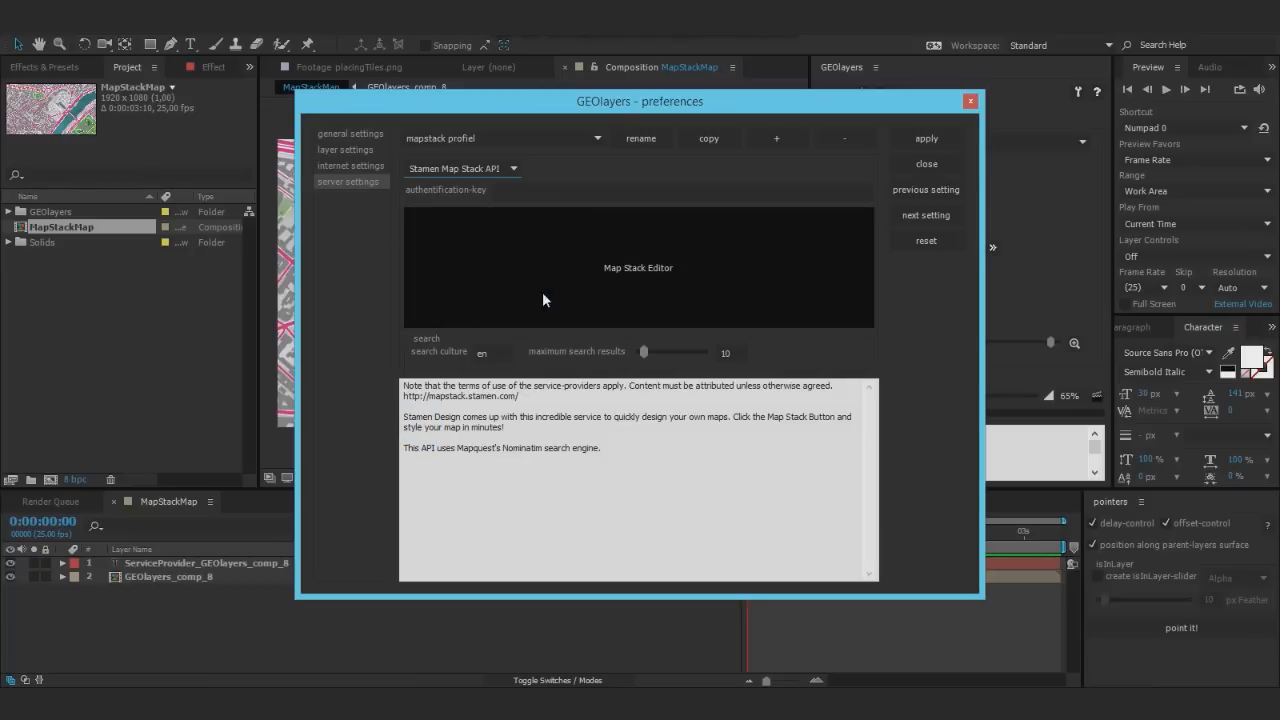
mouse_move(570, 277)
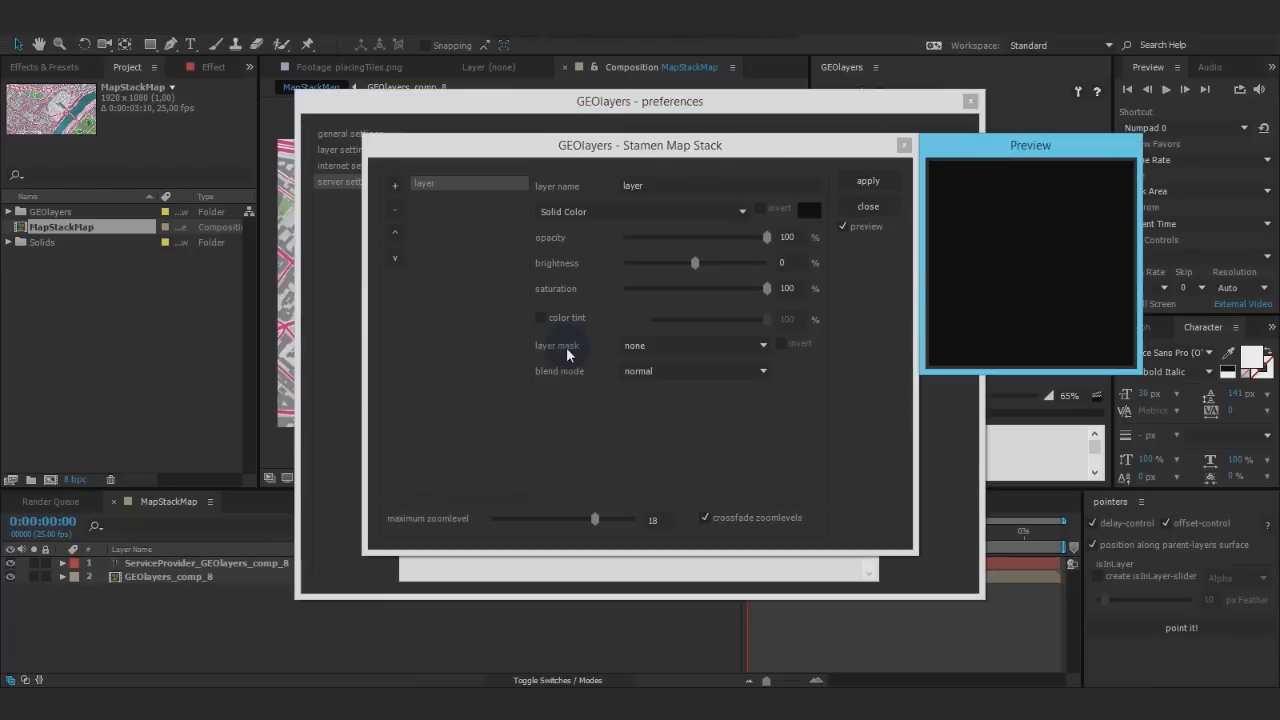
mouse_move(587, 345)
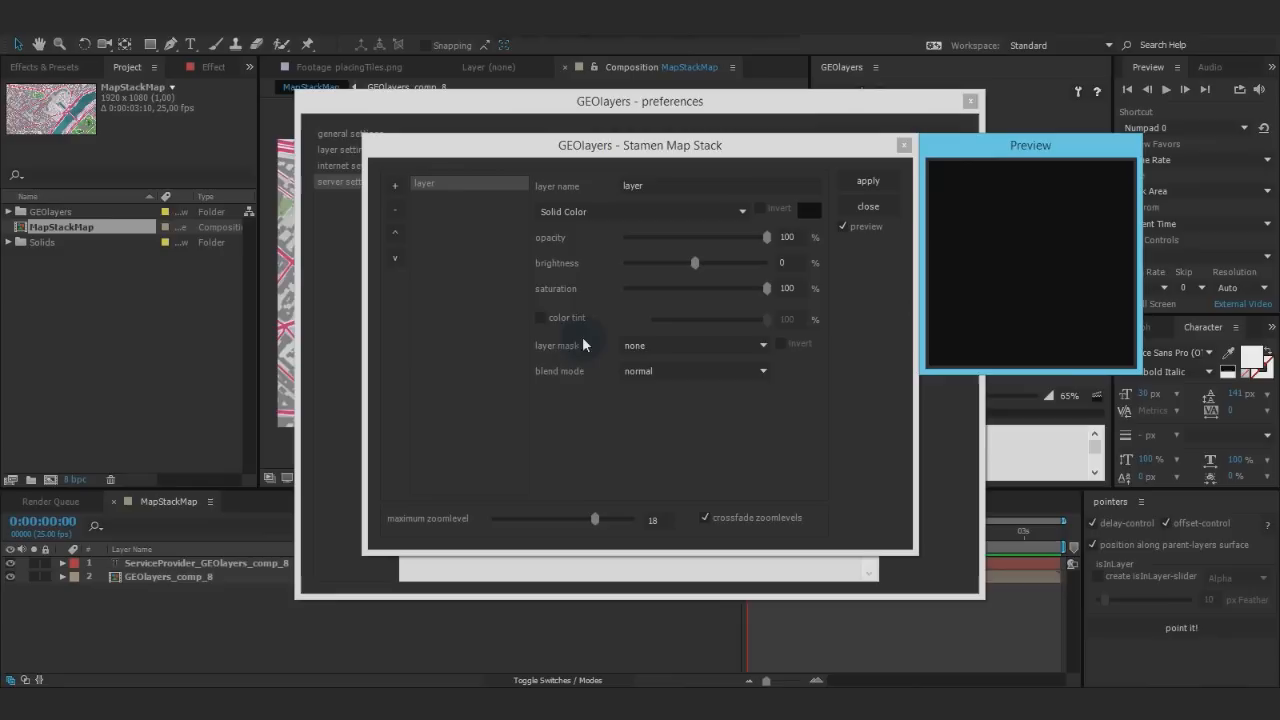
mouse_move(556, 318)
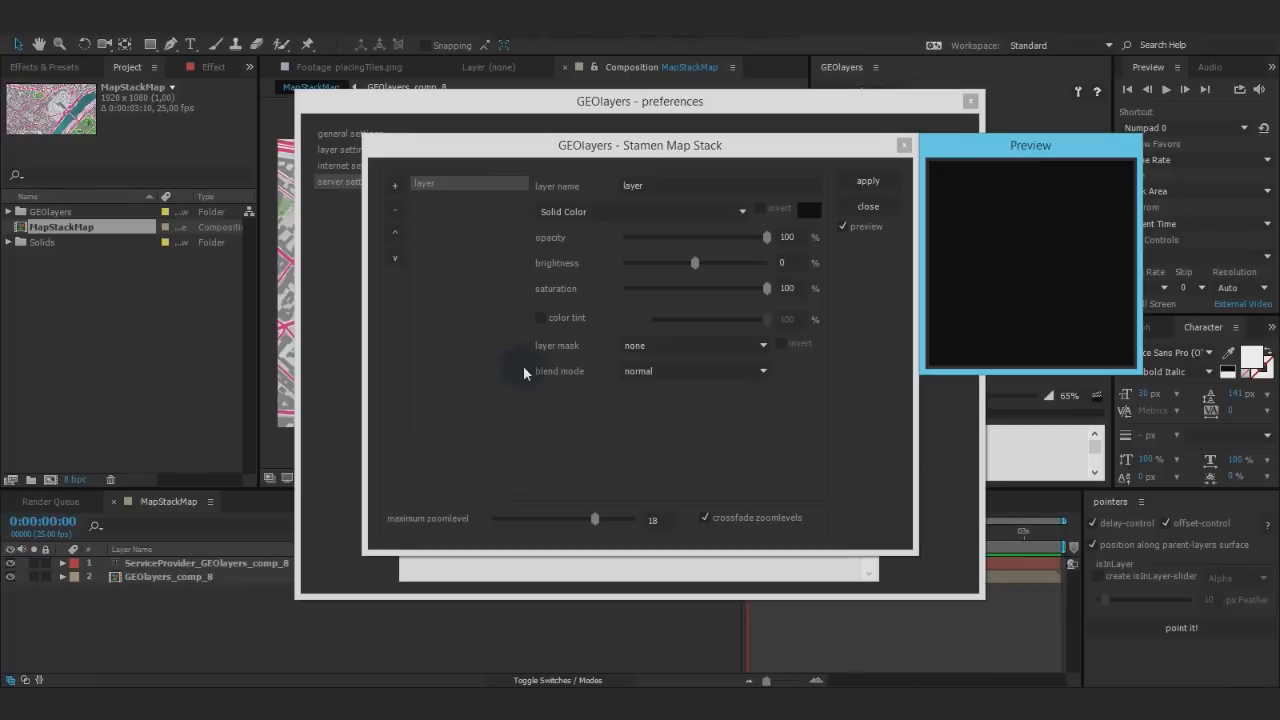
mouse_move(657, 240)
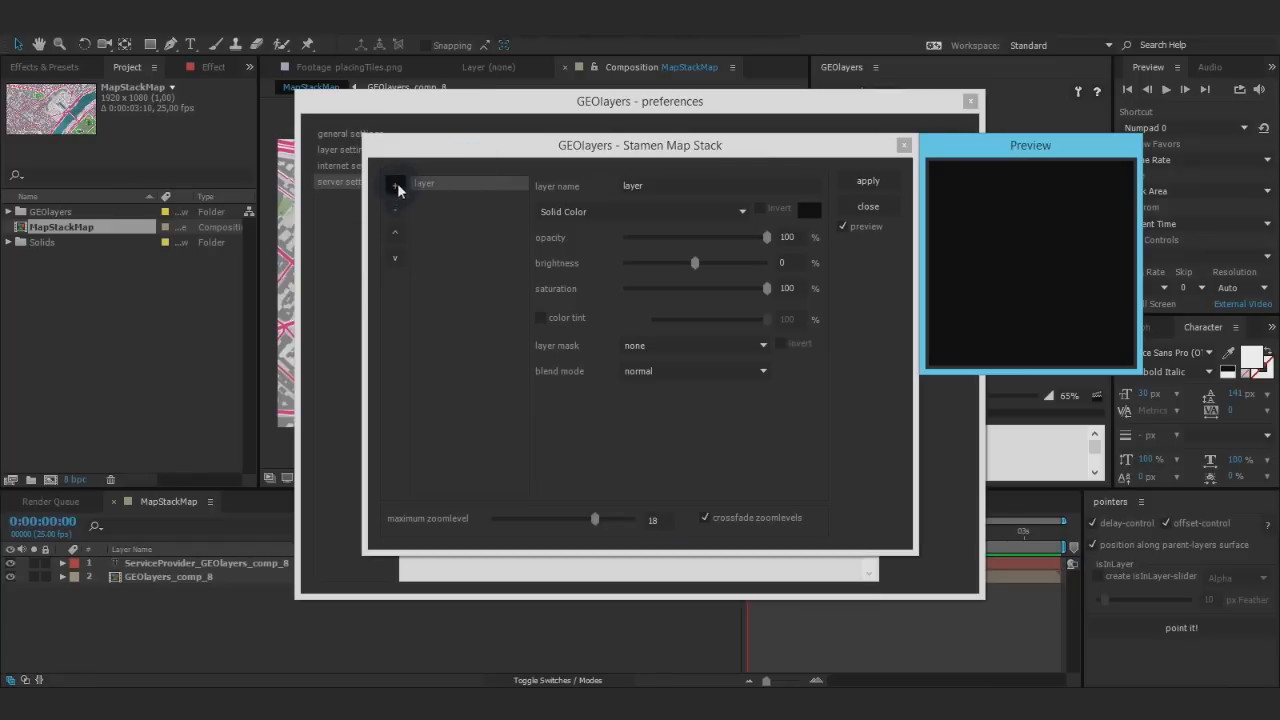
Step: Open the Stamen Map Stack editor with its preview and one default solid-colour layer
click(395, 184)
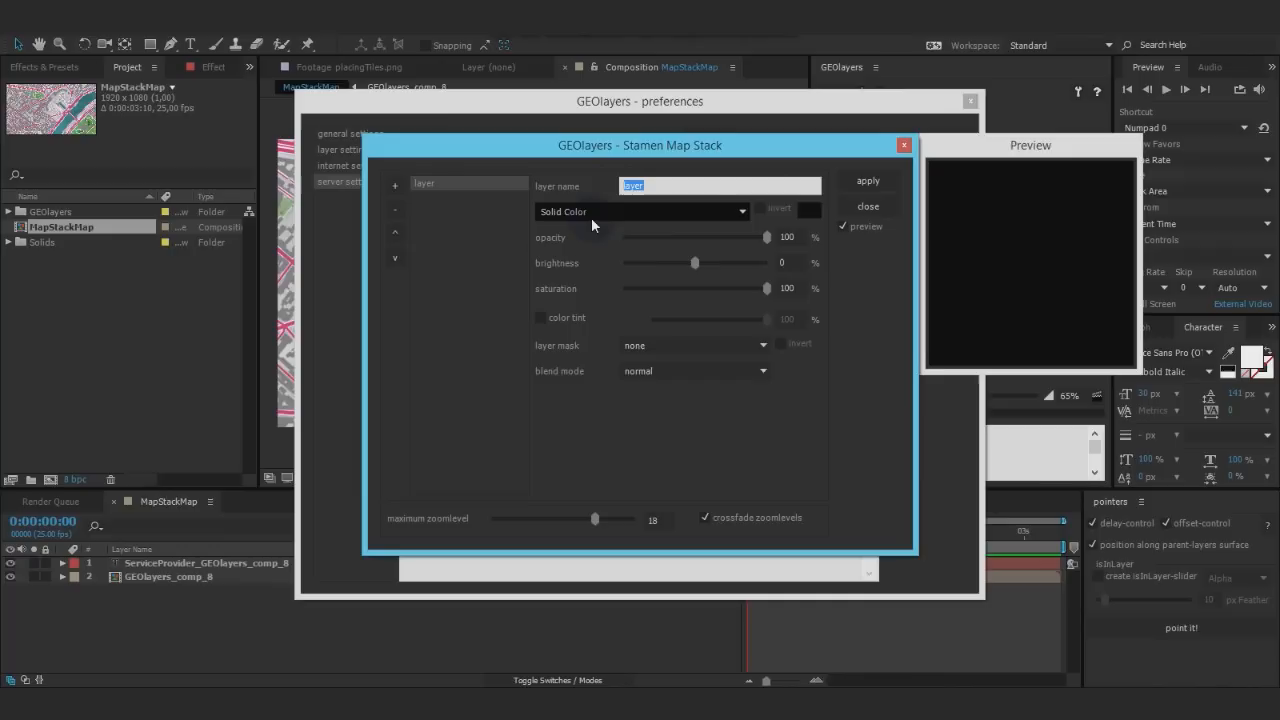
Step: Name the first stack layer 'base' and set its source to Watercolor
text(base)
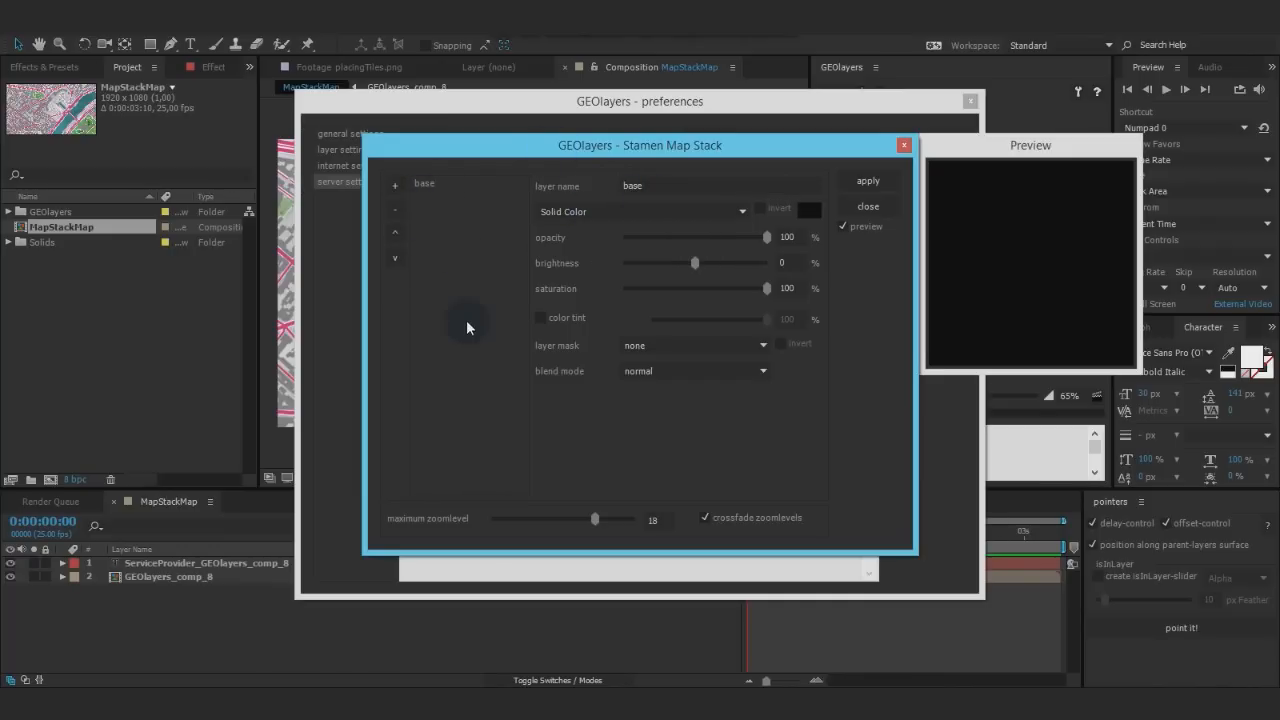
mouse_move(643, 243)
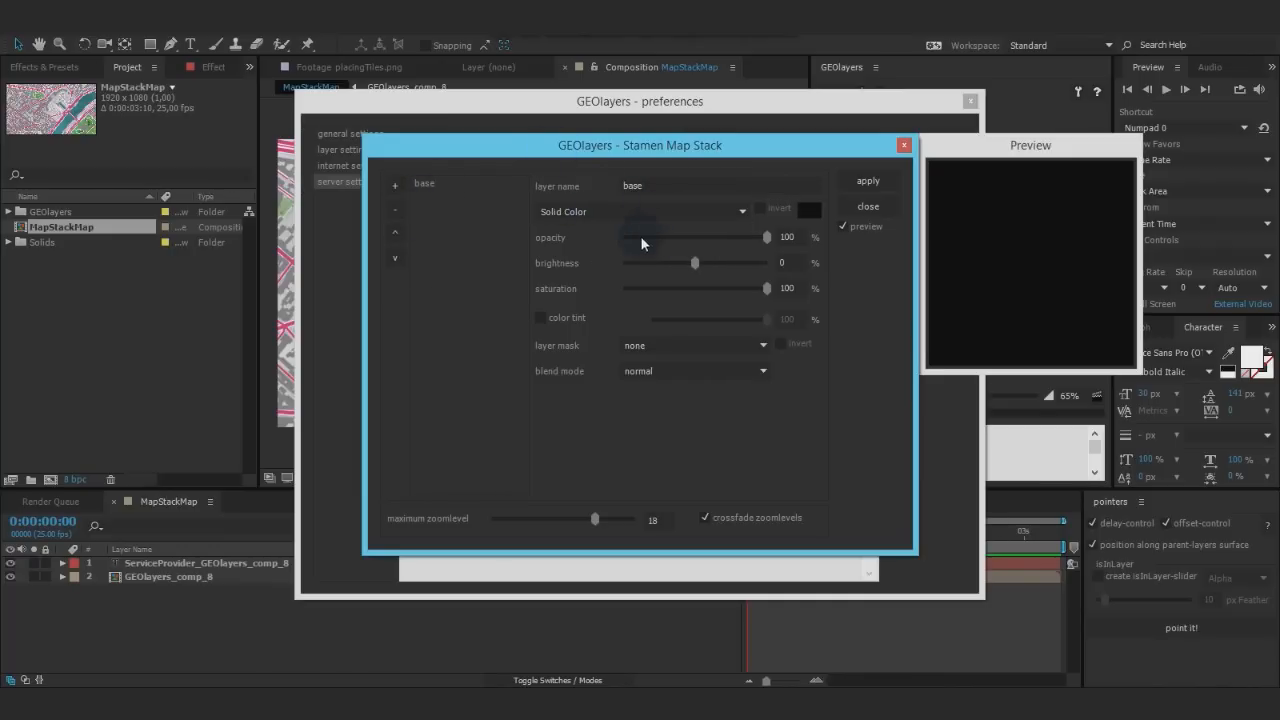
click(640, 211)
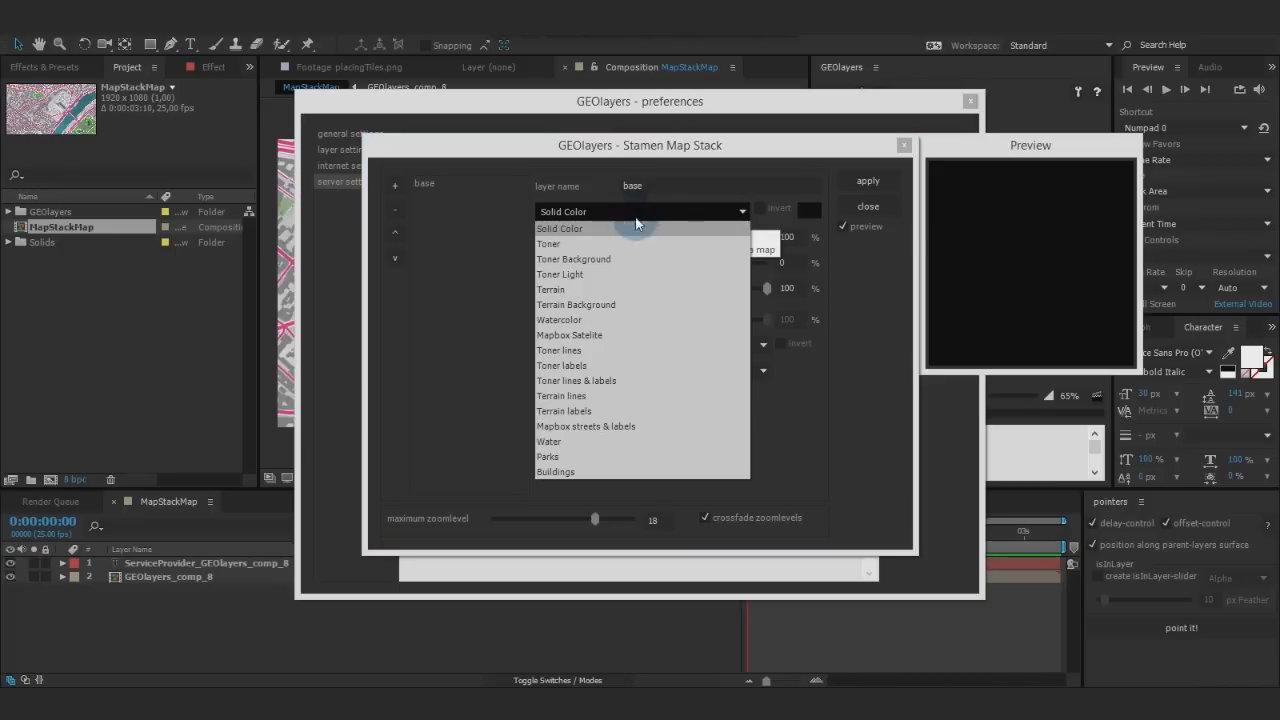
mouse_move(580, 259)
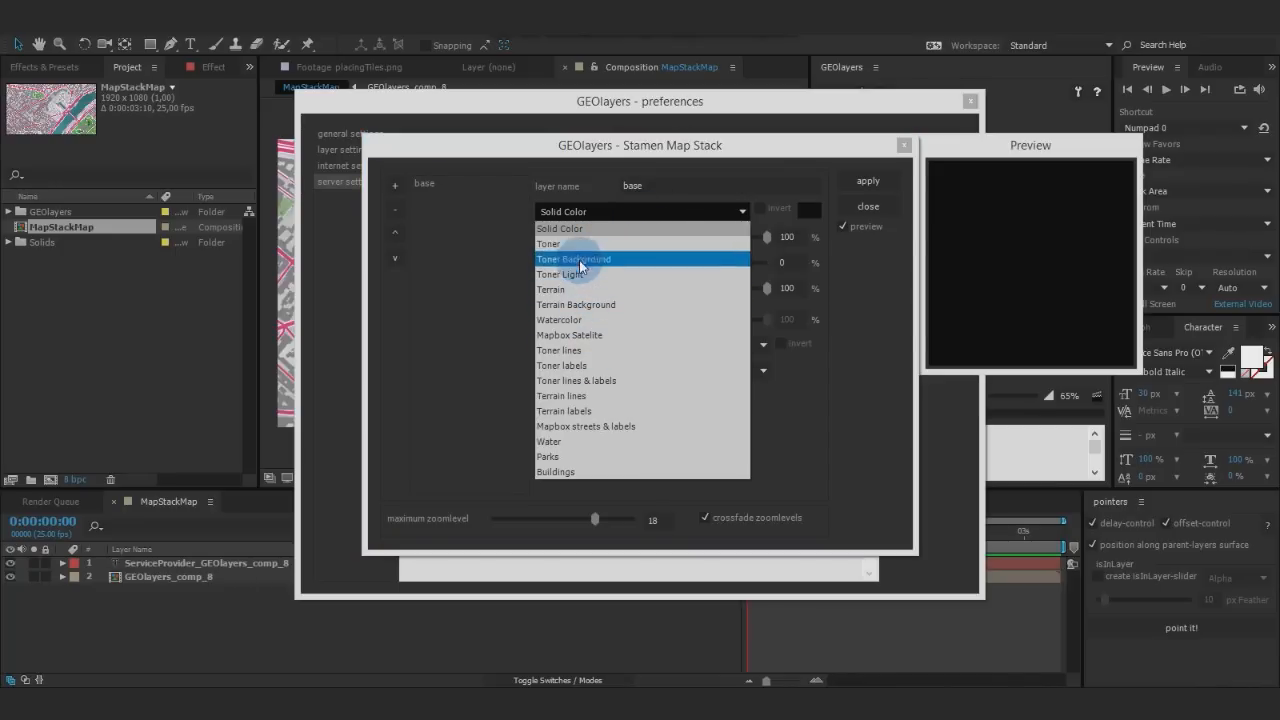
mouse_move(582, 234)
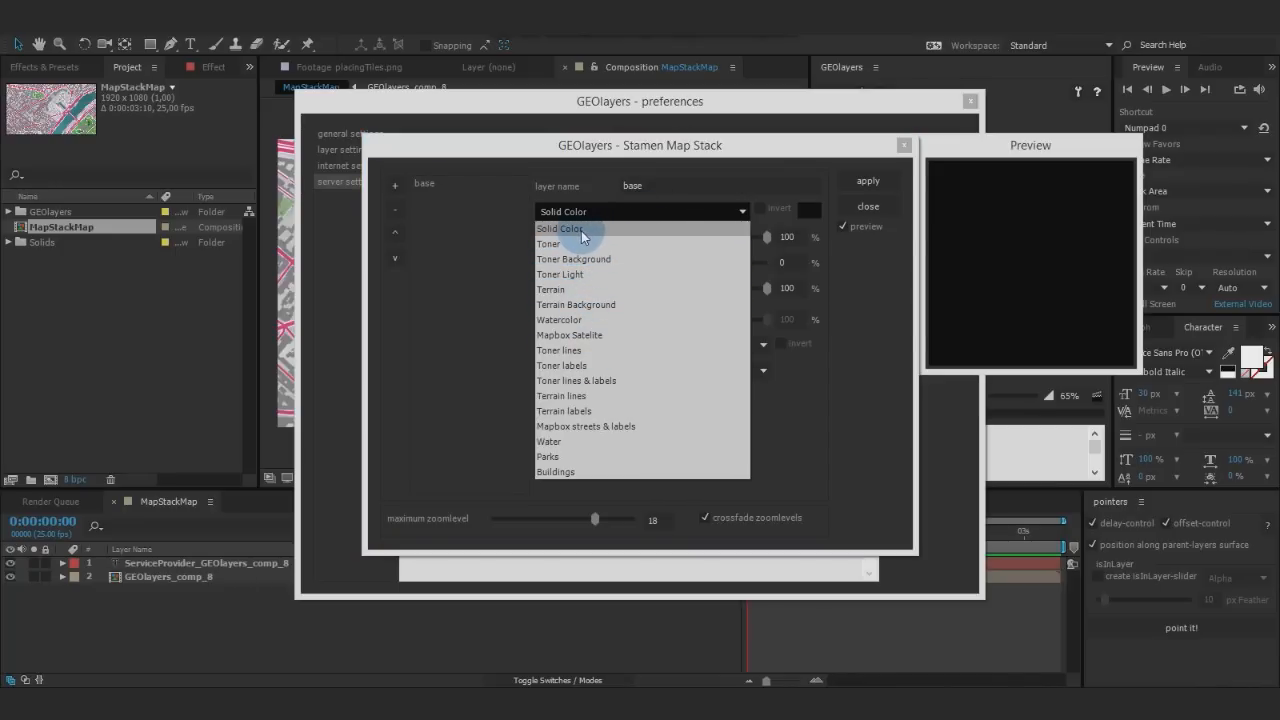
mouse_move(573, 259)
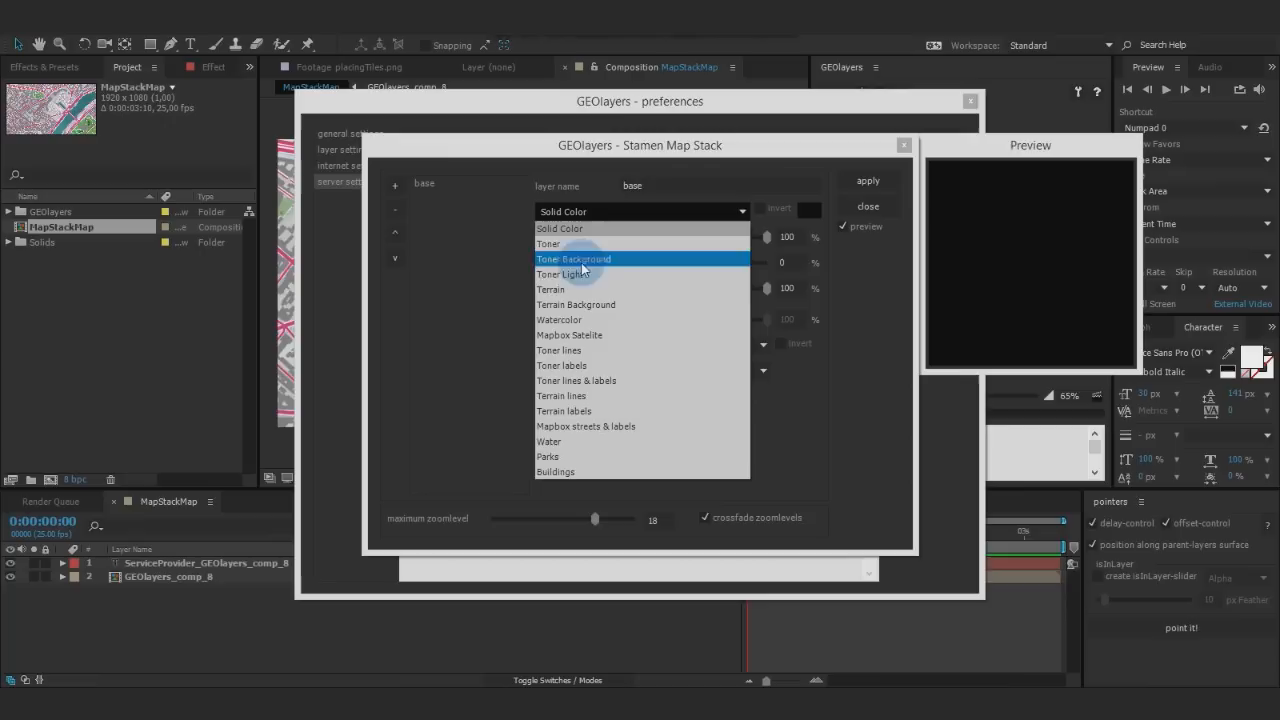
mouse_move(573, 289)
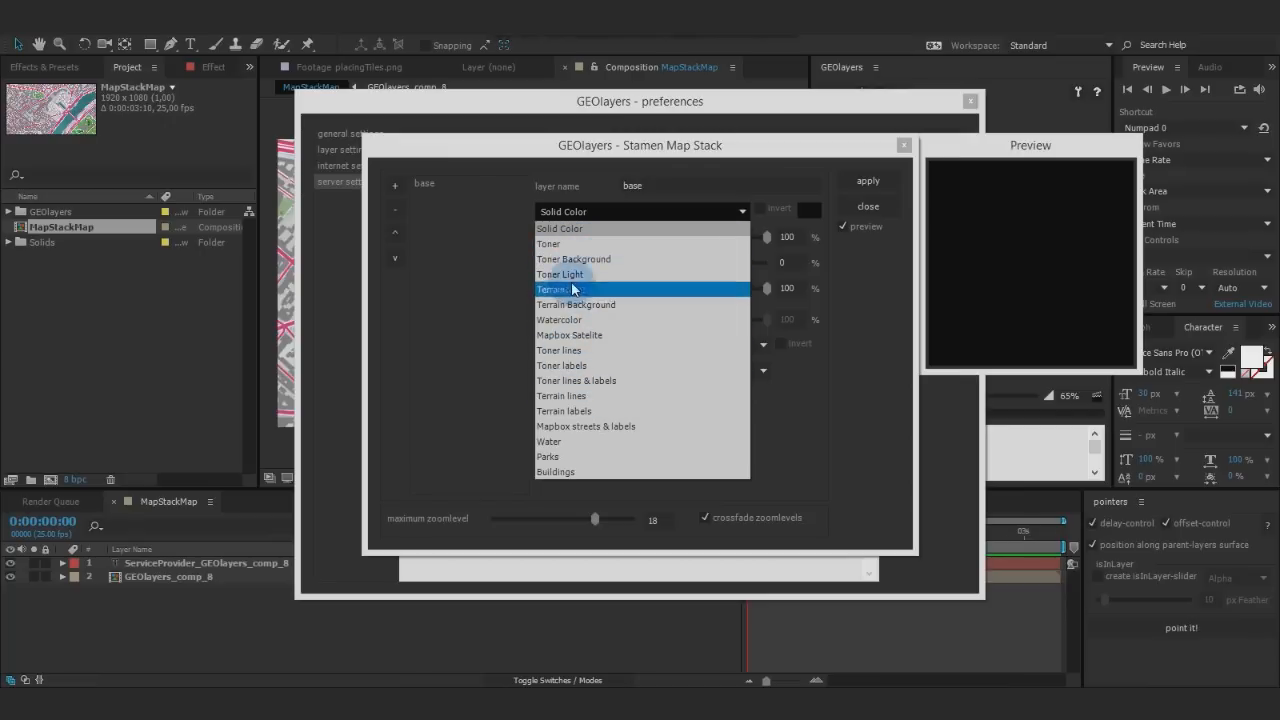
mouse_move(575, 268)
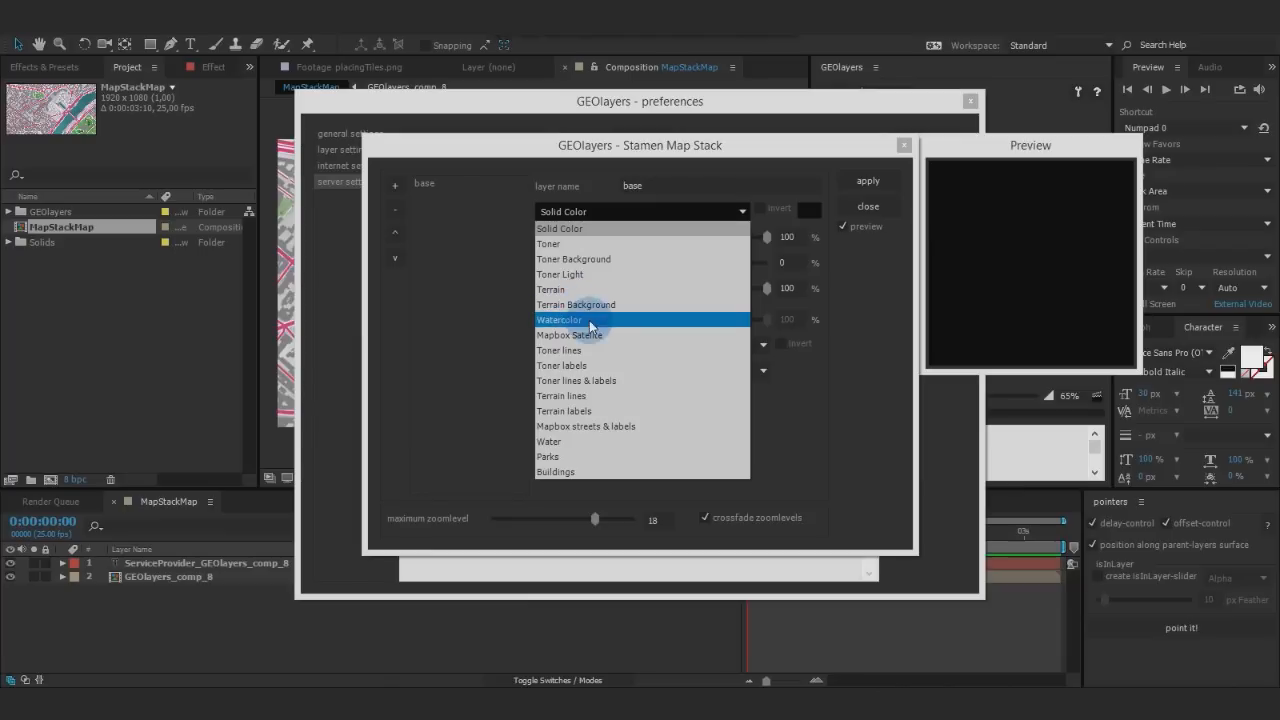
click(558, 319)
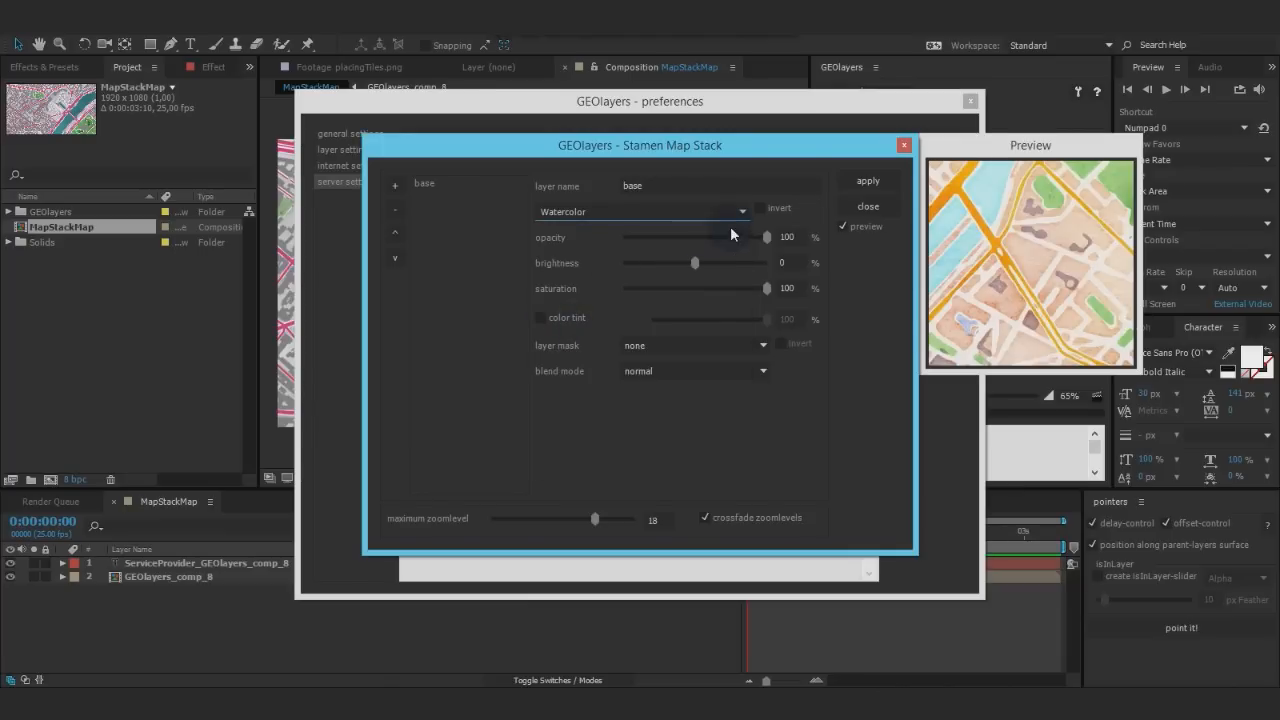
mouse_move(1026, 210)
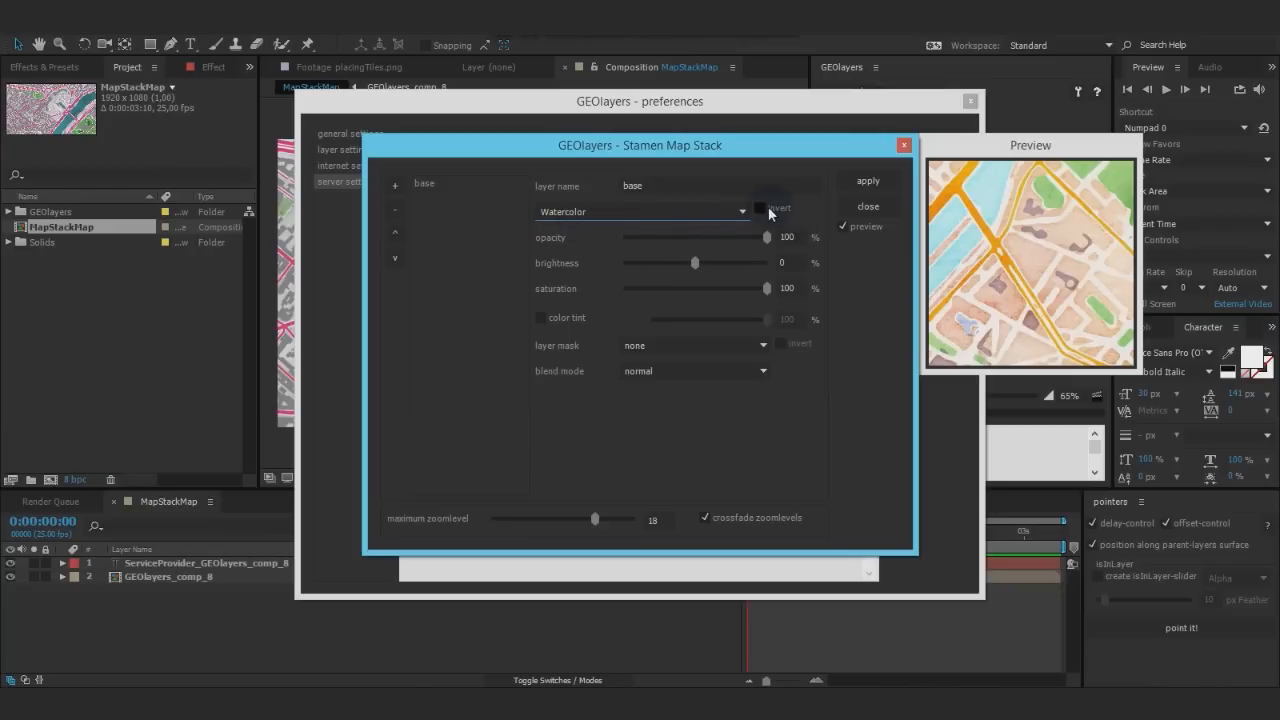
click(761, 208)
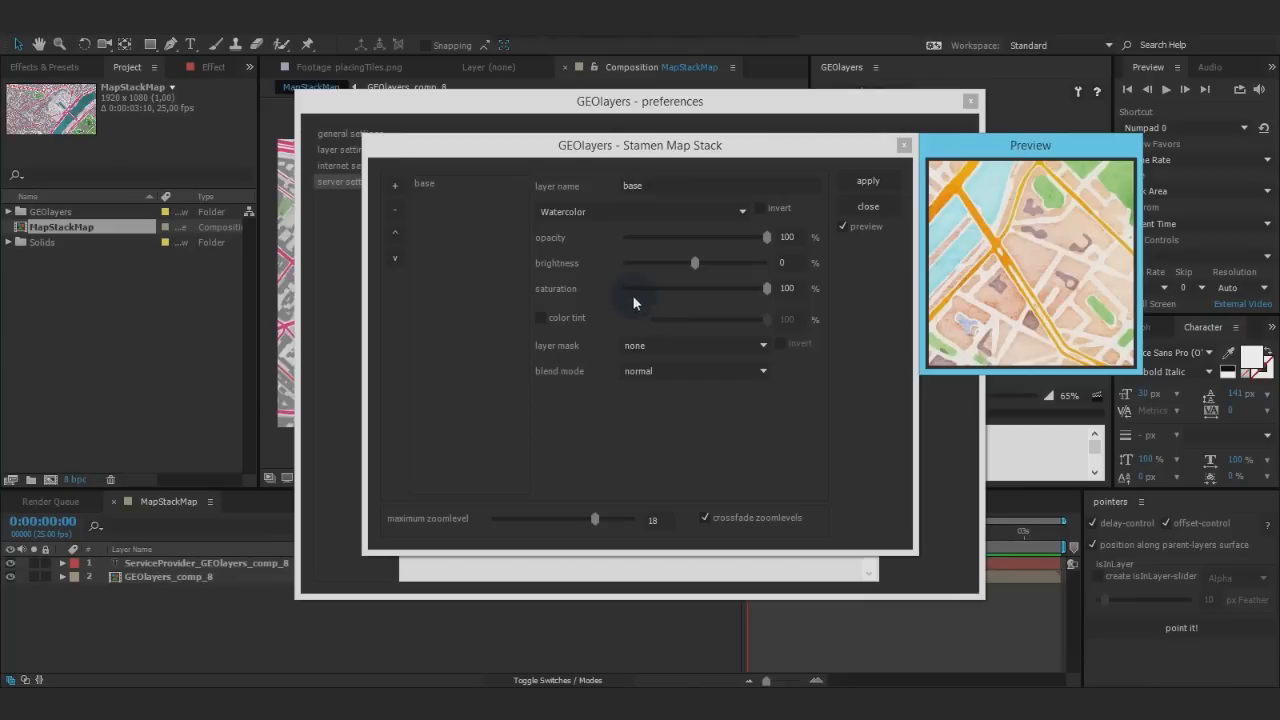
Step: Give the base layer full opacity, brightness 12, saturation 0 and a 78% teal tint
drag(768, 237, 734, 237)
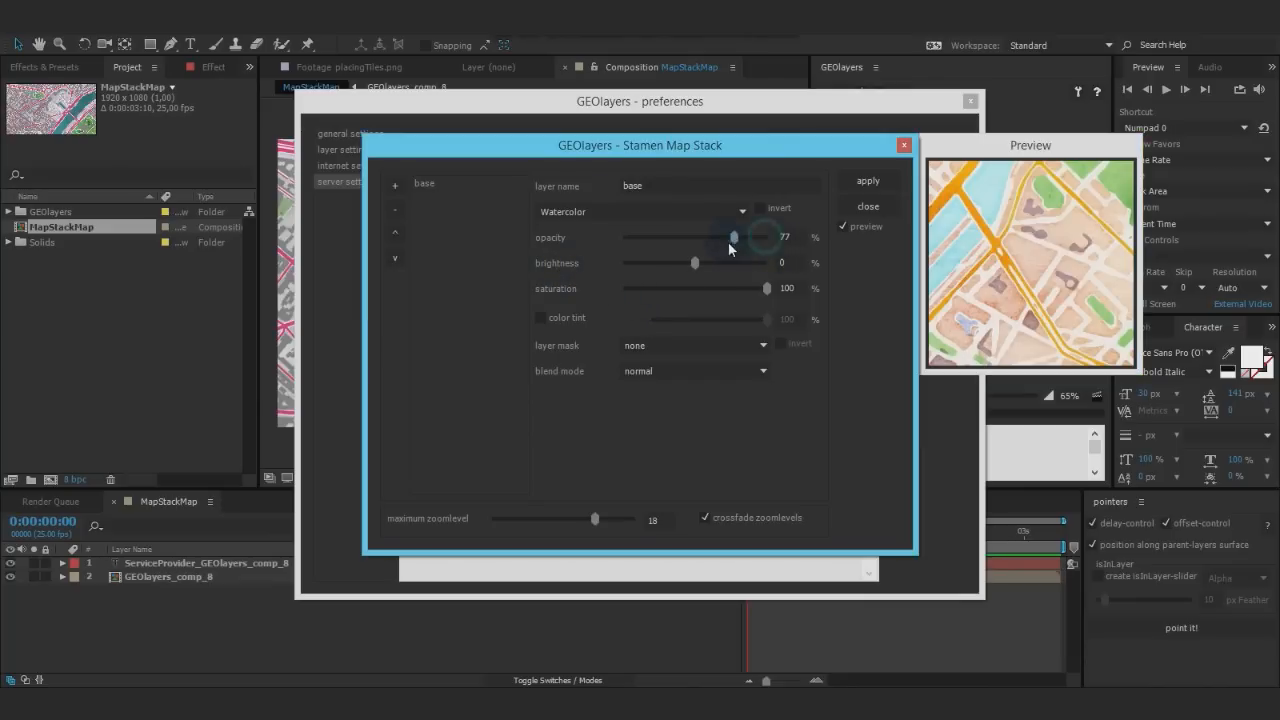
drag(735, 237, 690, 237)
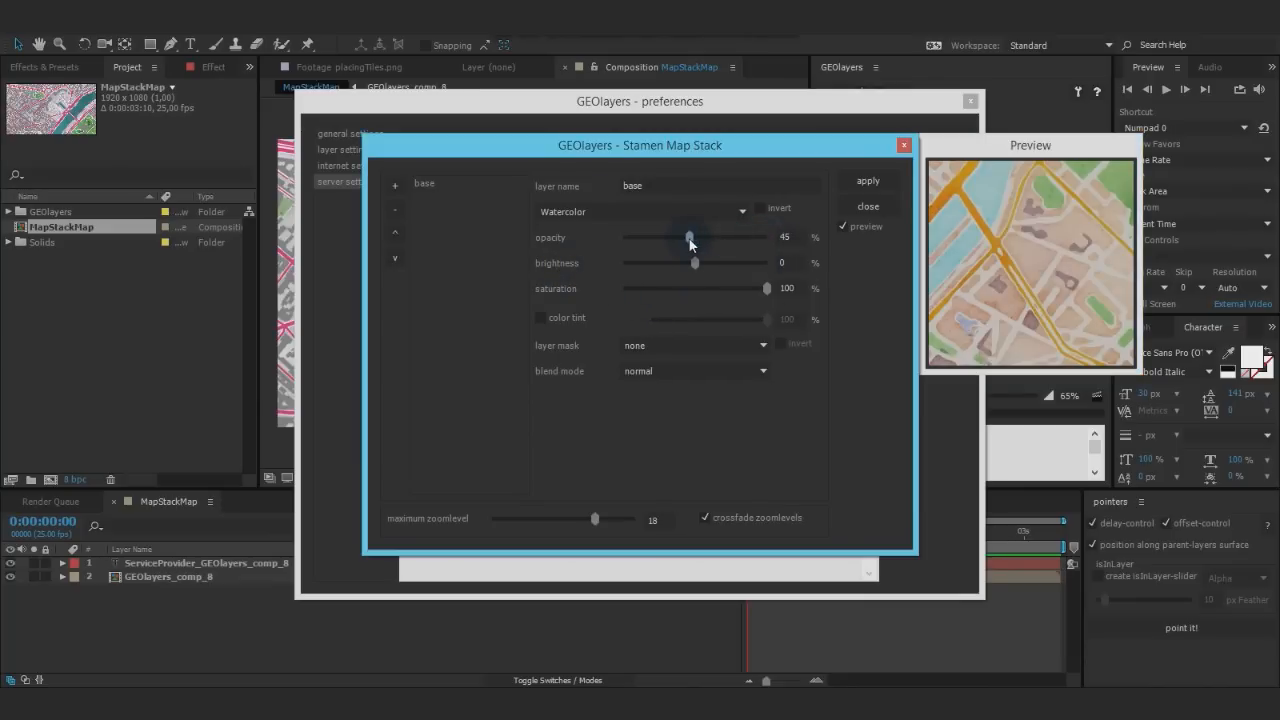
drag(688, 237, 767, 237)
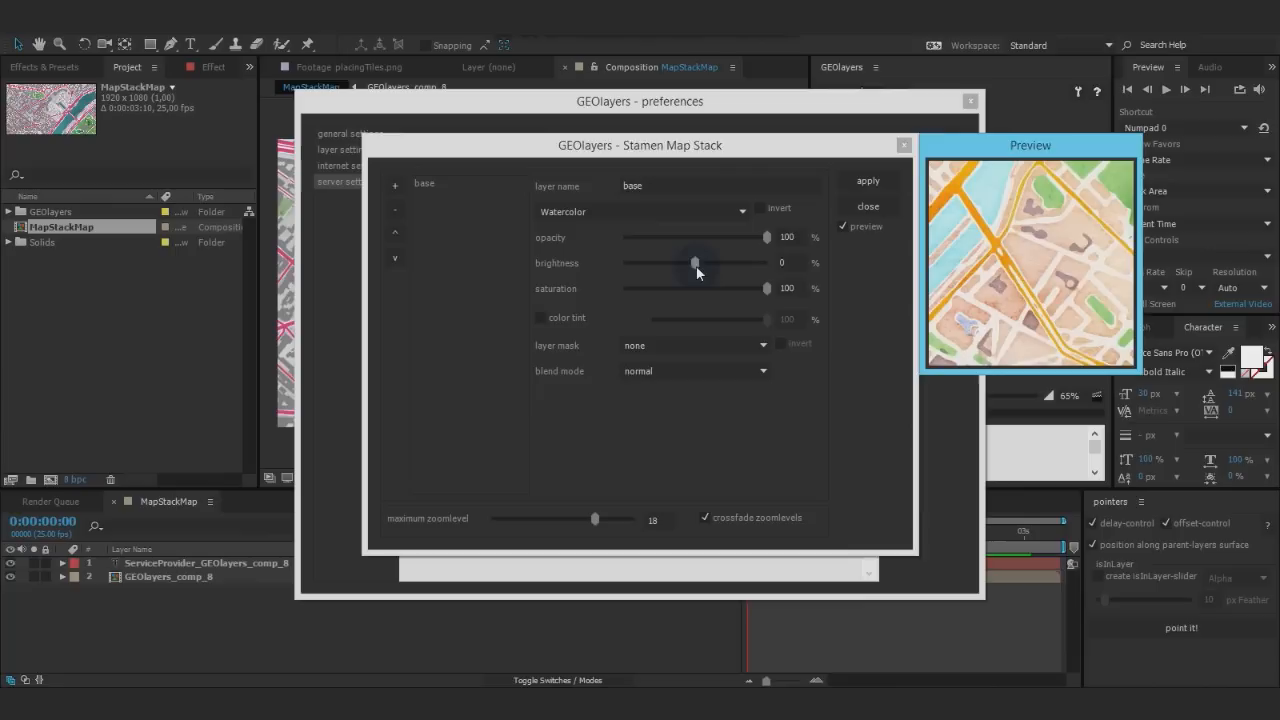
drag(697, 262, 733, 262)
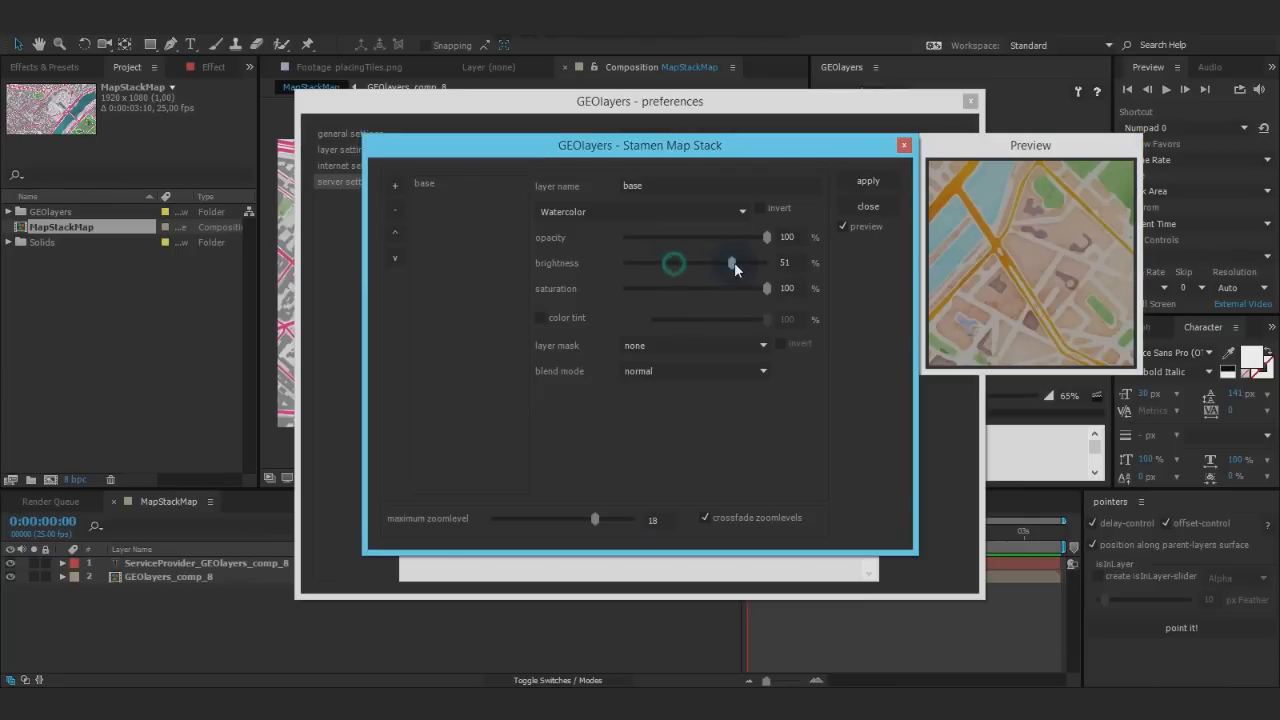
drag(735, 262, 705, 262)
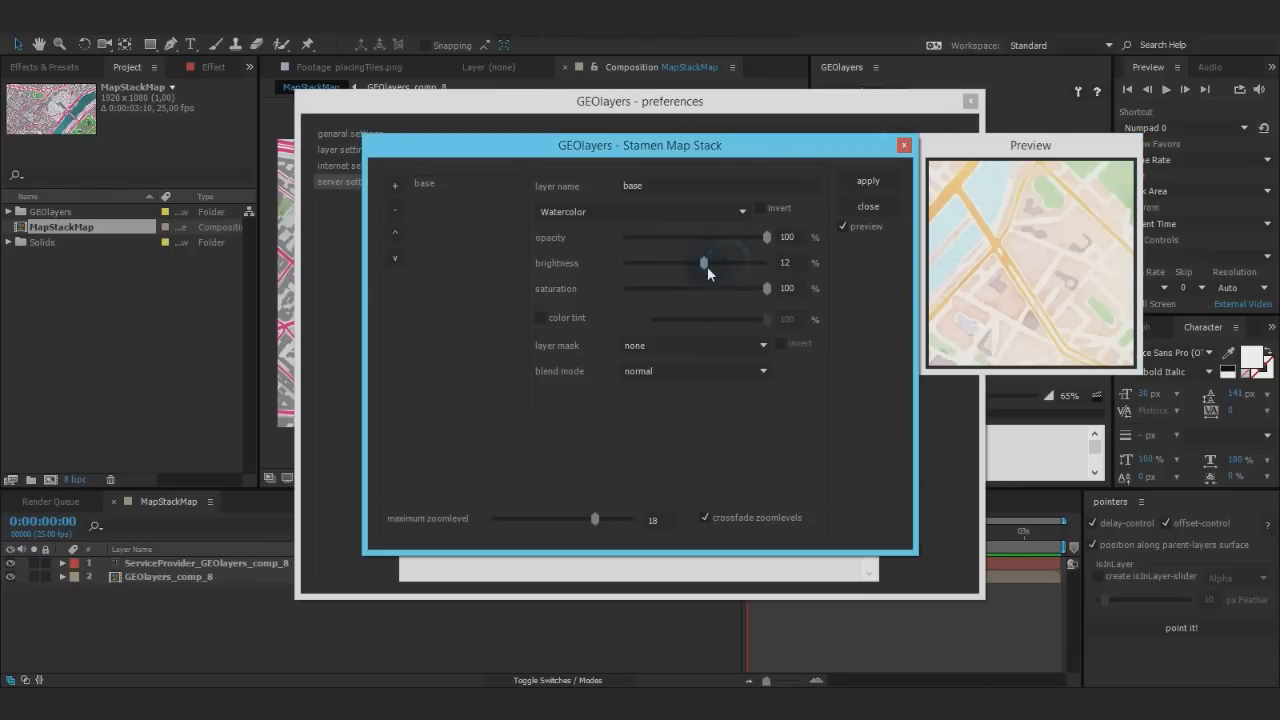
drag(767, 288, 623, 288)
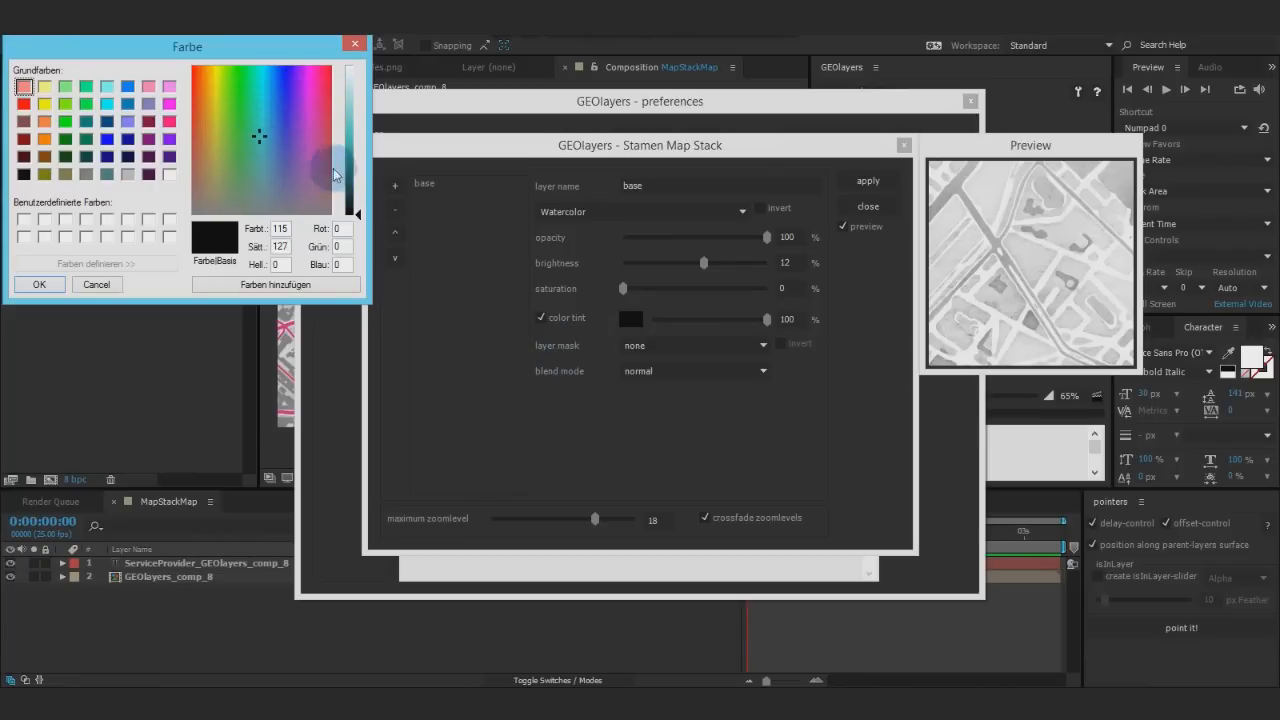
click(256, 152)
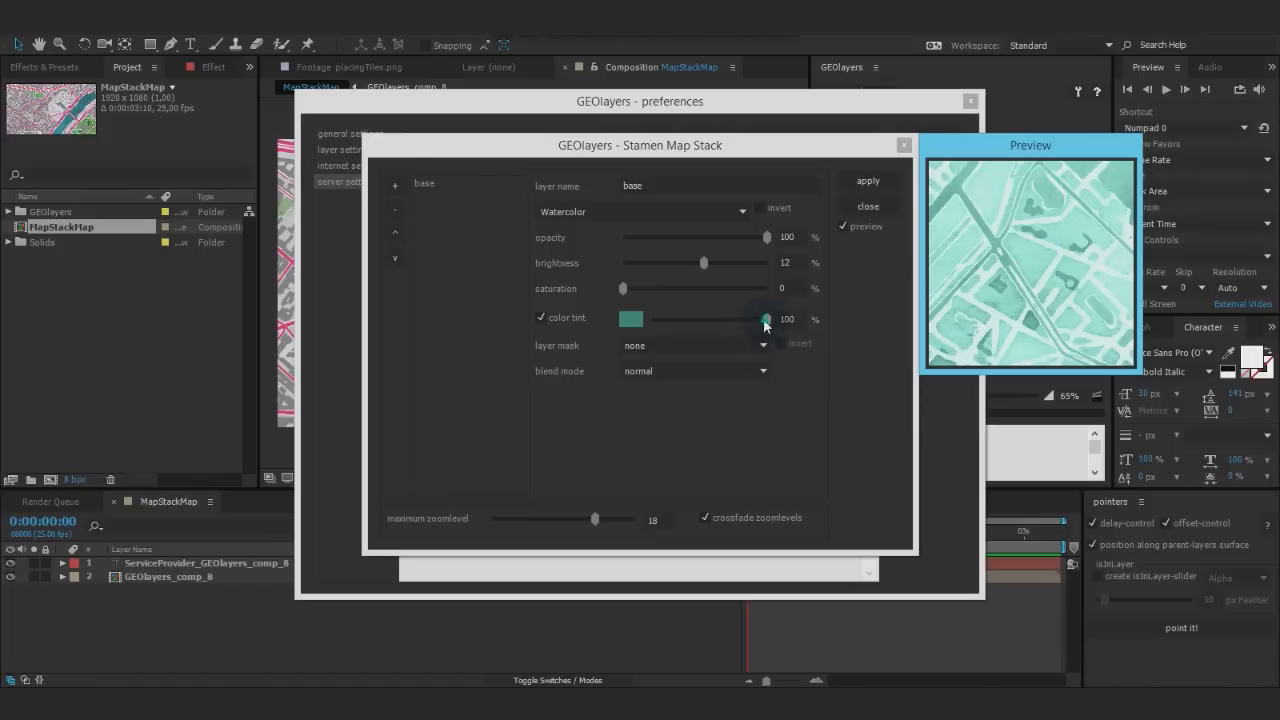
drag(767, 320, 740, 320)
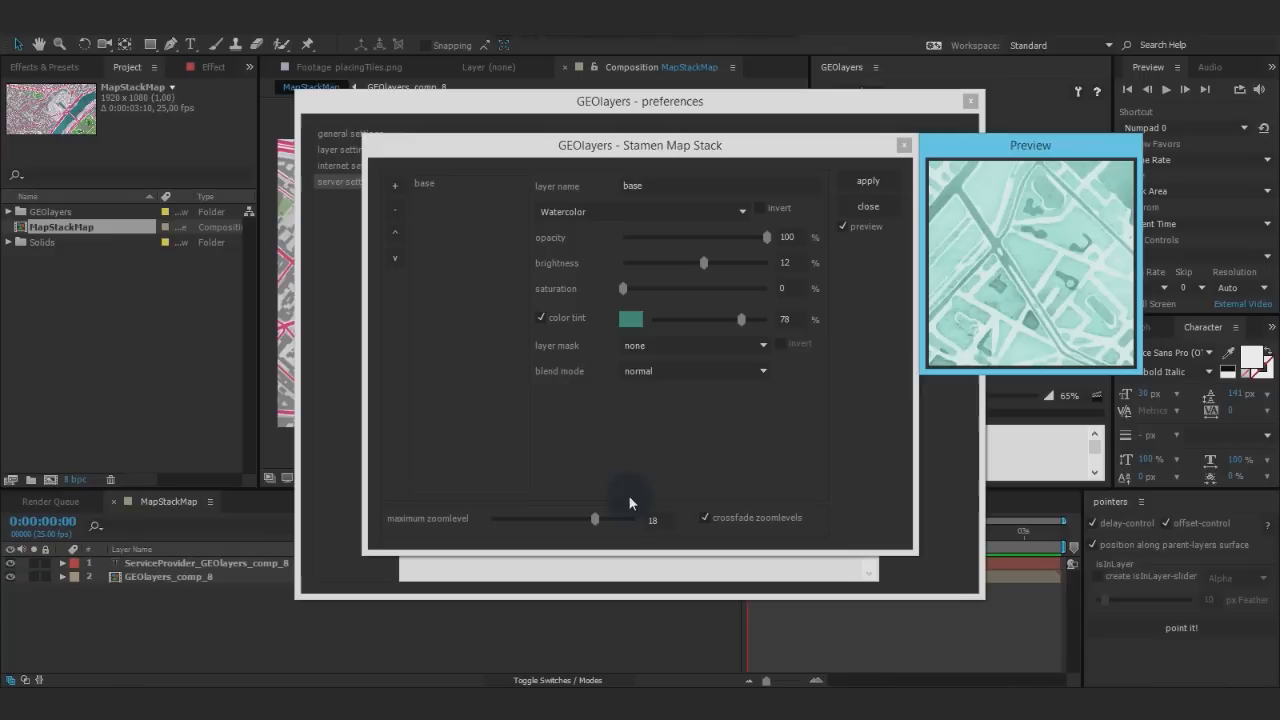
click(693, 345)
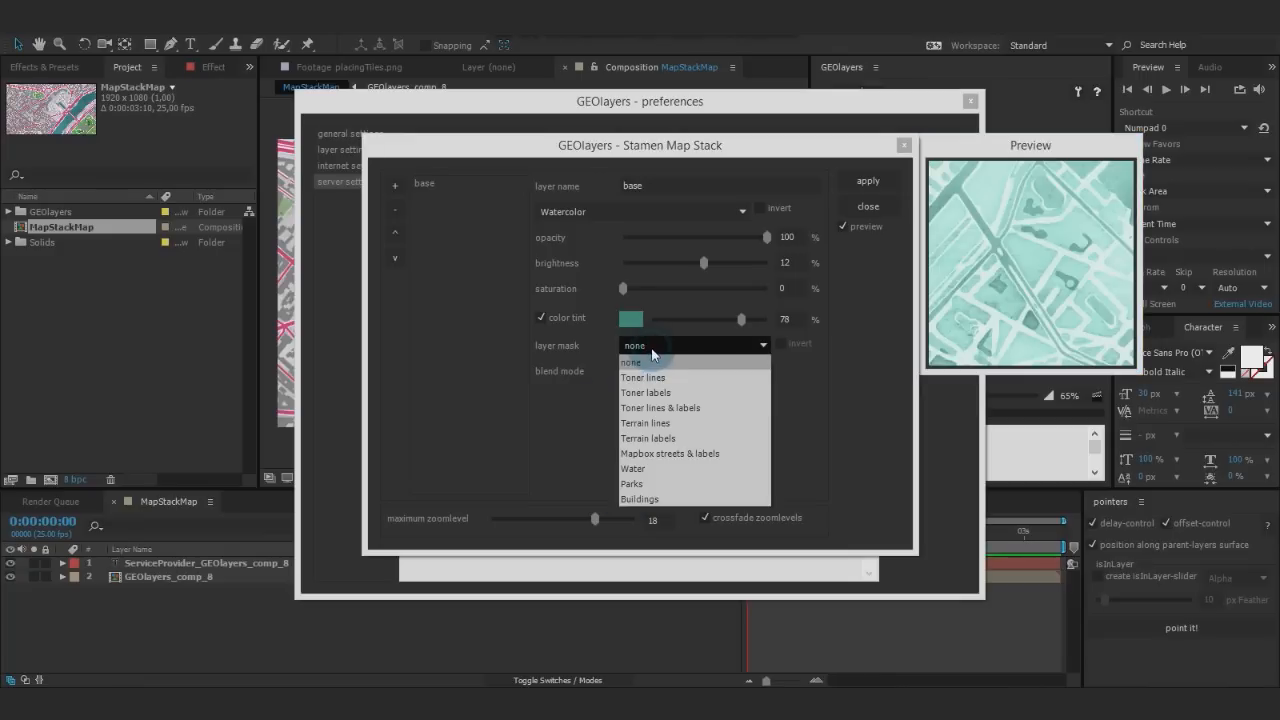
mouse_move(648, 438)
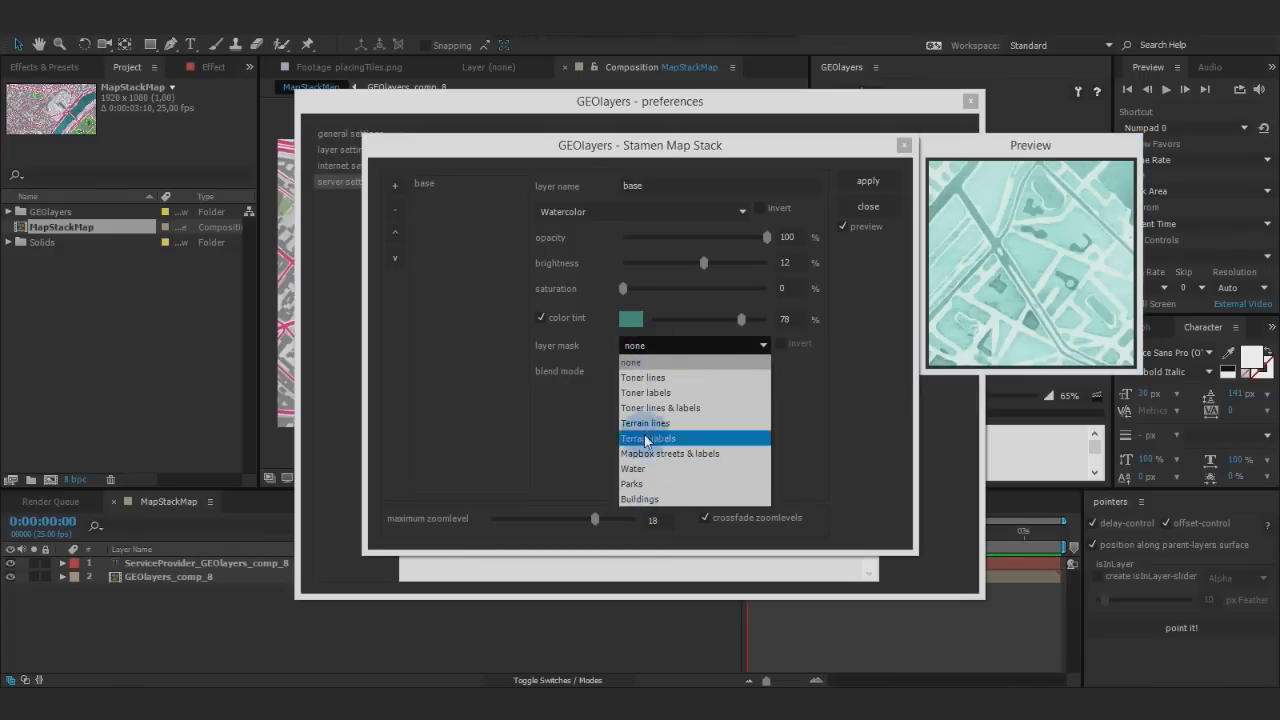
mouse_move(653, 486)
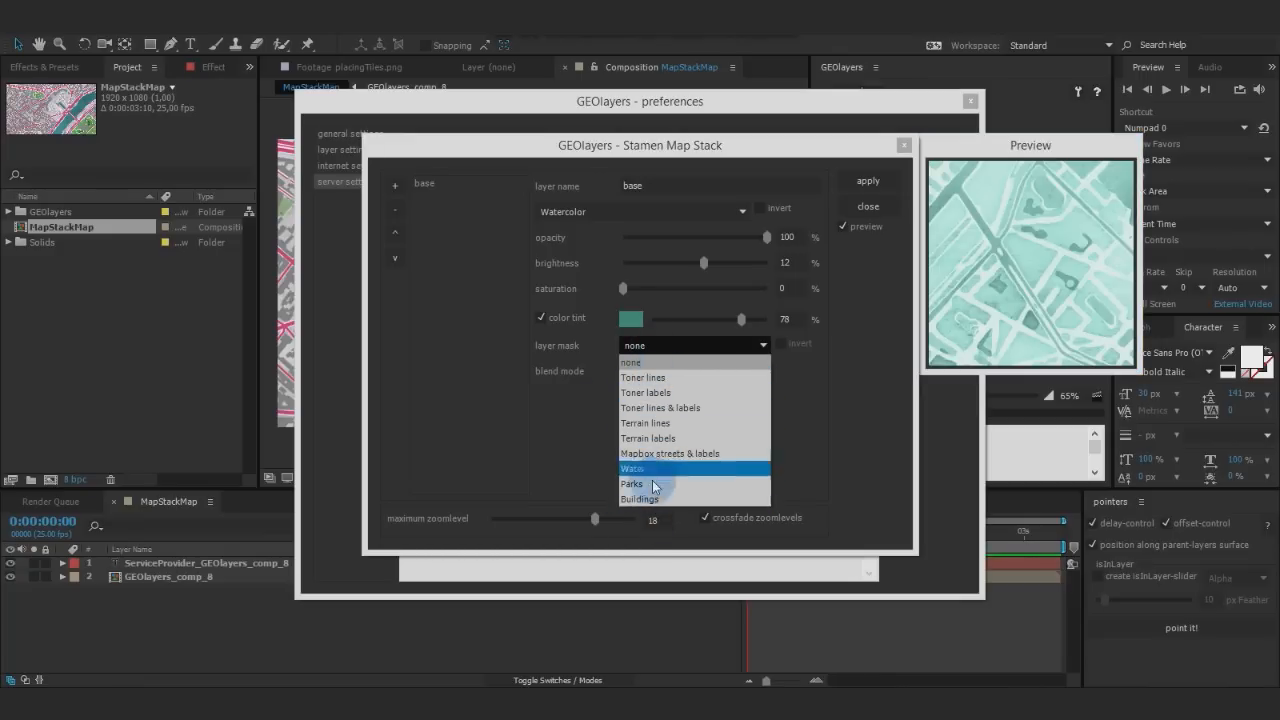
mouse_move(659, 509)
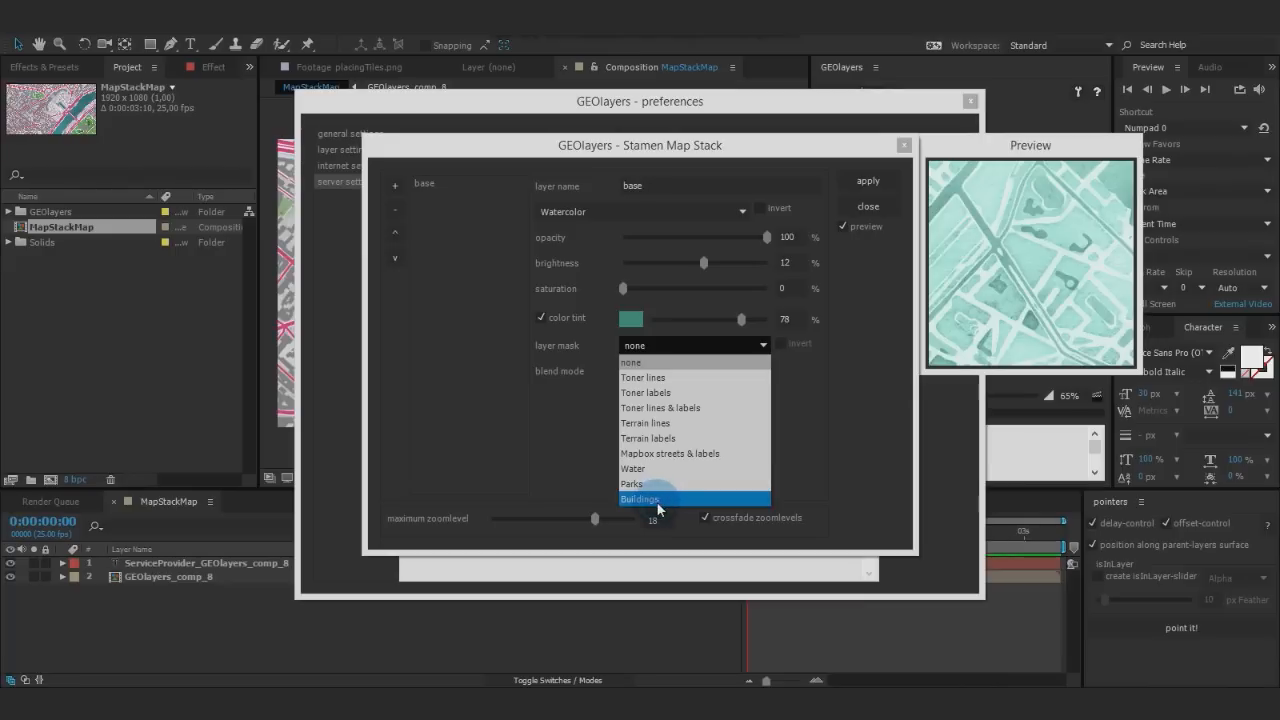
click(639, 499)
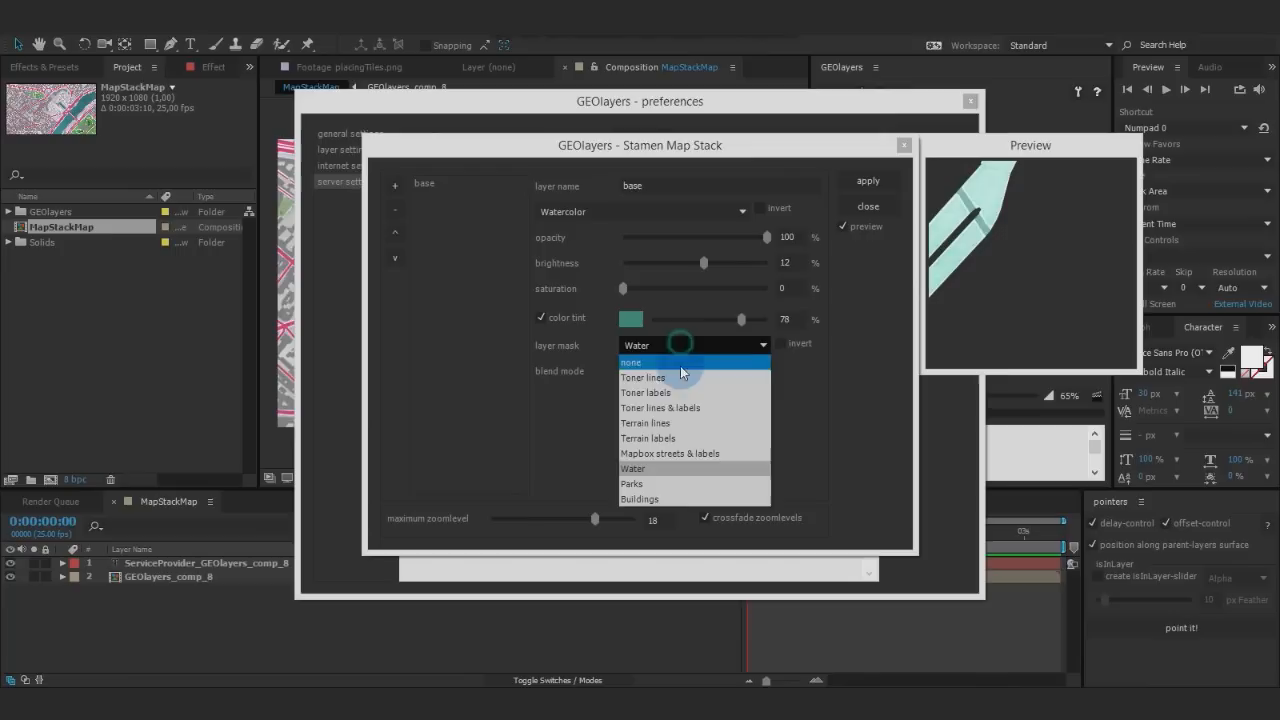
click(631, 362)
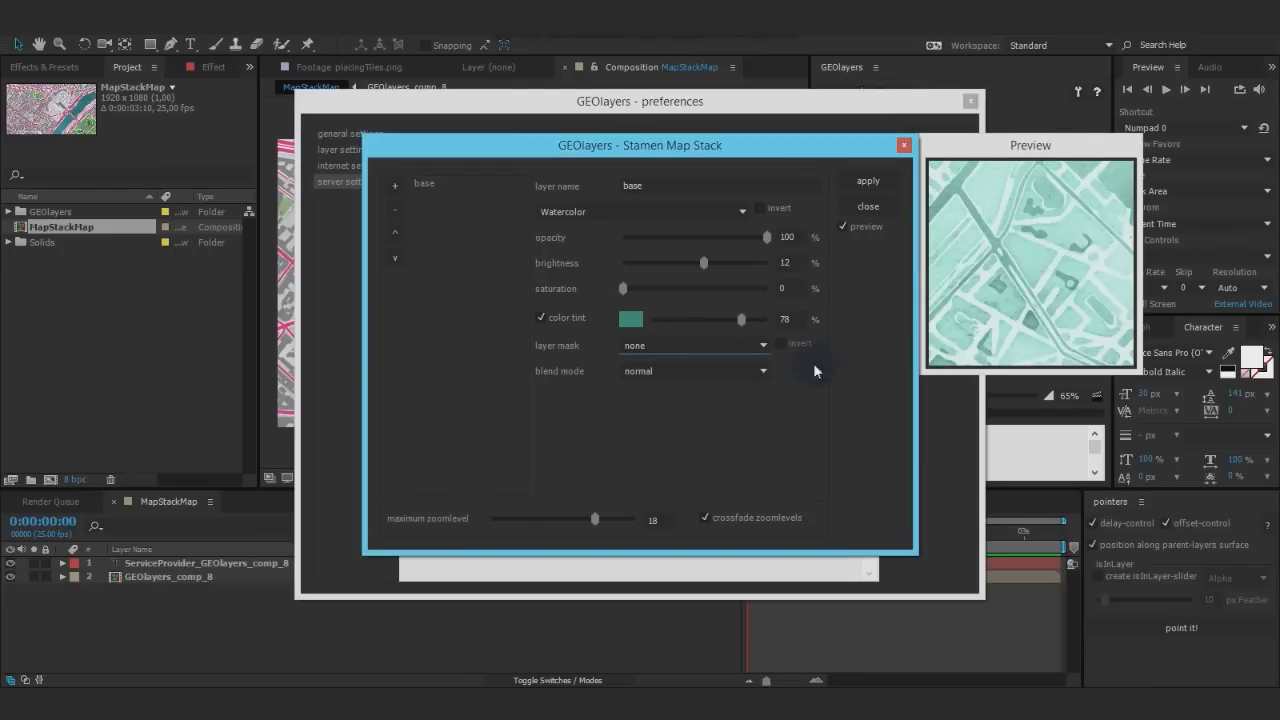
mouse_move(693, 431)
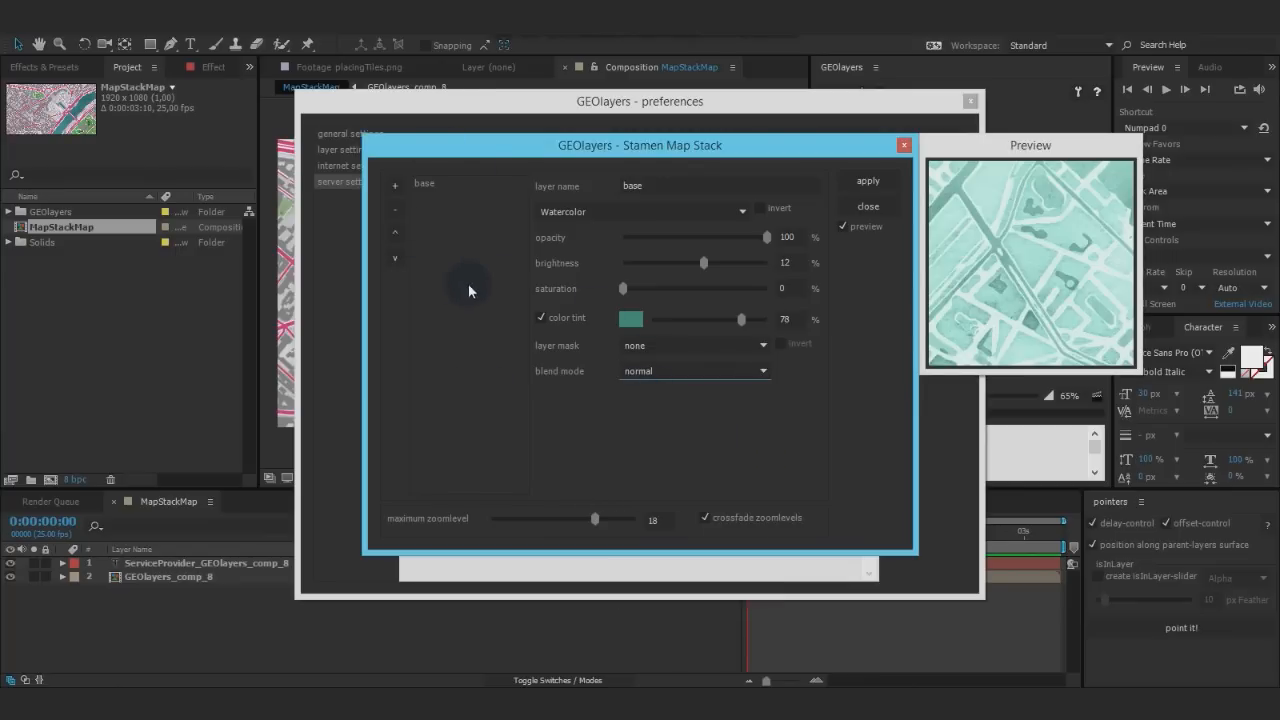
click(395, 185)
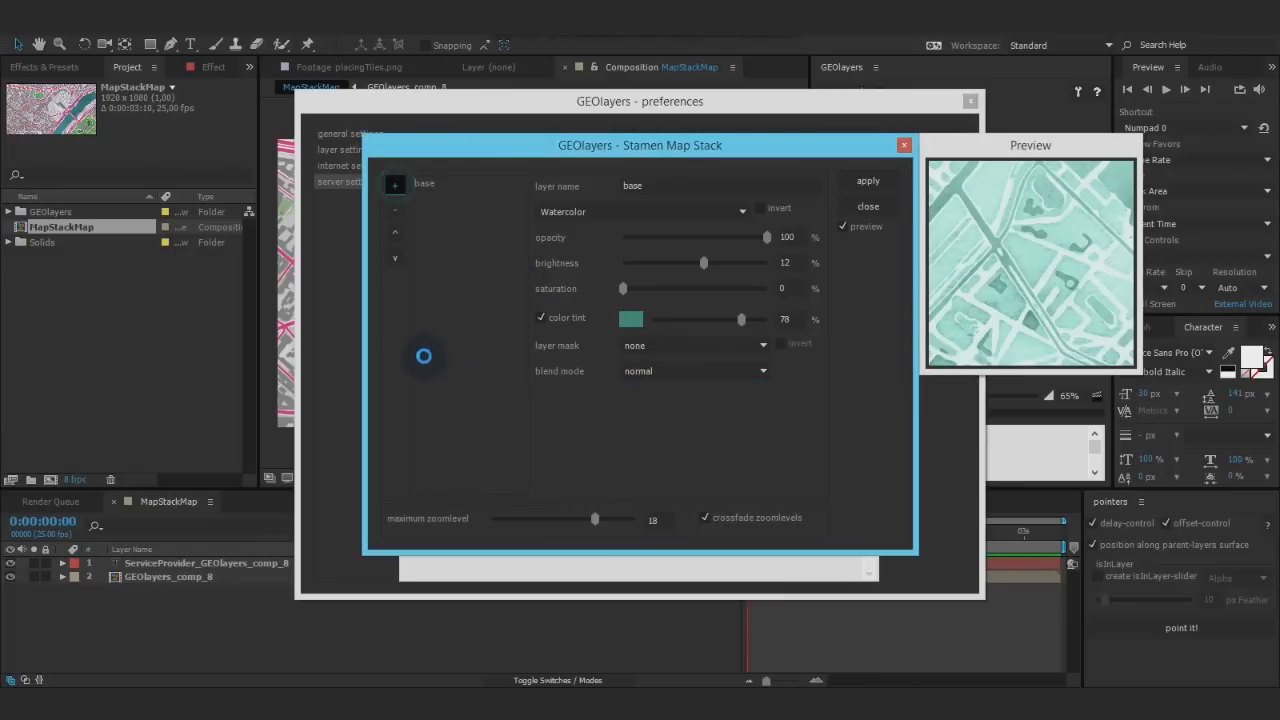
Step: Add a blue solid layer masked to Water with multiply blending, plus a third layer
click(395, 185)
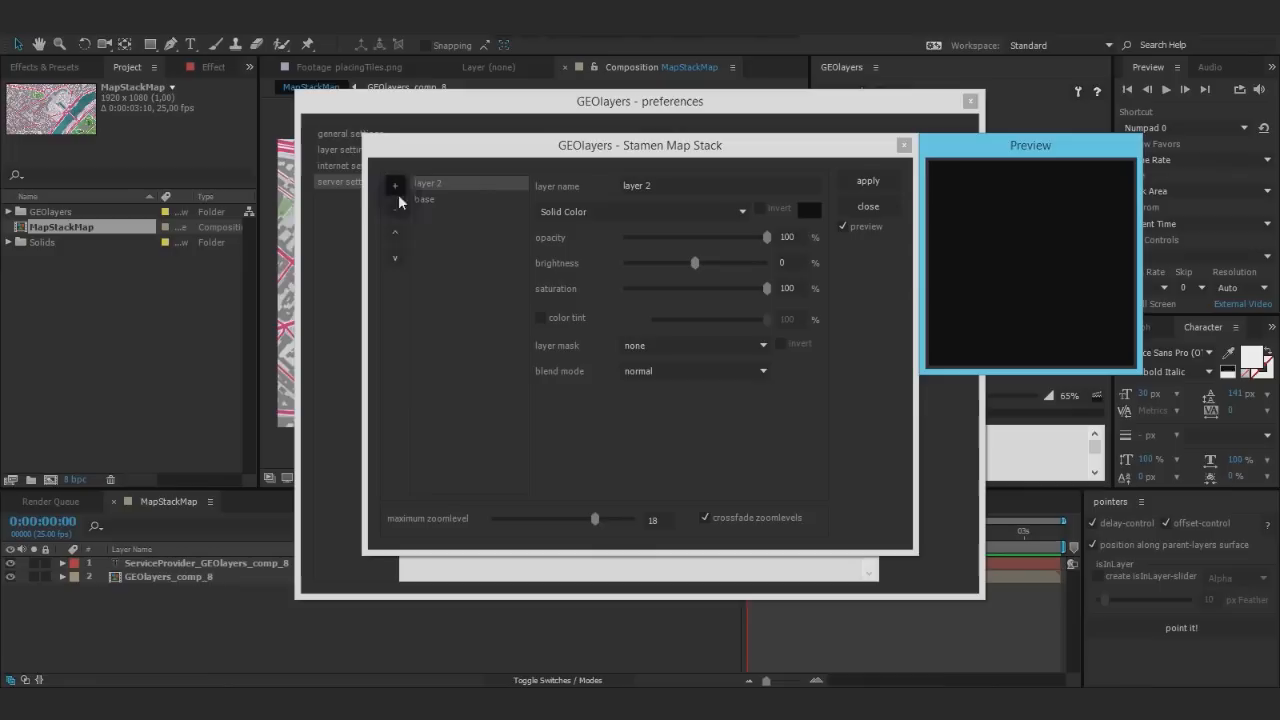
click(810, 208)
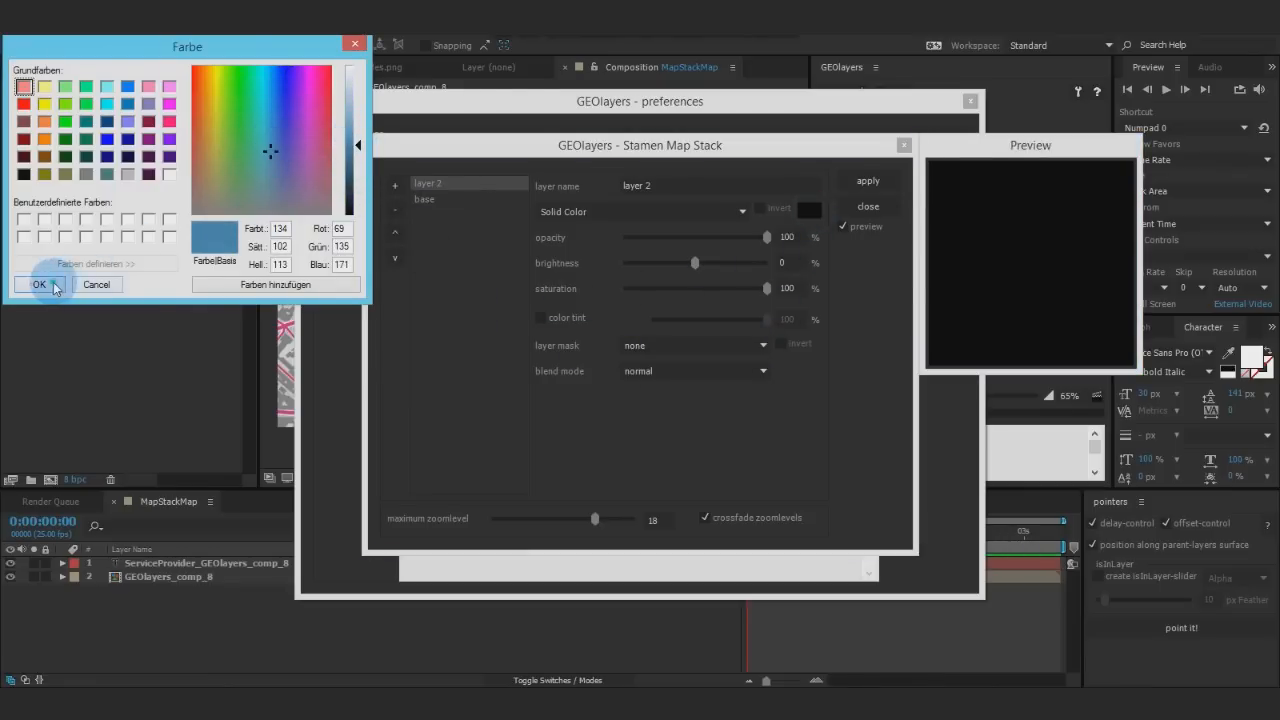
click(39, 284)
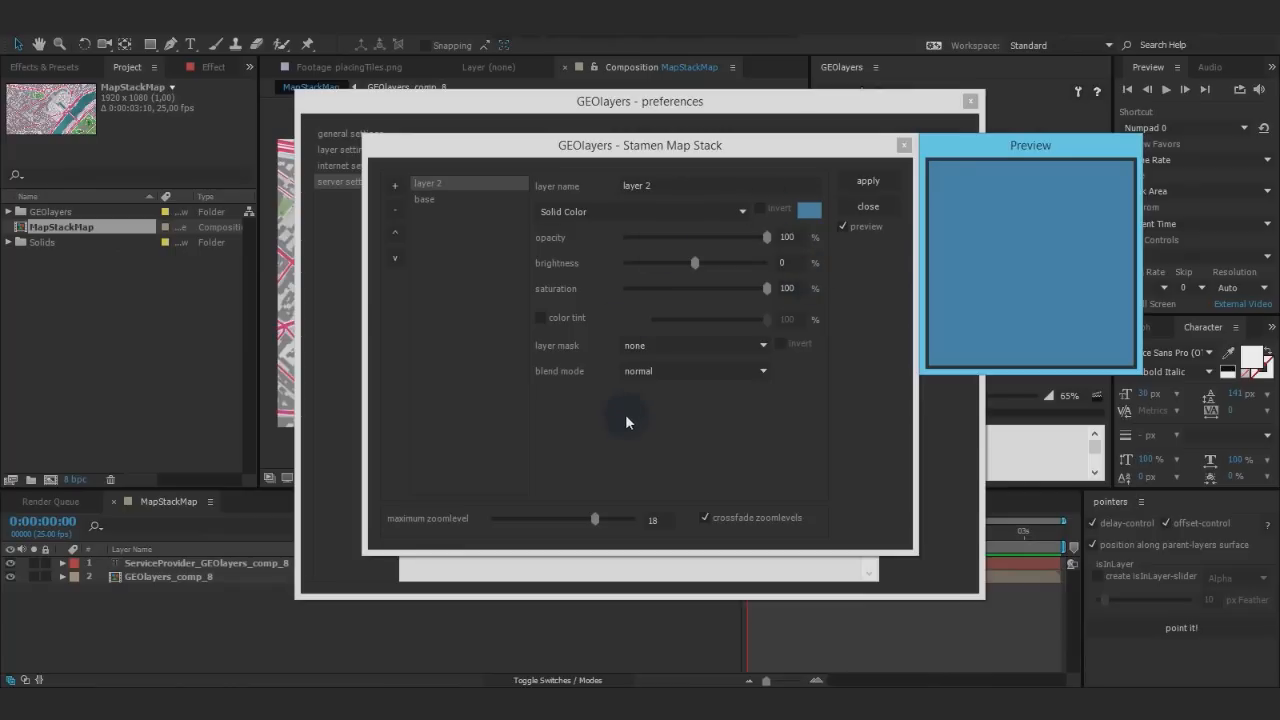
click(693, 345)
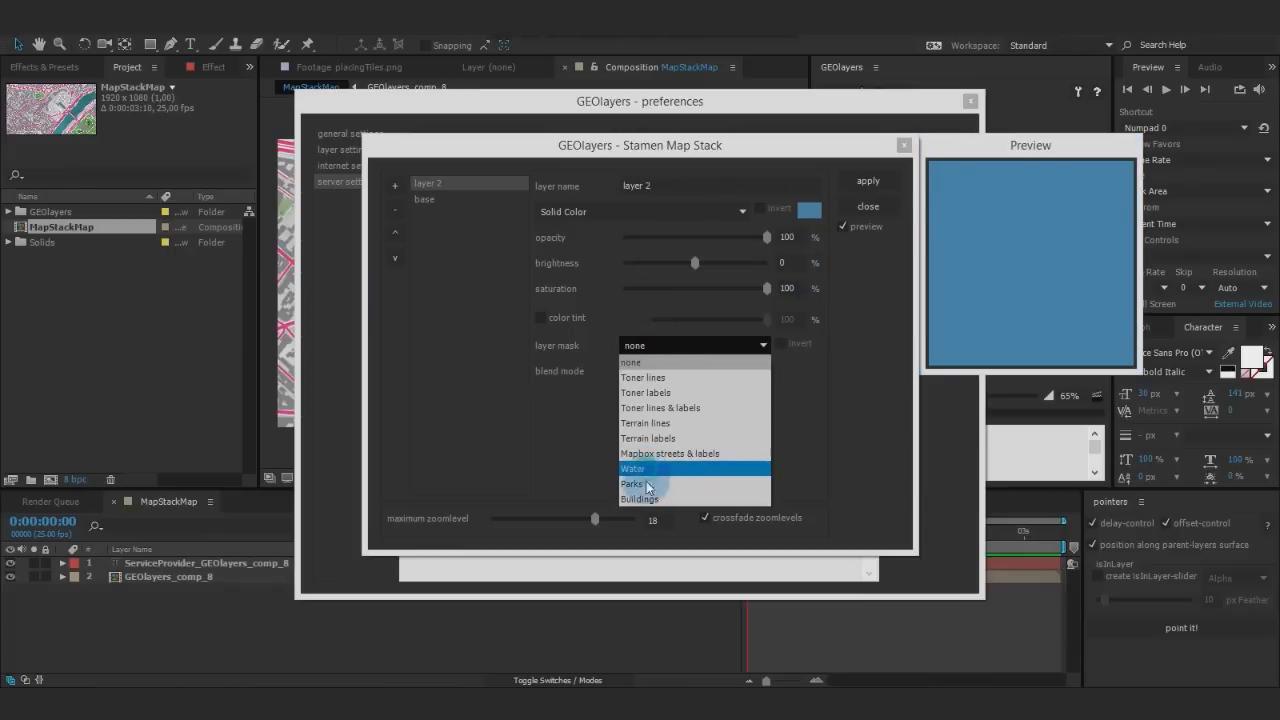
click(634, 468)
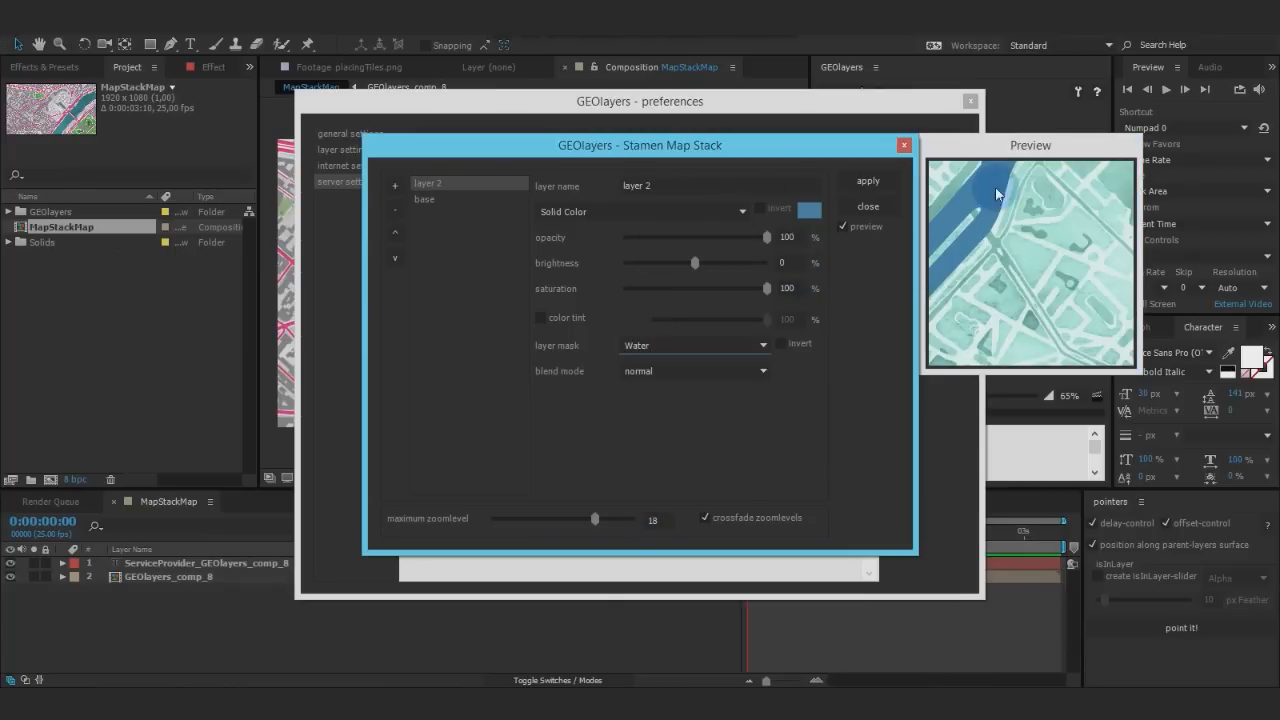
click(693, 370)
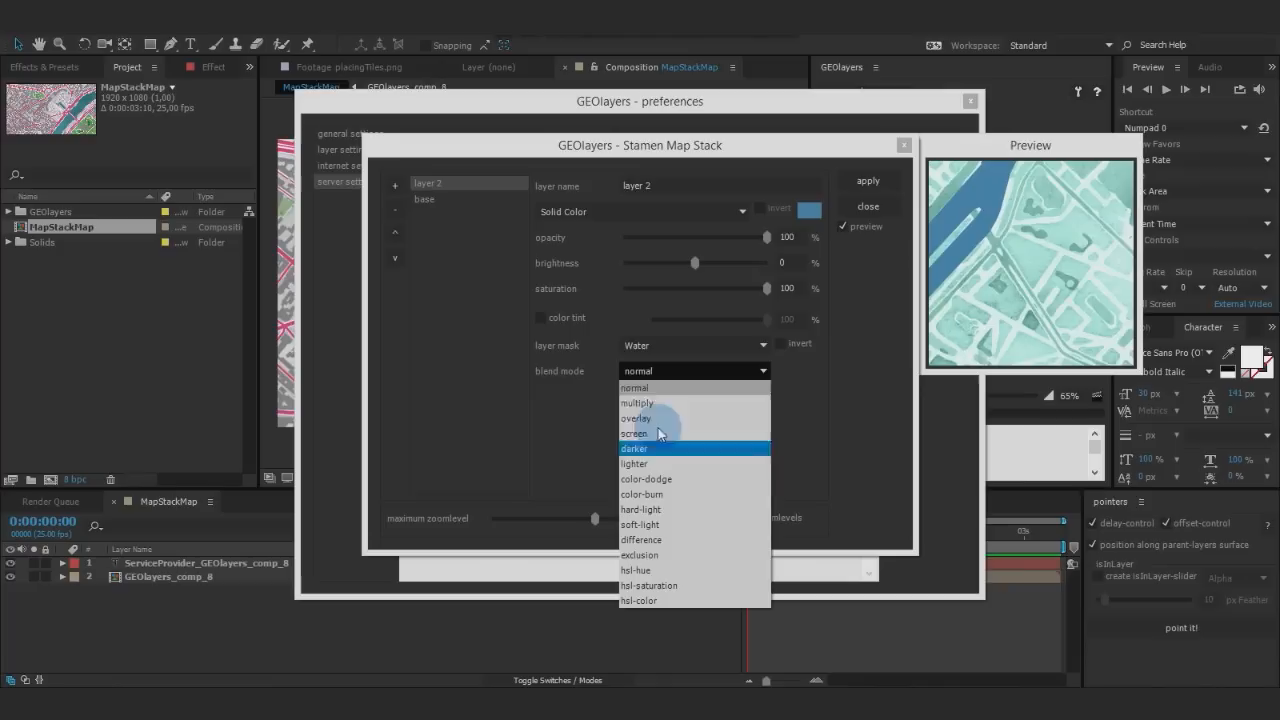
mouse_move(637, 403)
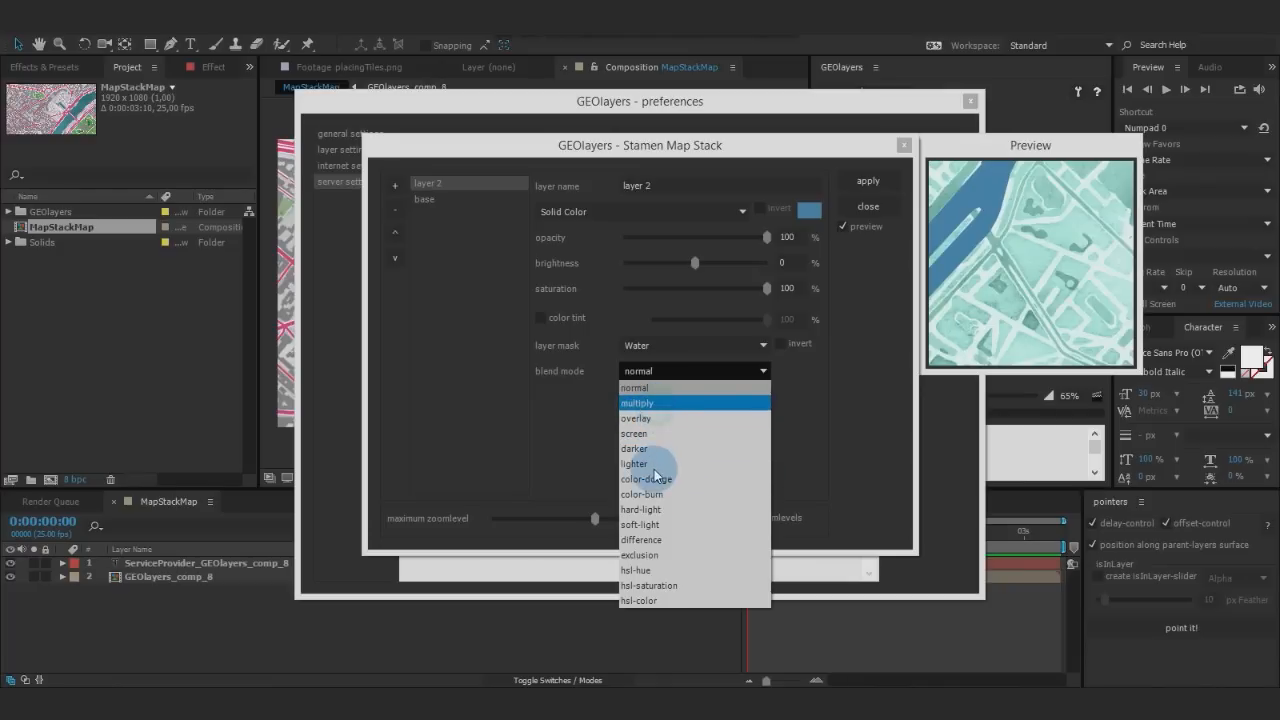
click(637, 402)
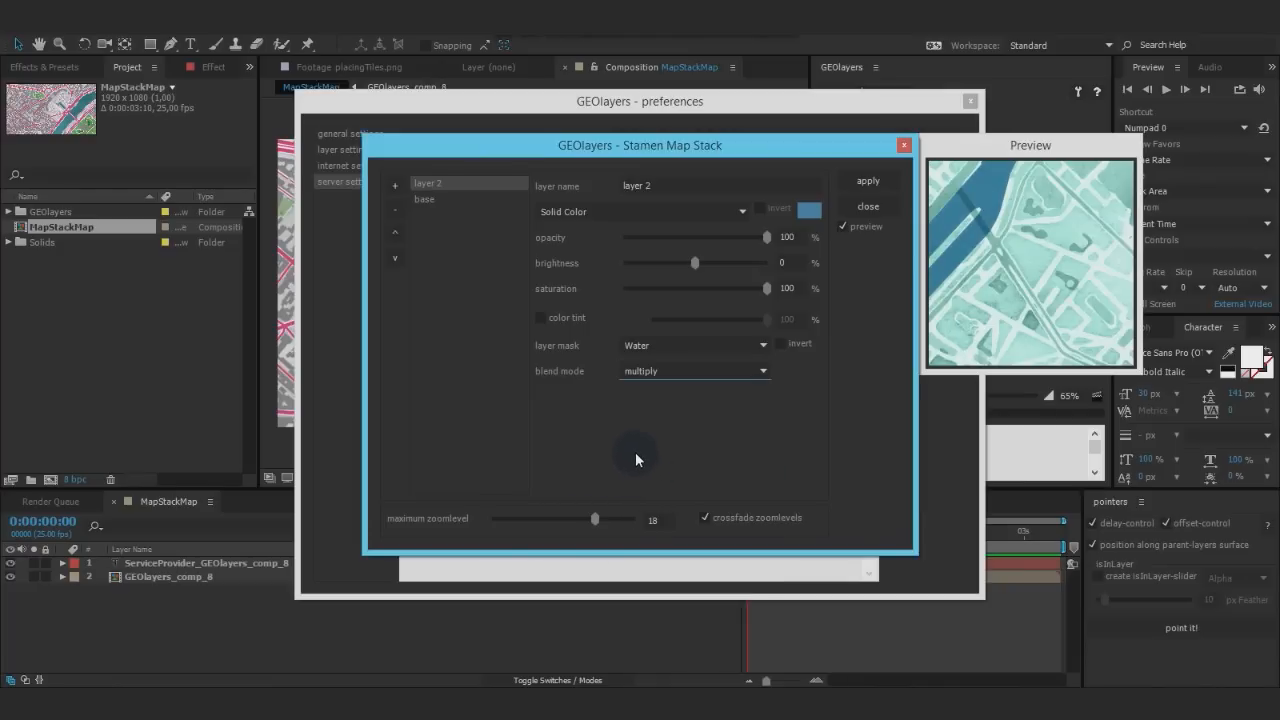
click(395, 185)
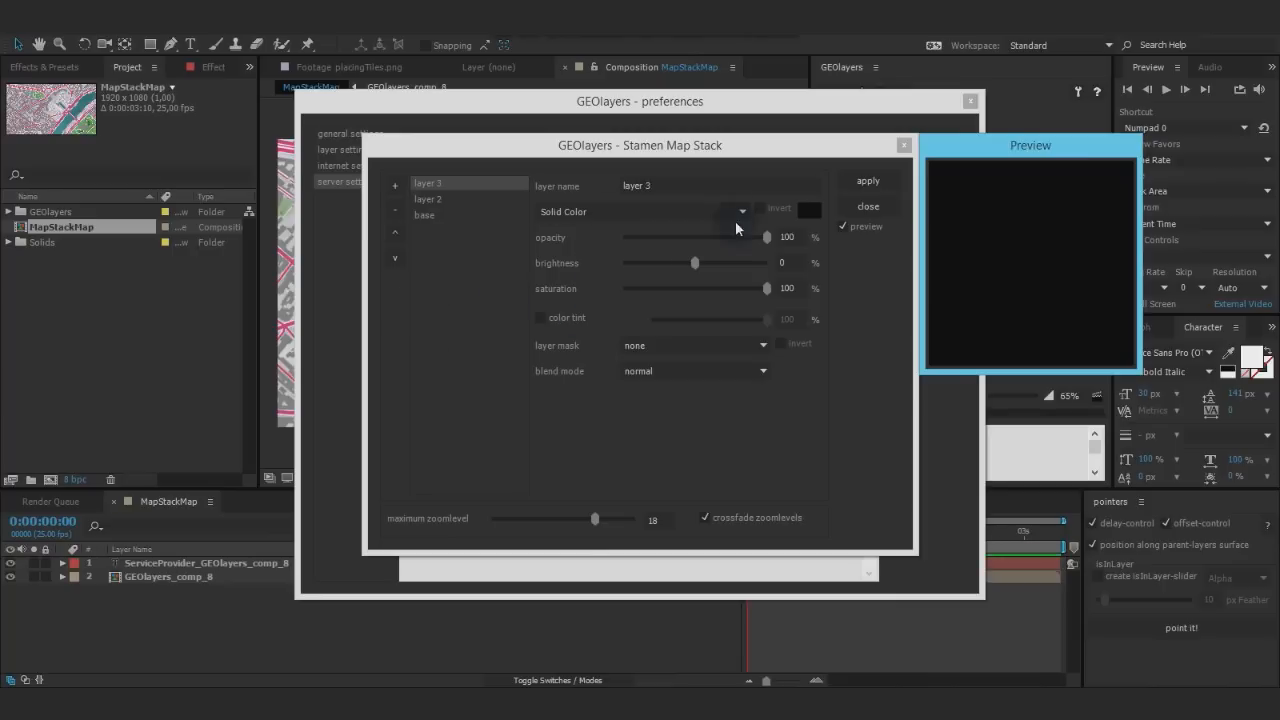
Step: Set layer 3 to green, source Toner Background, masked to Parks
click(809, 211)
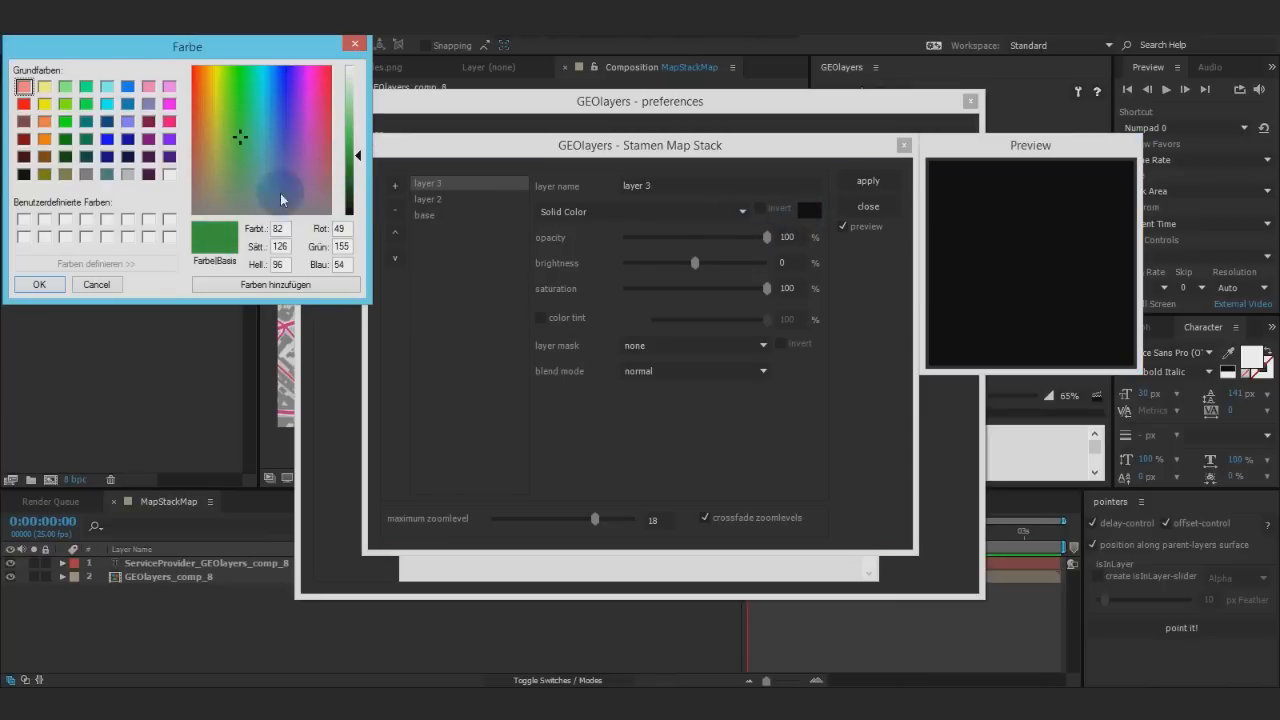
click(39, 284)
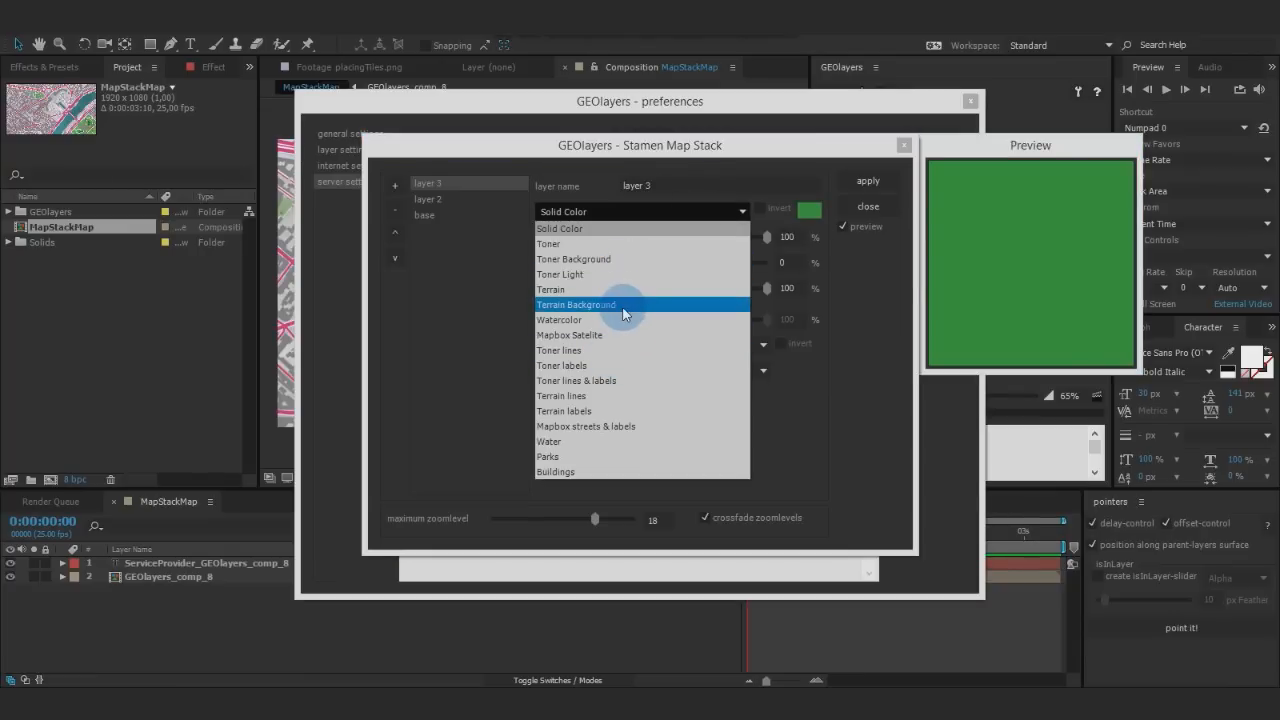
mouse_move(630, 259)
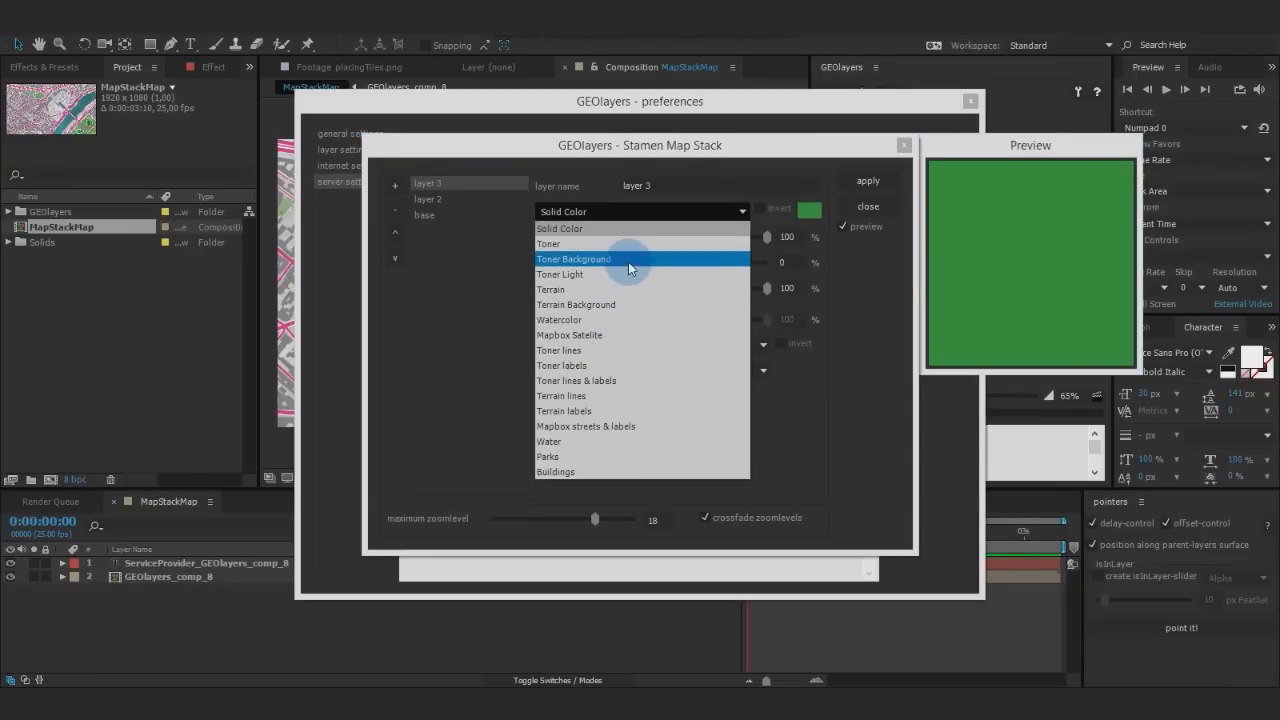
click(573, 259)
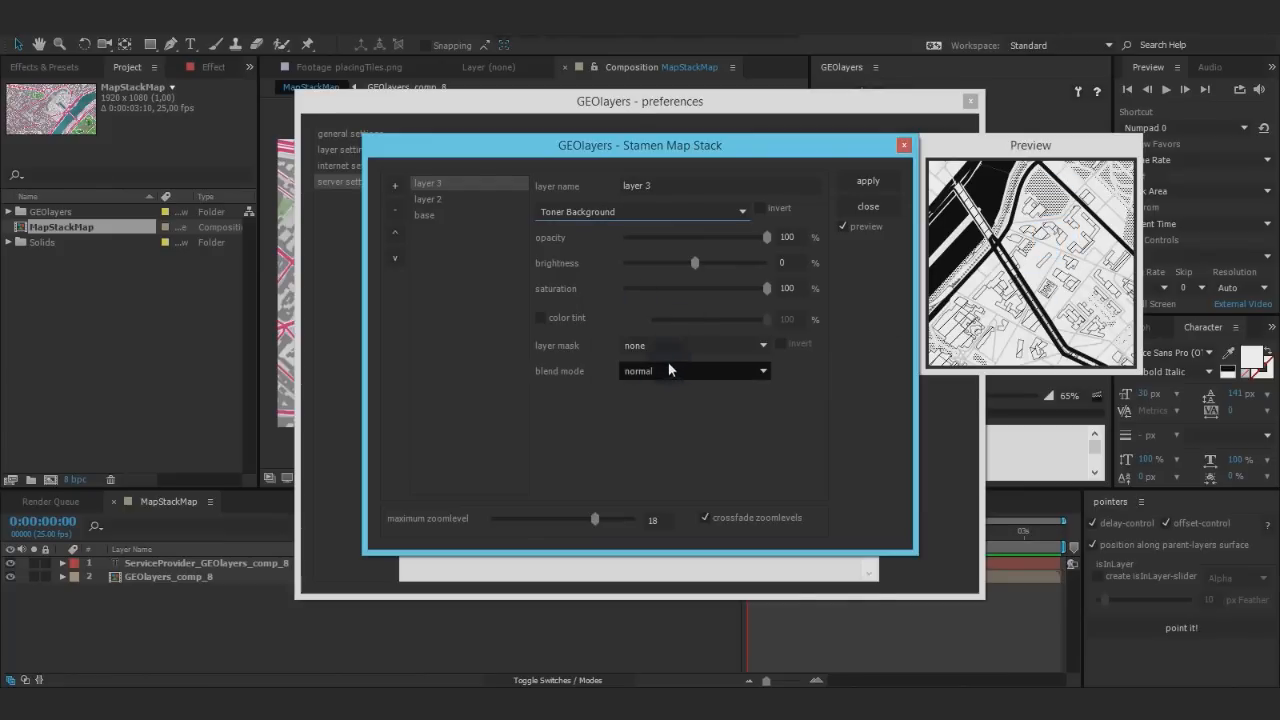
click(693, 345)
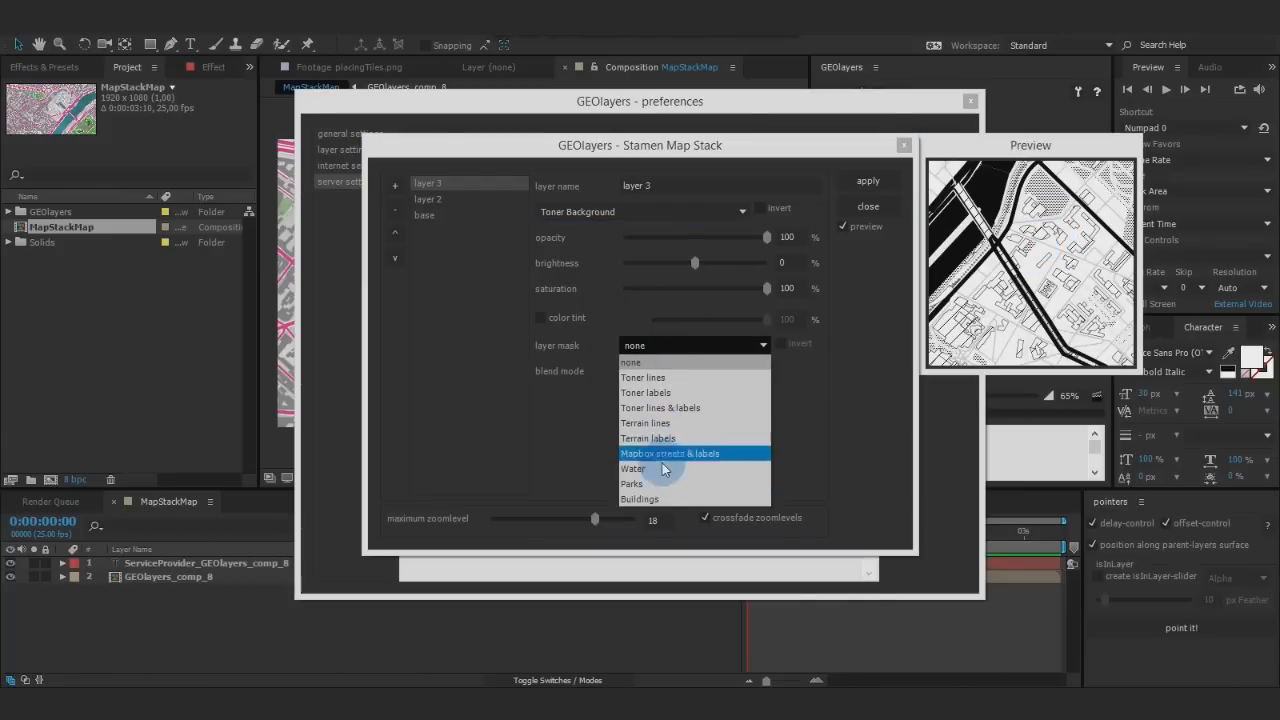
click(631, 484)
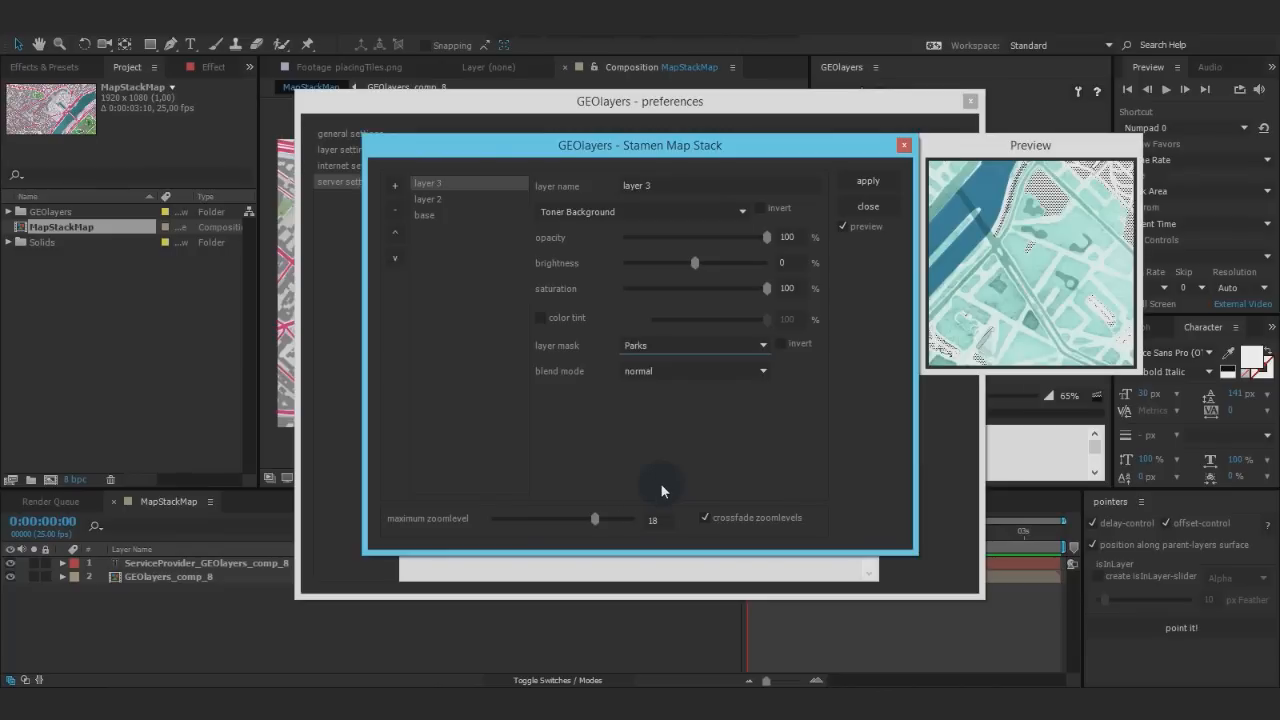
mouse_move(1060, 197)
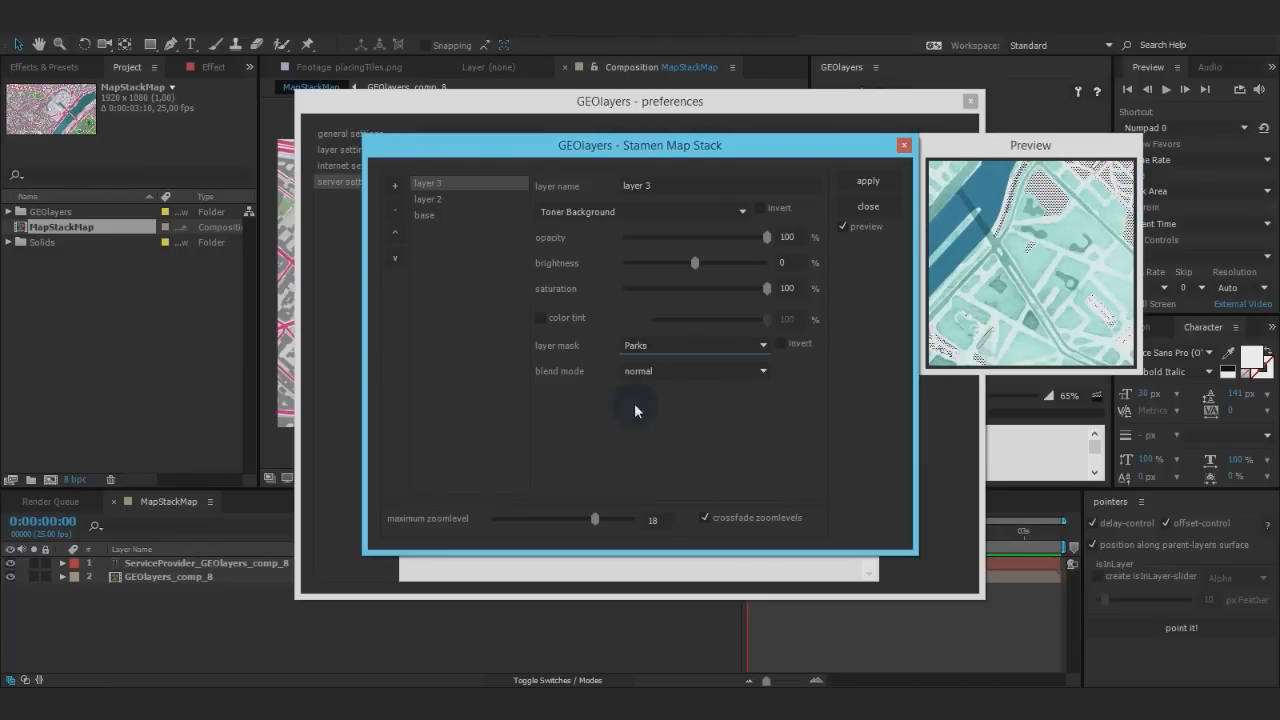
Step: Tint layer 3 green, set brightness to about -31 and blend with multiply
click(542, 317)
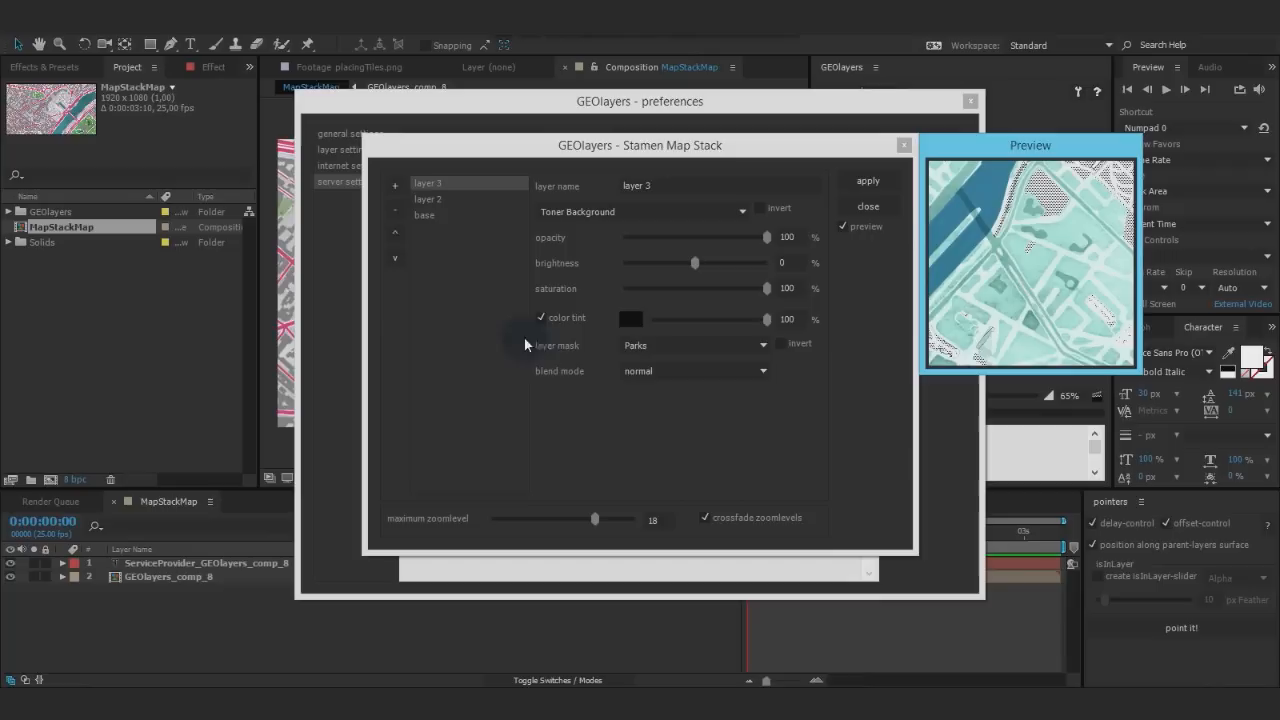
click(631, 318)
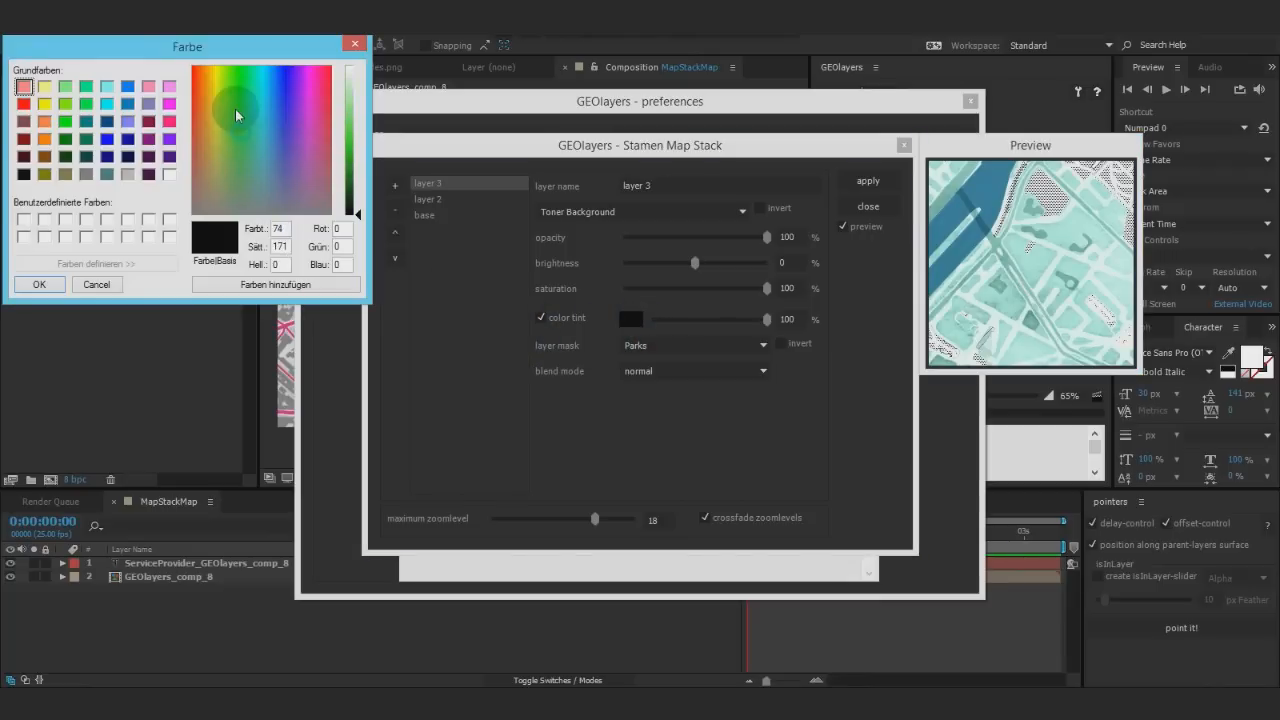
click(230, 117)
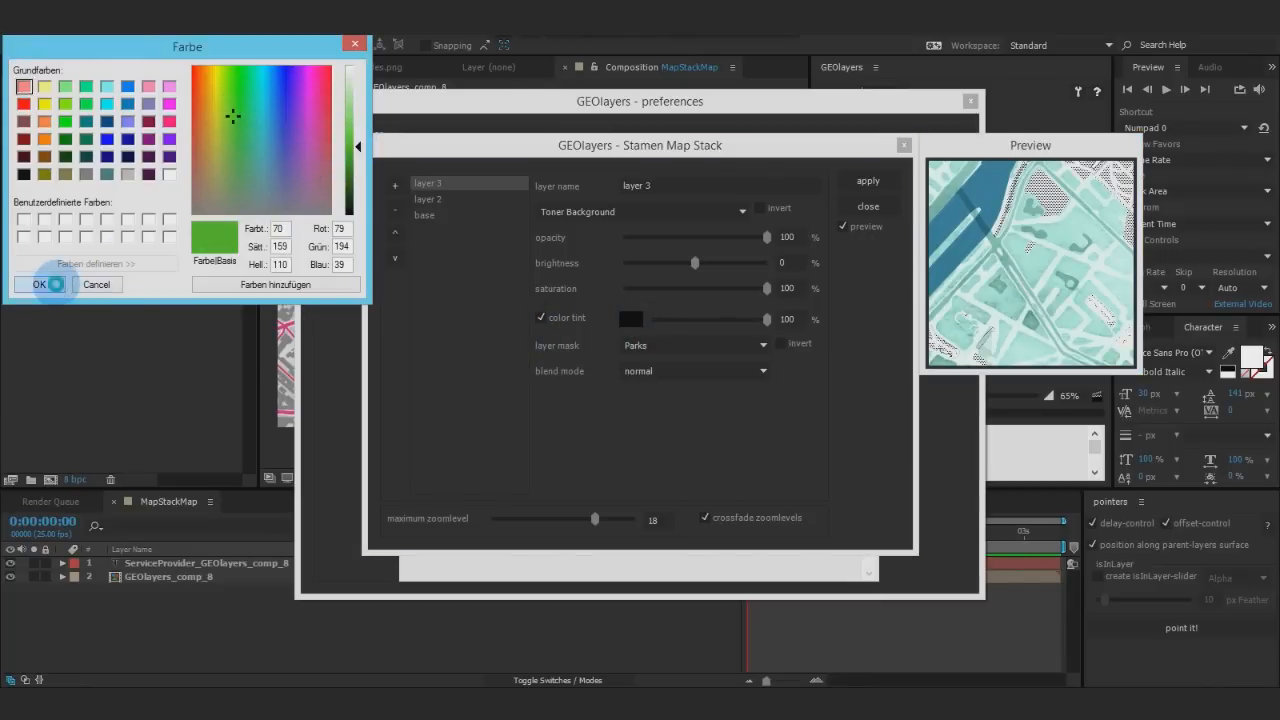
click(40, 284)
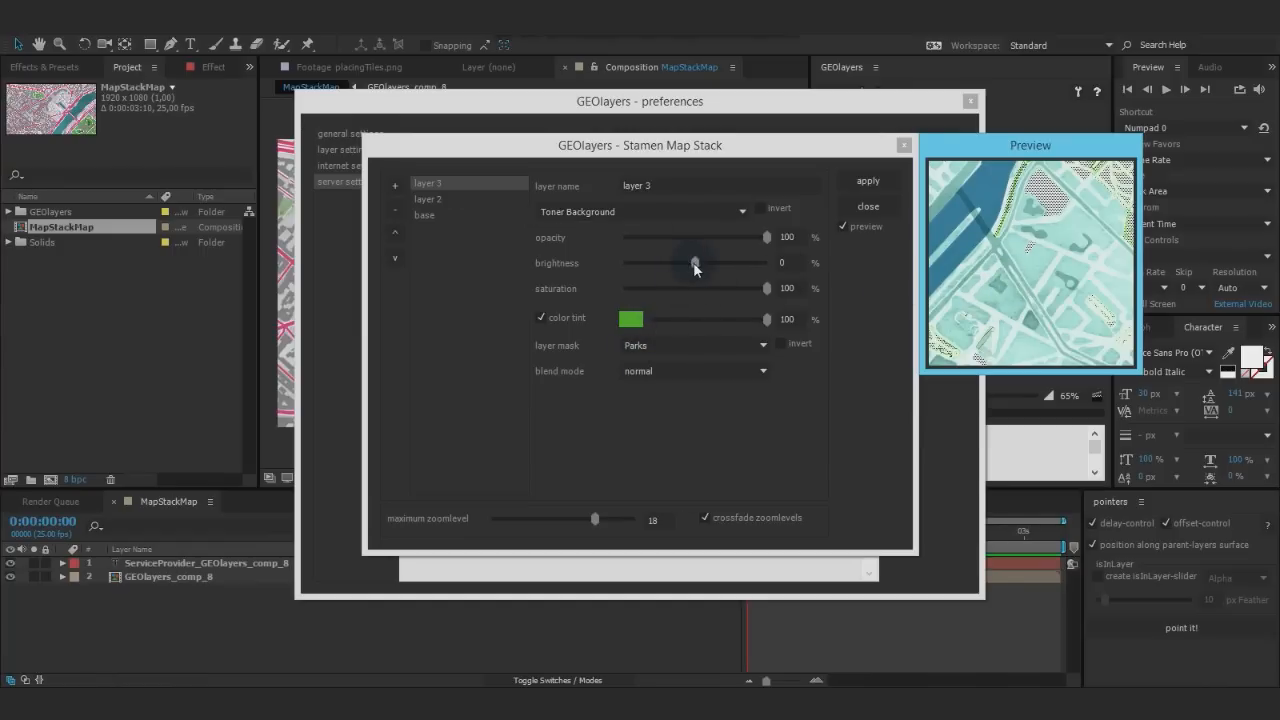
drag(695, 262, 672, 262)
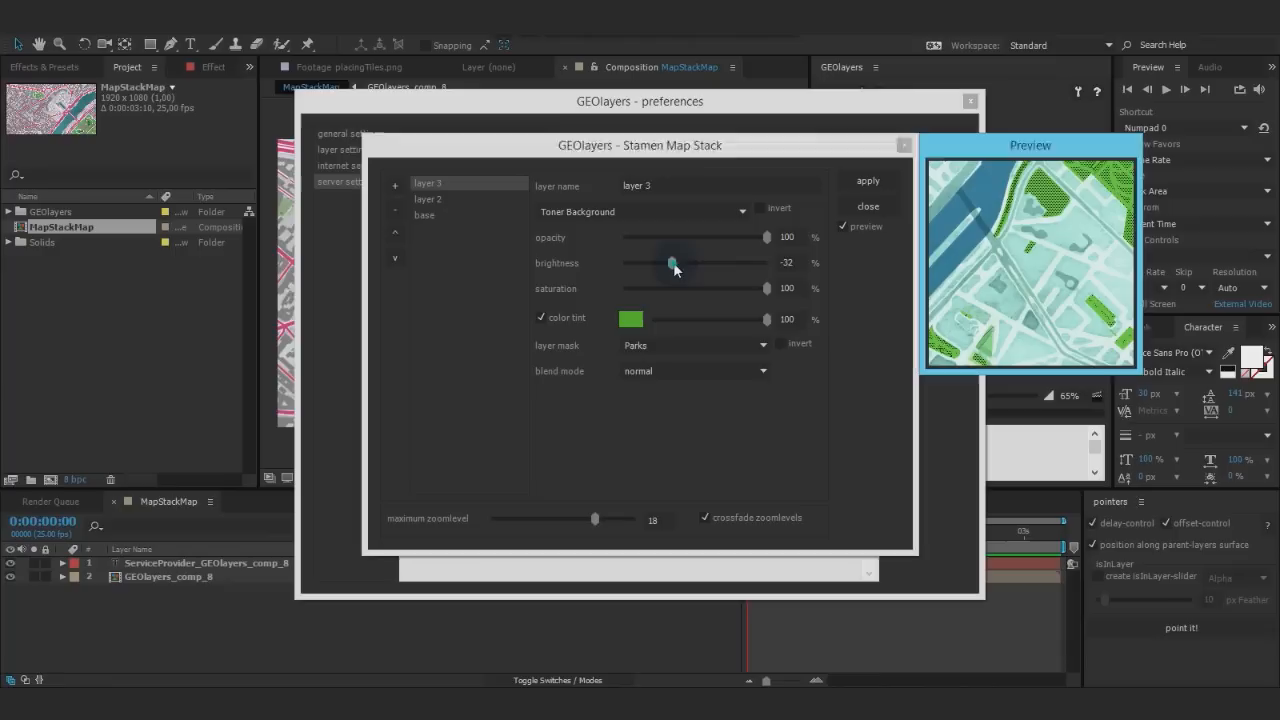
drag(672, 262, 677, 262)
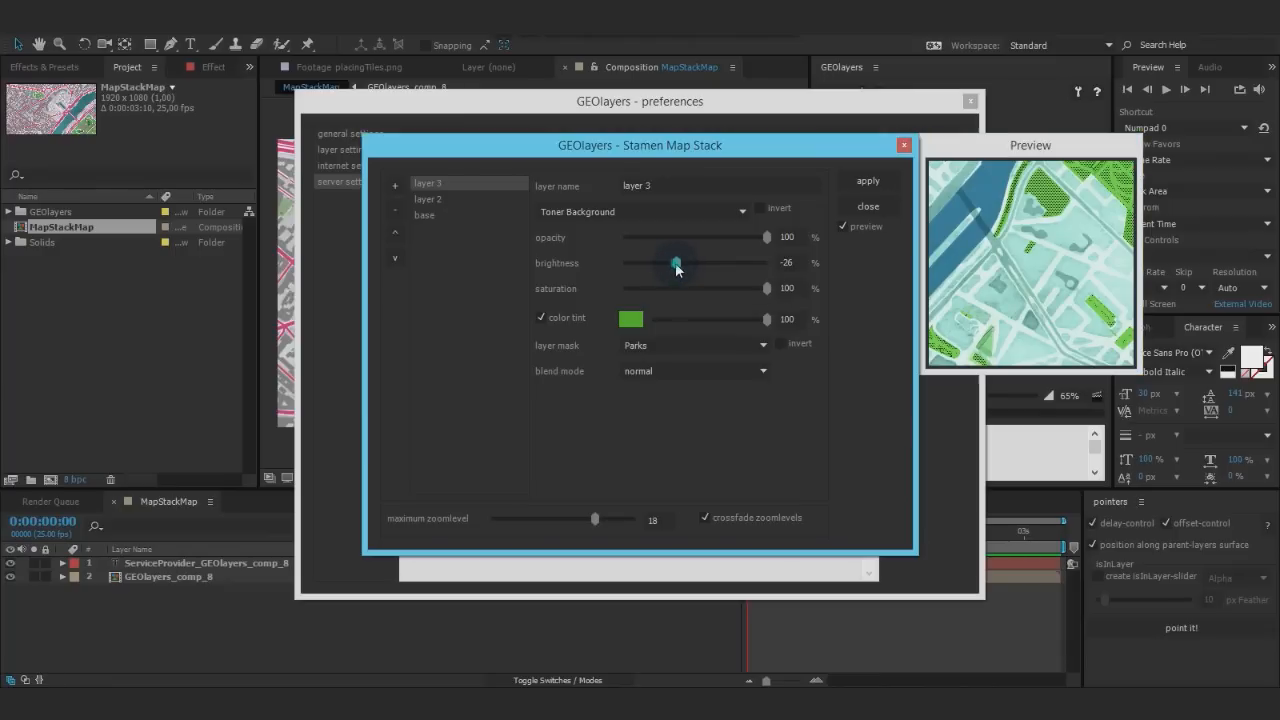
drag(675, 262, 672, 262)
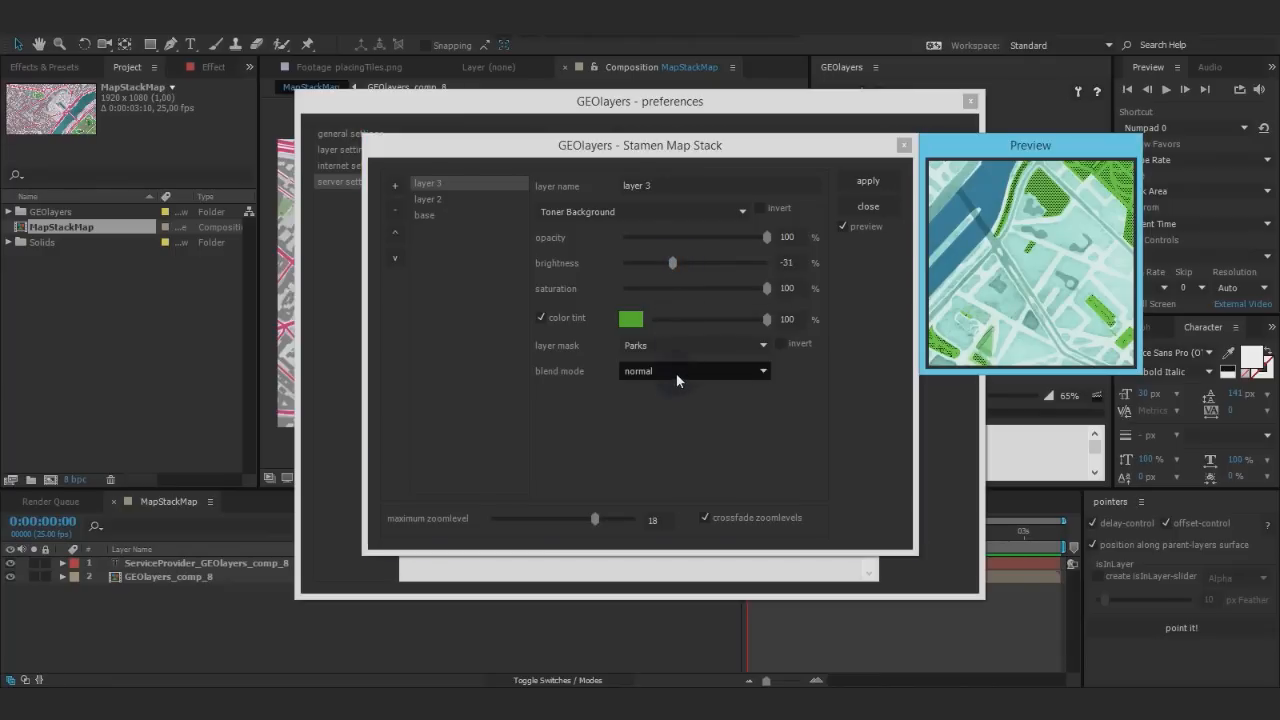
click(693, 370)
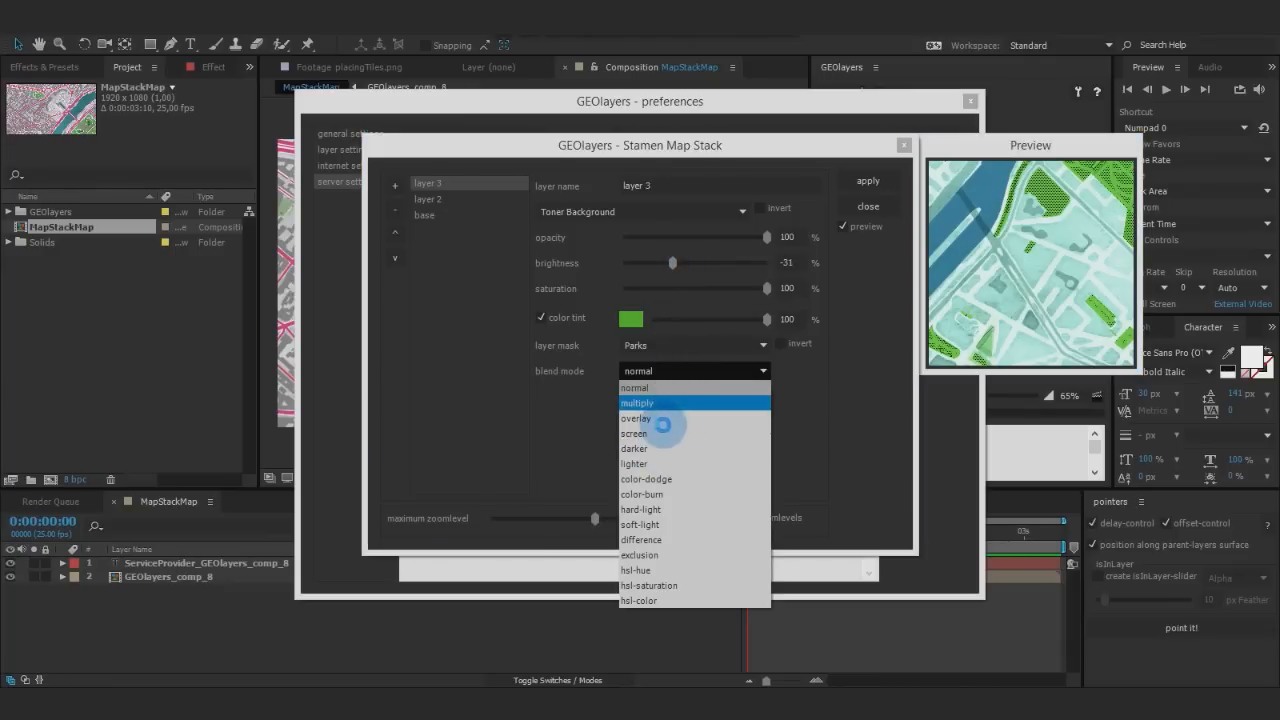
click(637, 403)
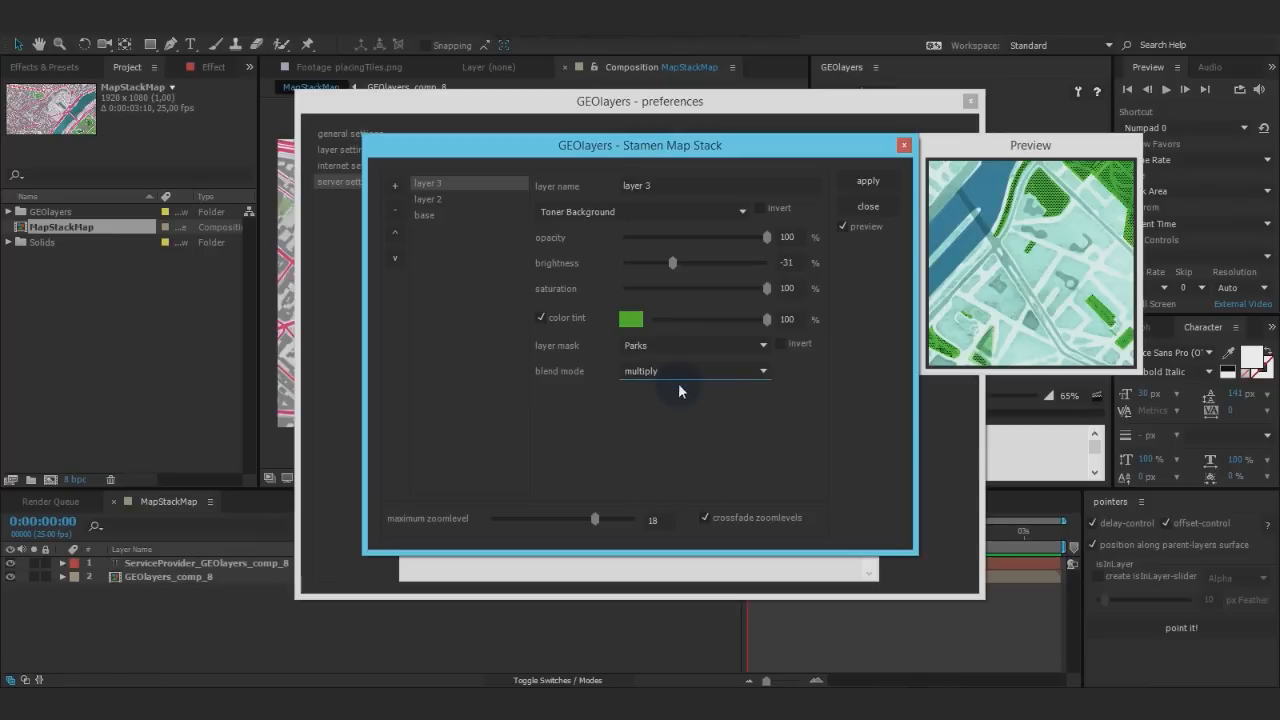
mouse_move(660, 441)
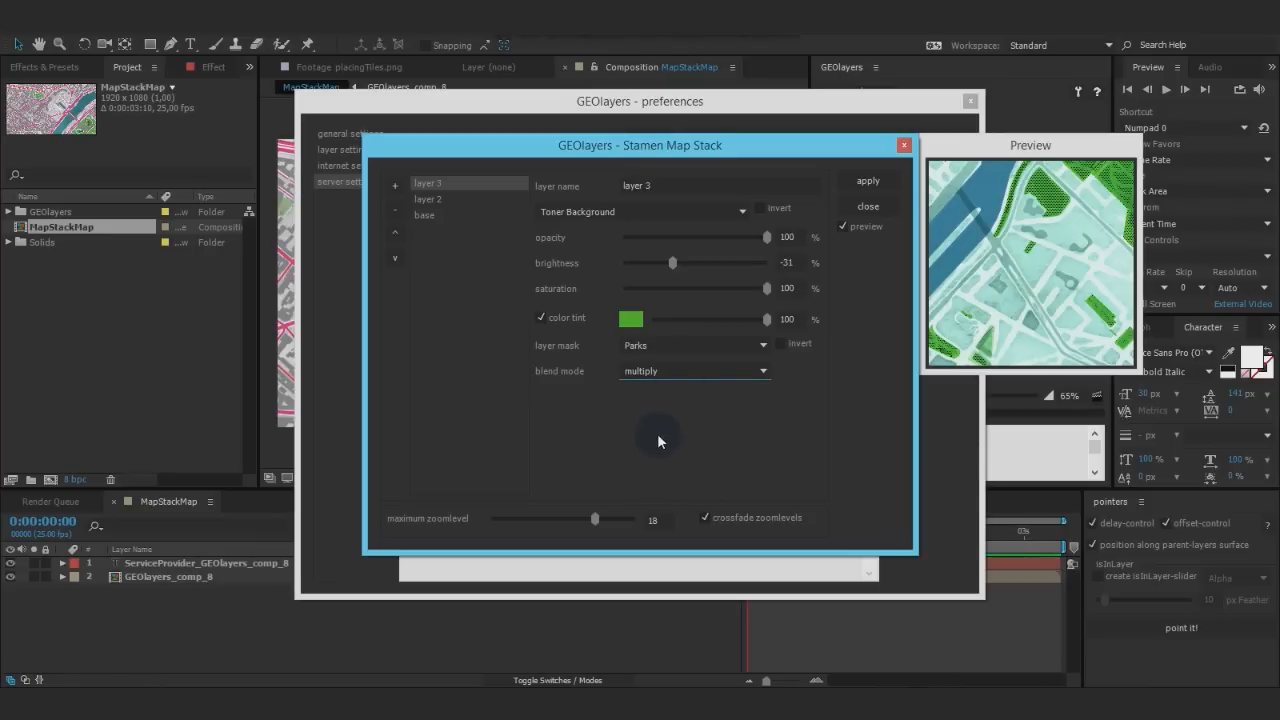
mouse_move(375, 187)
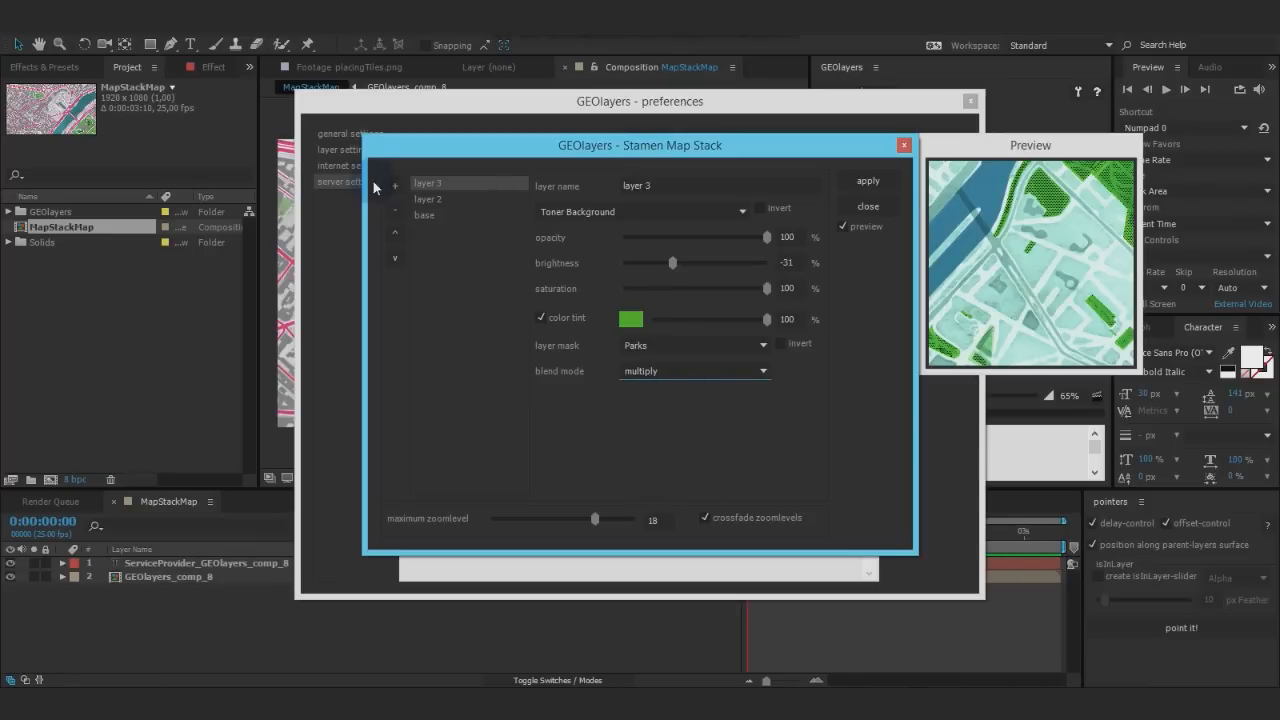
Step: Add a fourth stack layer set to Buildings
click(395, 185)
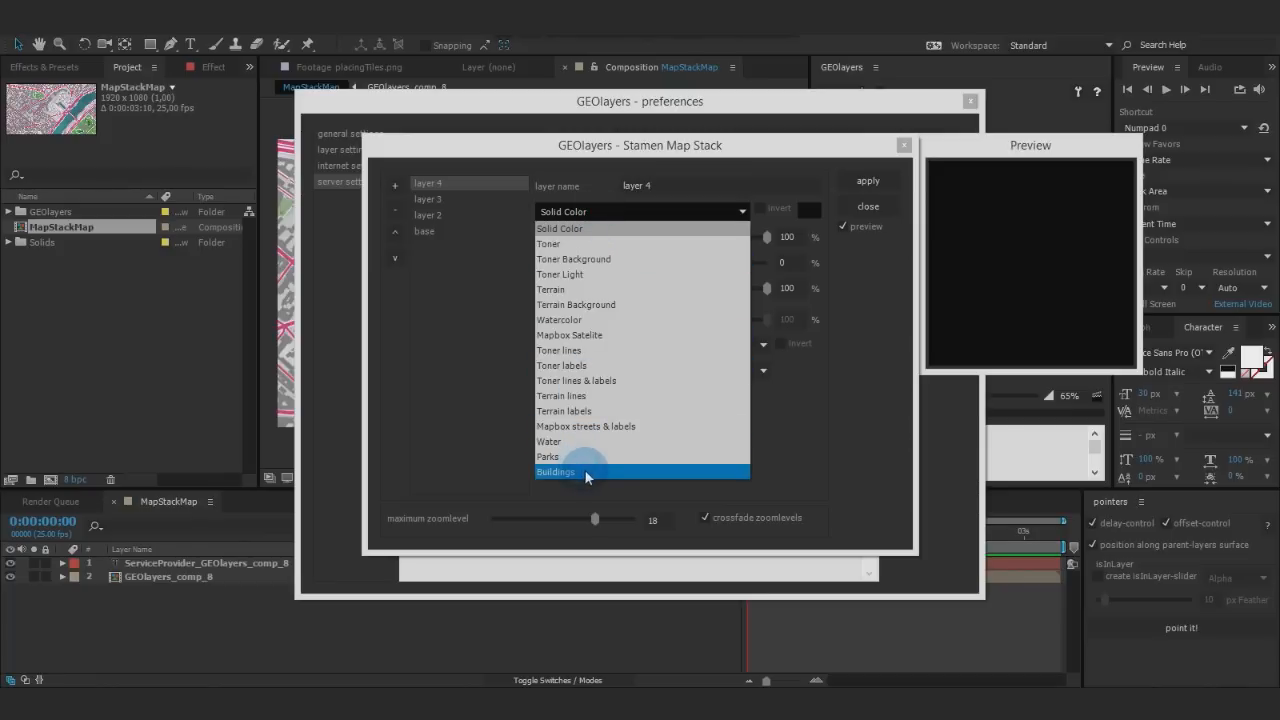
click(556, 471)
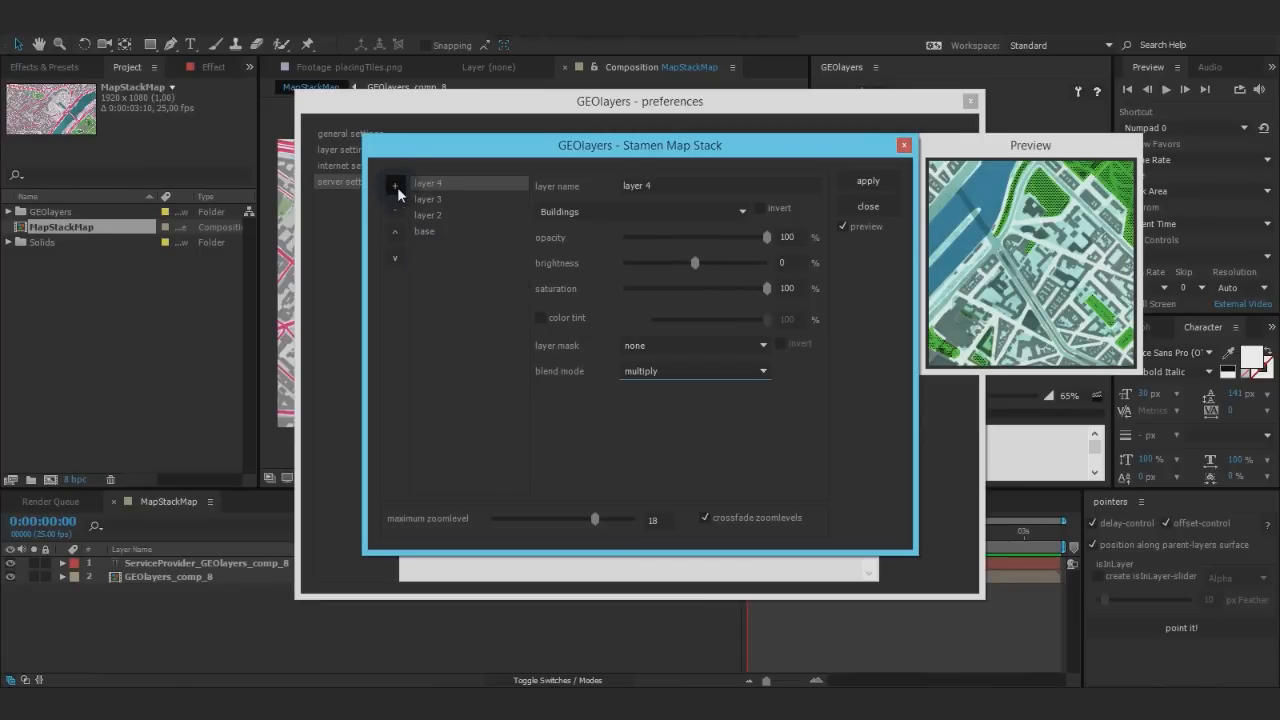
Step: Add layer 5 as Toner lines with an orange tint and brightness 49
click(395, 184)
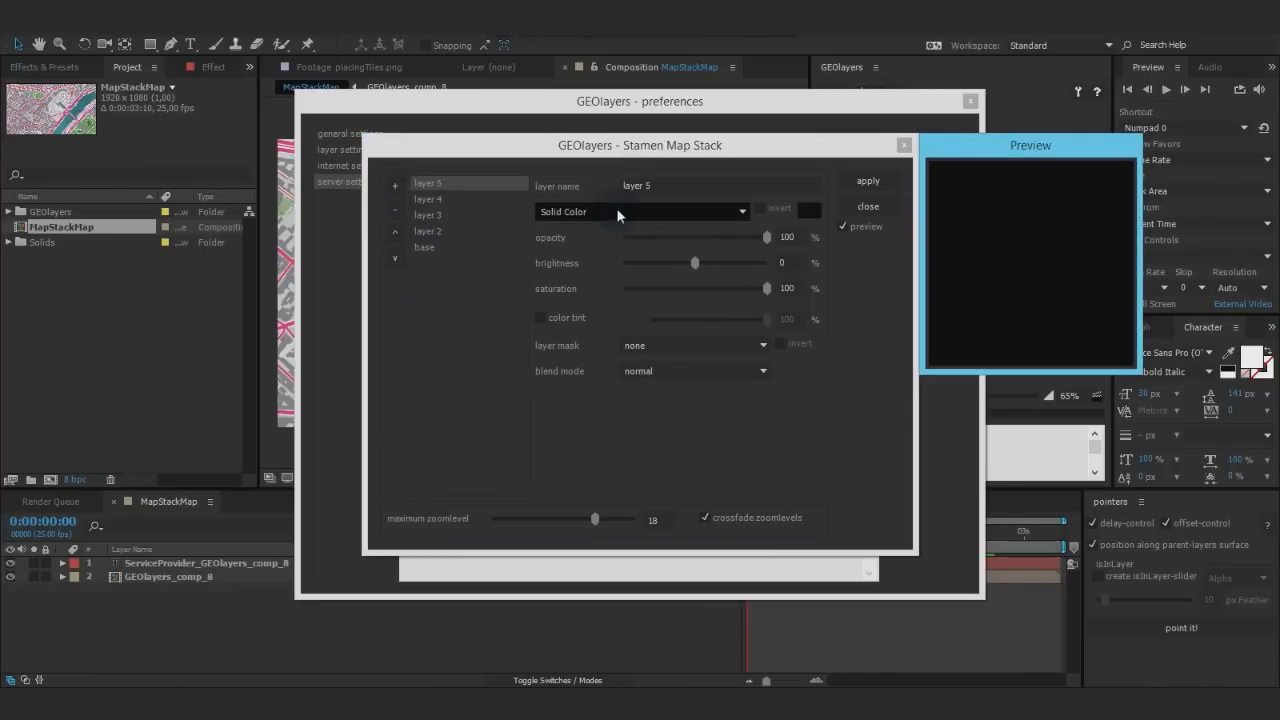
click(640, 211)
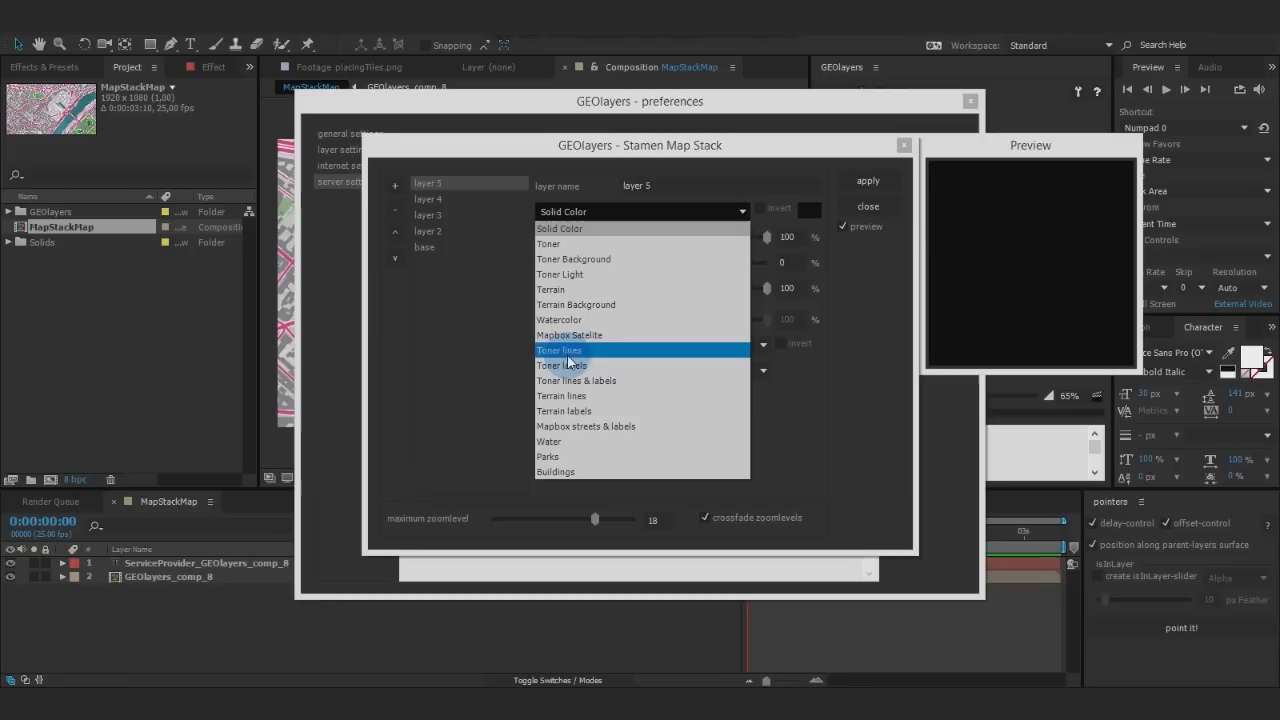
click(559, 350)
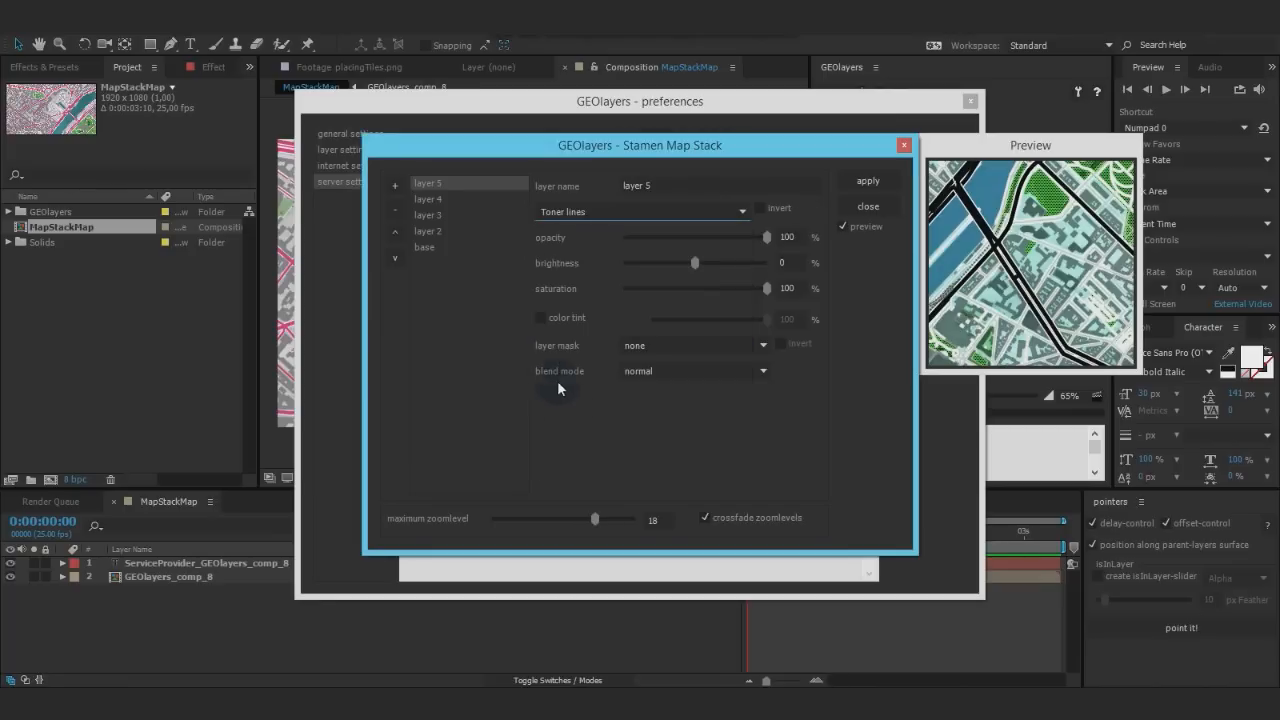
mouse_move(854, 270)
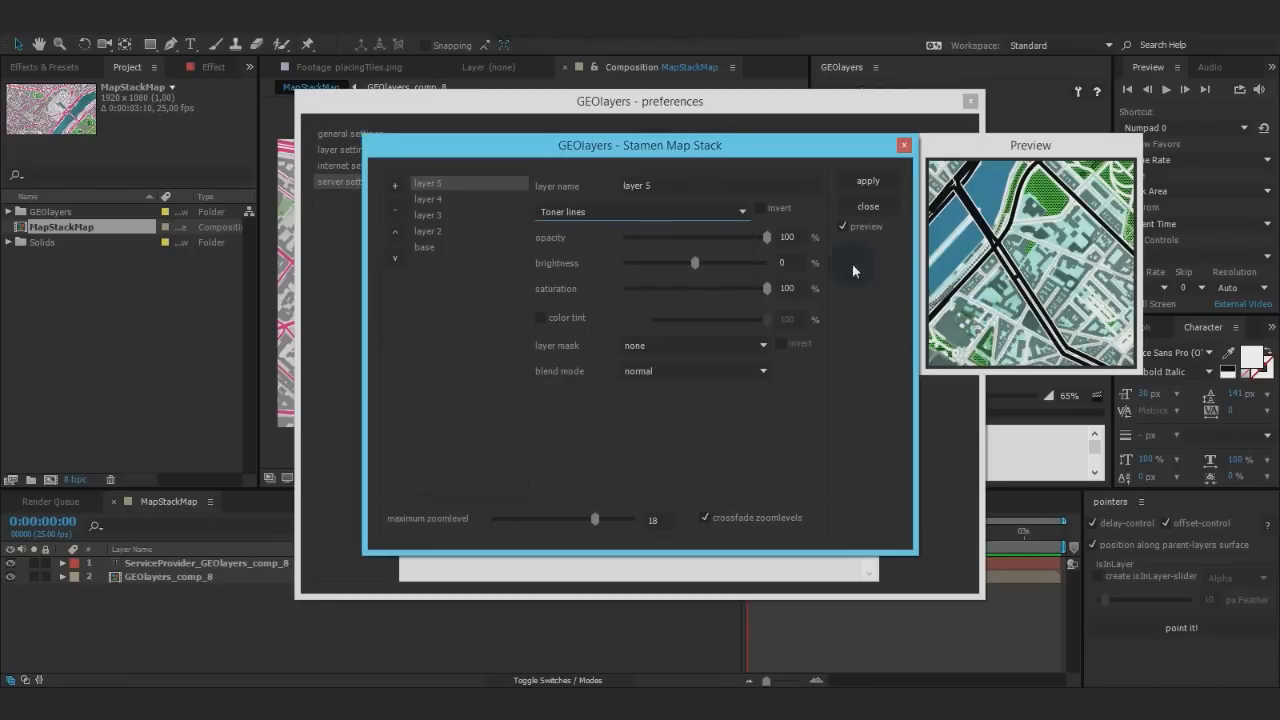
click(540, 317)
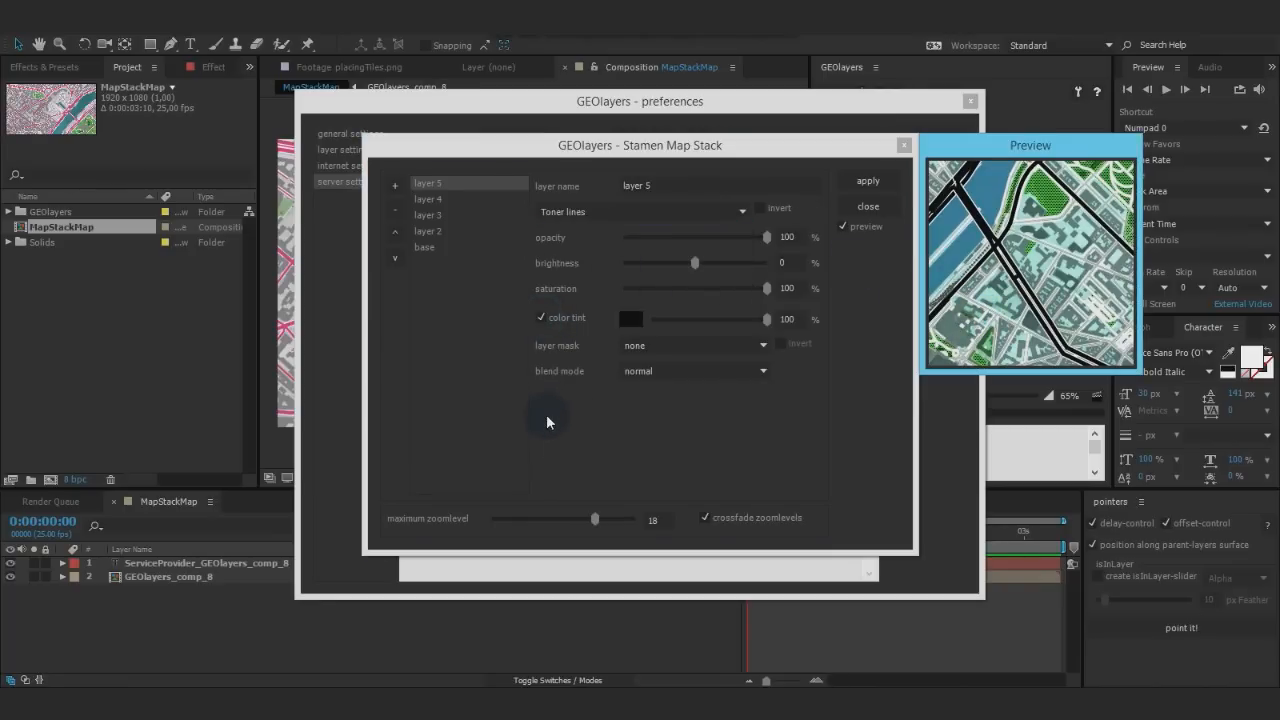
click(630, 318)
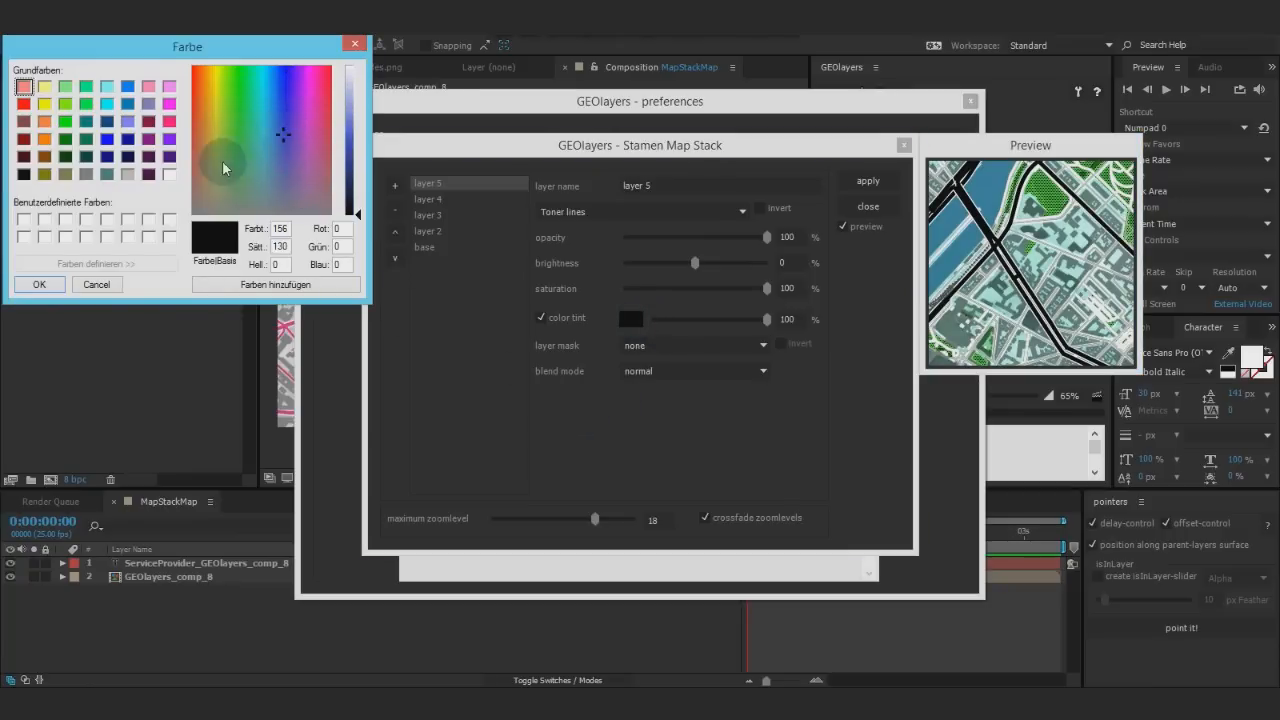
click(222, 108)
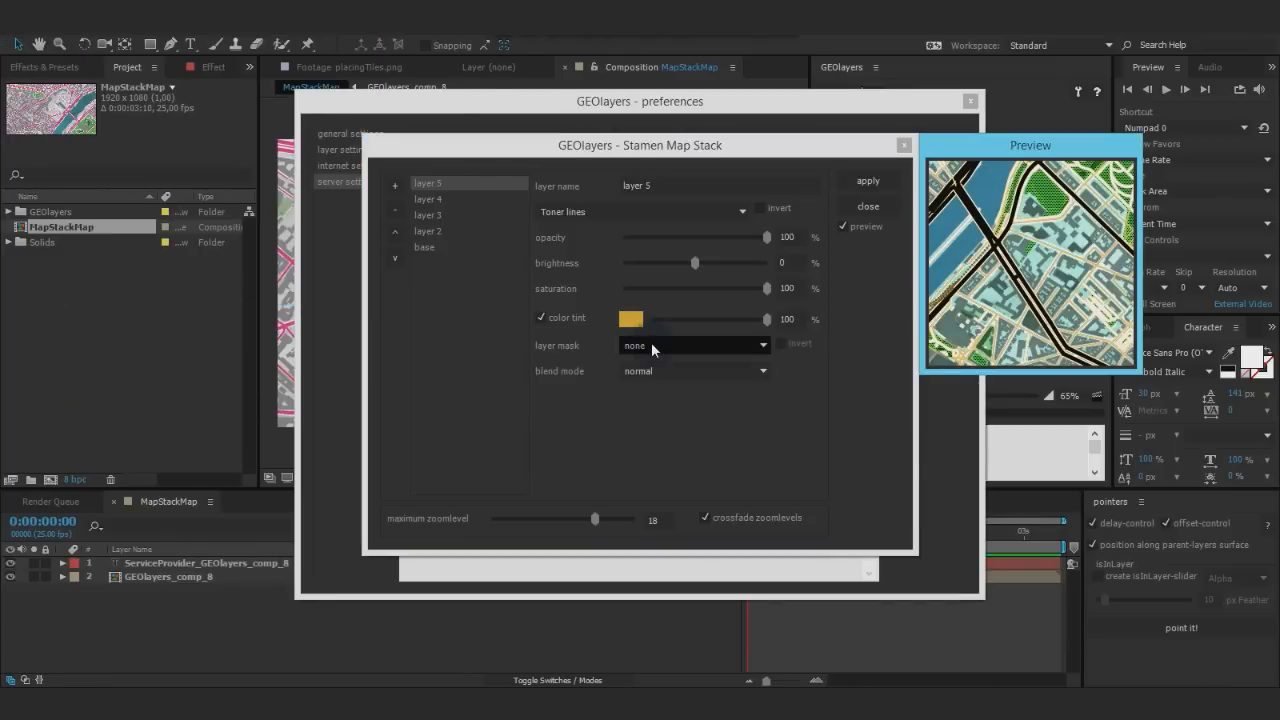
drag(696, 262, 720, 262)
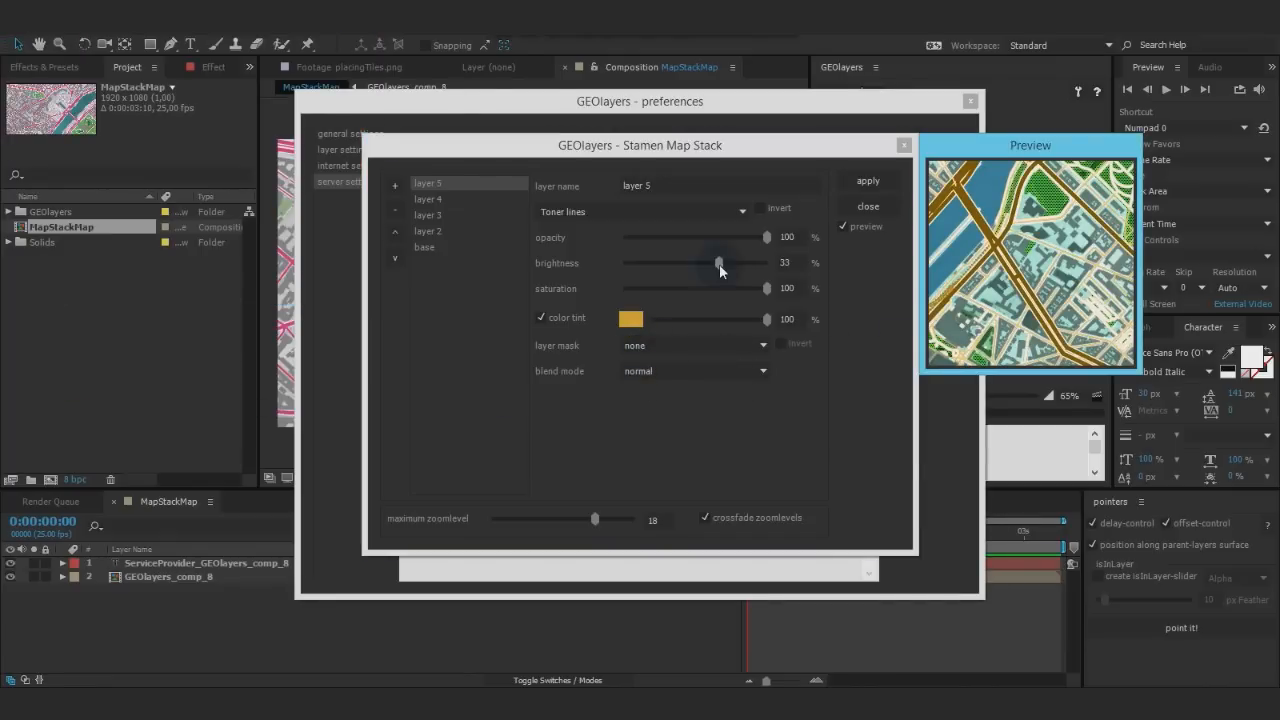
drag(719, 262, 733, 262)
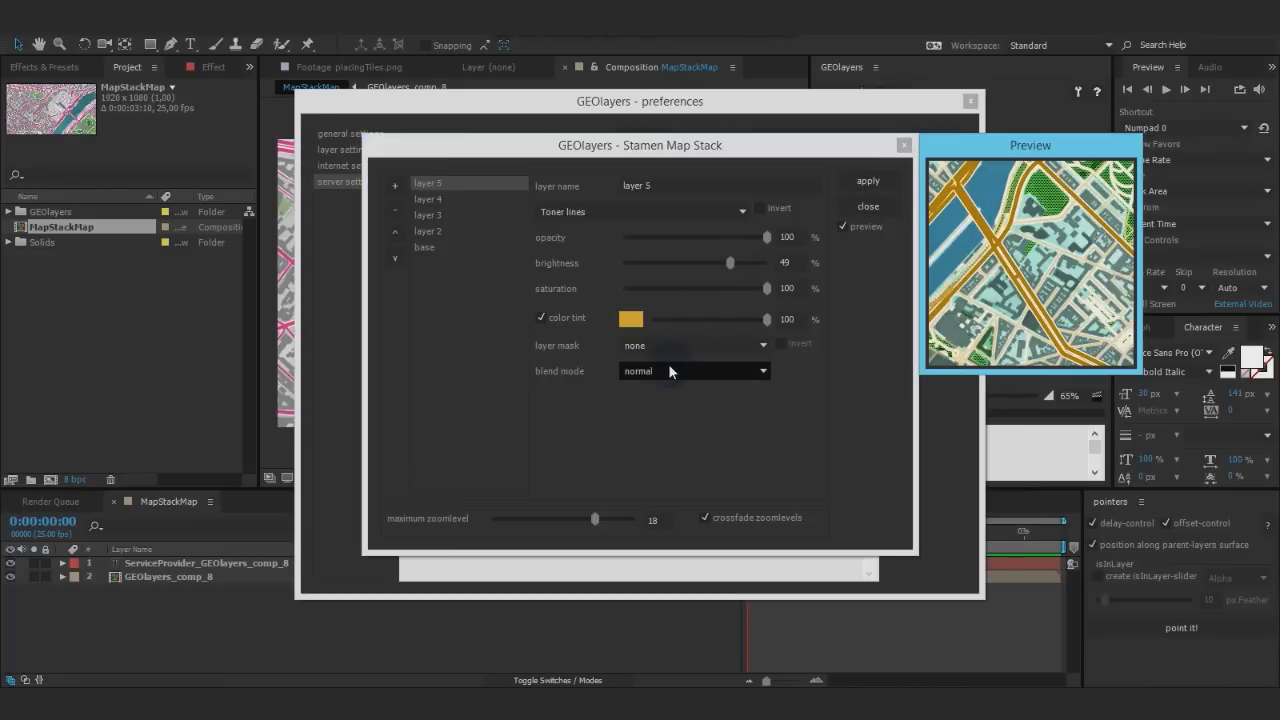
mouse_move(1046, 351)
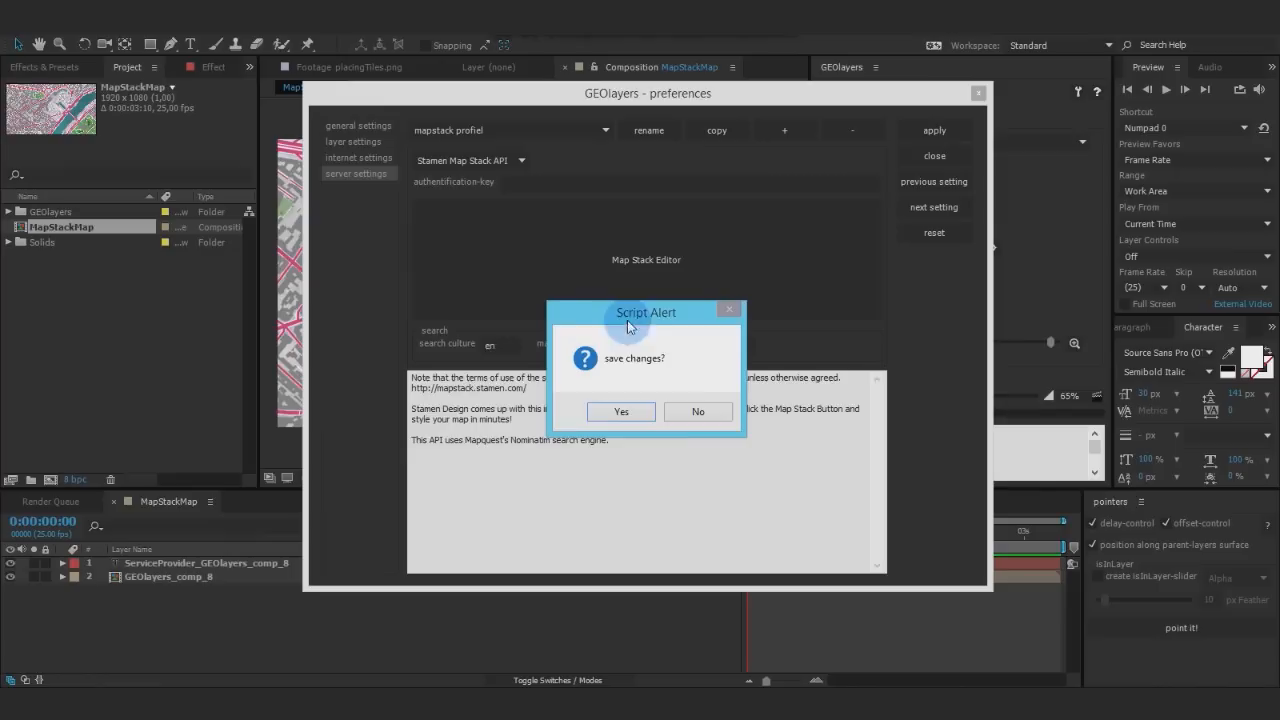
mouse_move(624, 338)
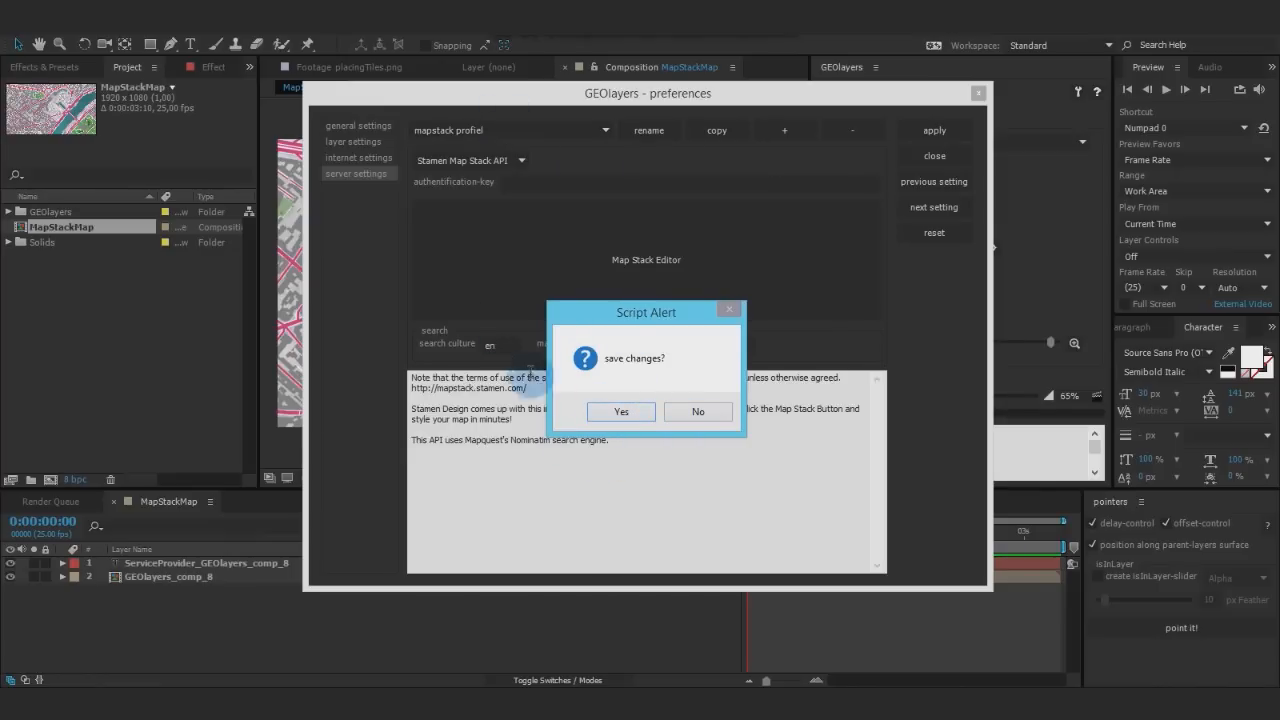
Step: Confirm saving the Map Stack profile changes when closing preferences
click(621, 411)
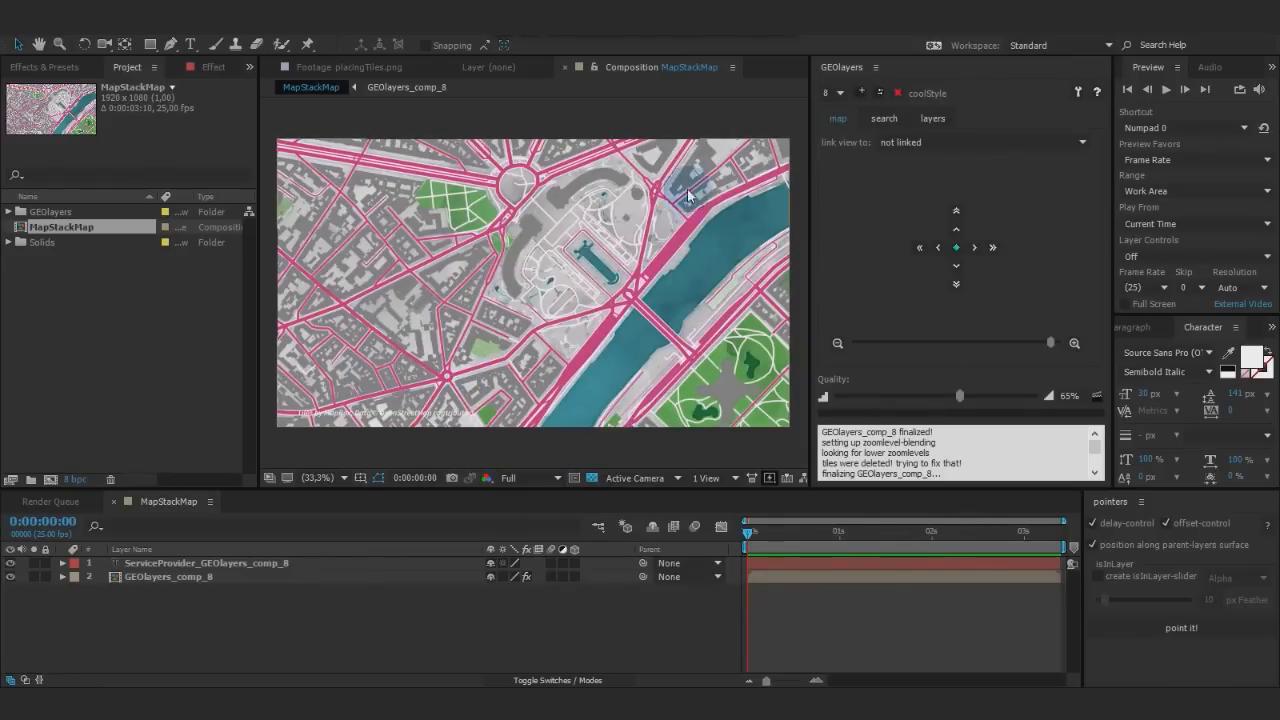
mouse_move(698, 193)
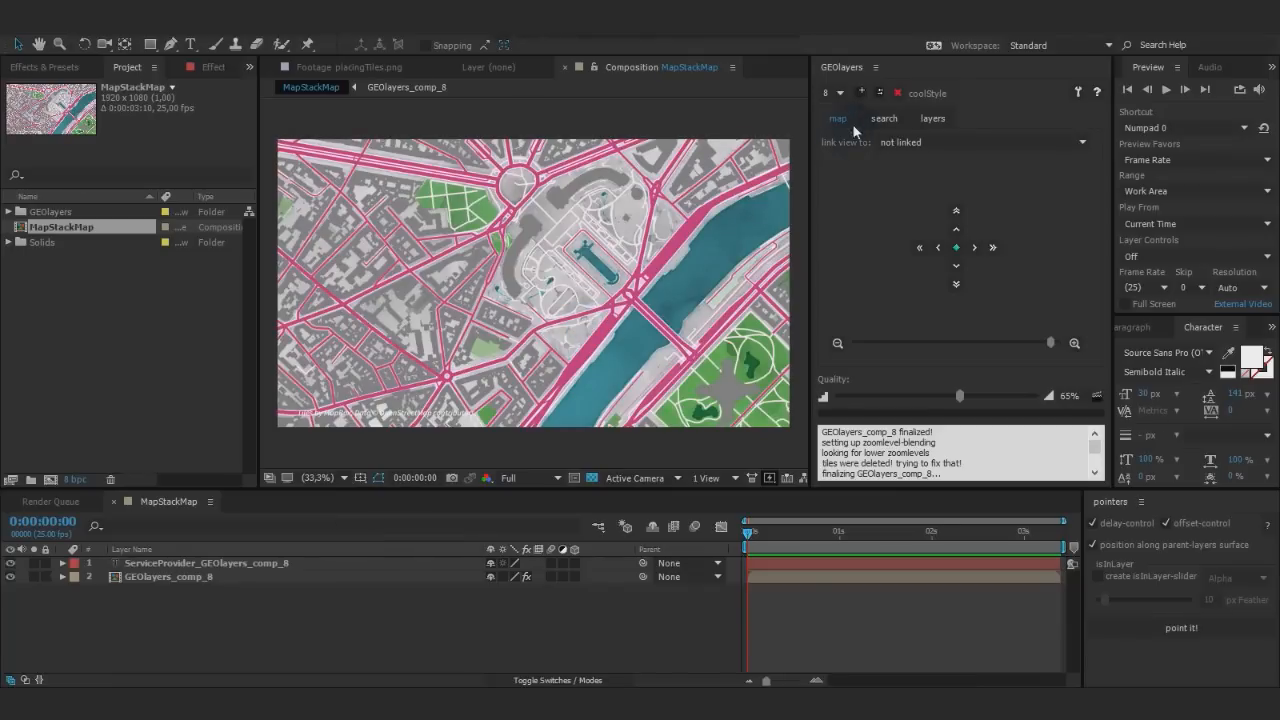
Step: Apply the 'mapstack profiel' server profile to the map and dismiss the finalization message
click(637, 293)
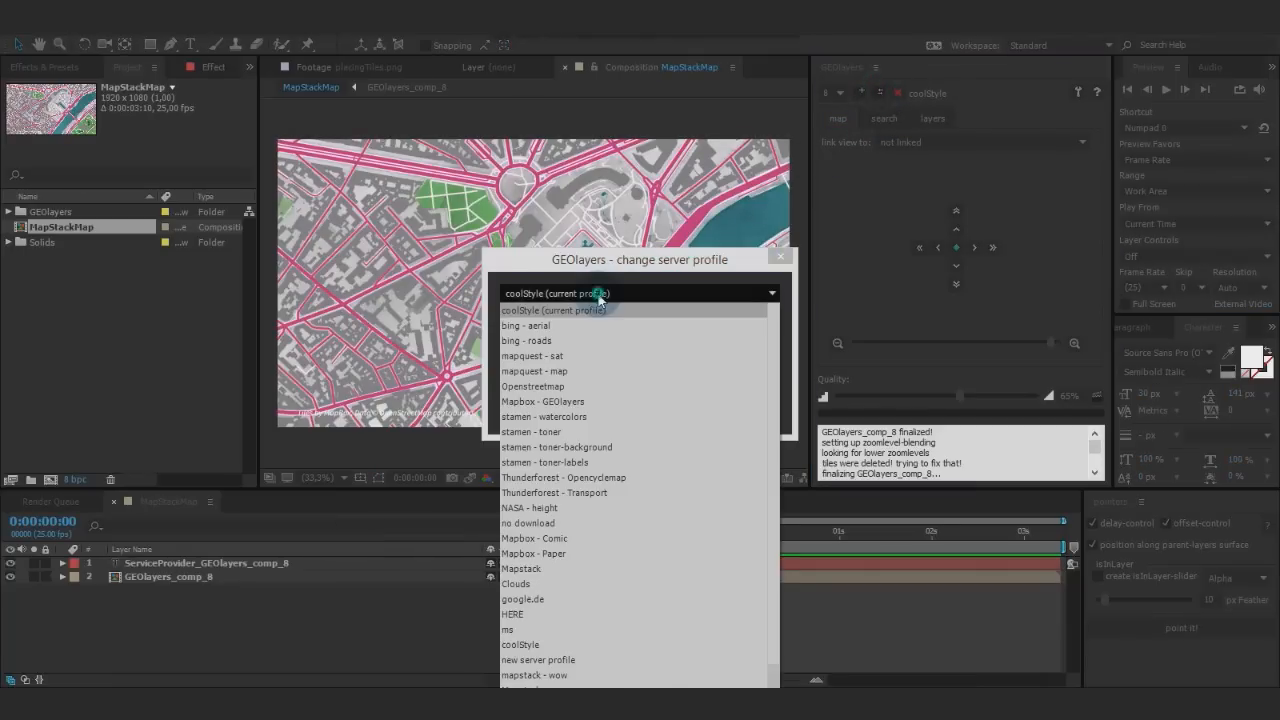
click(555, 310)
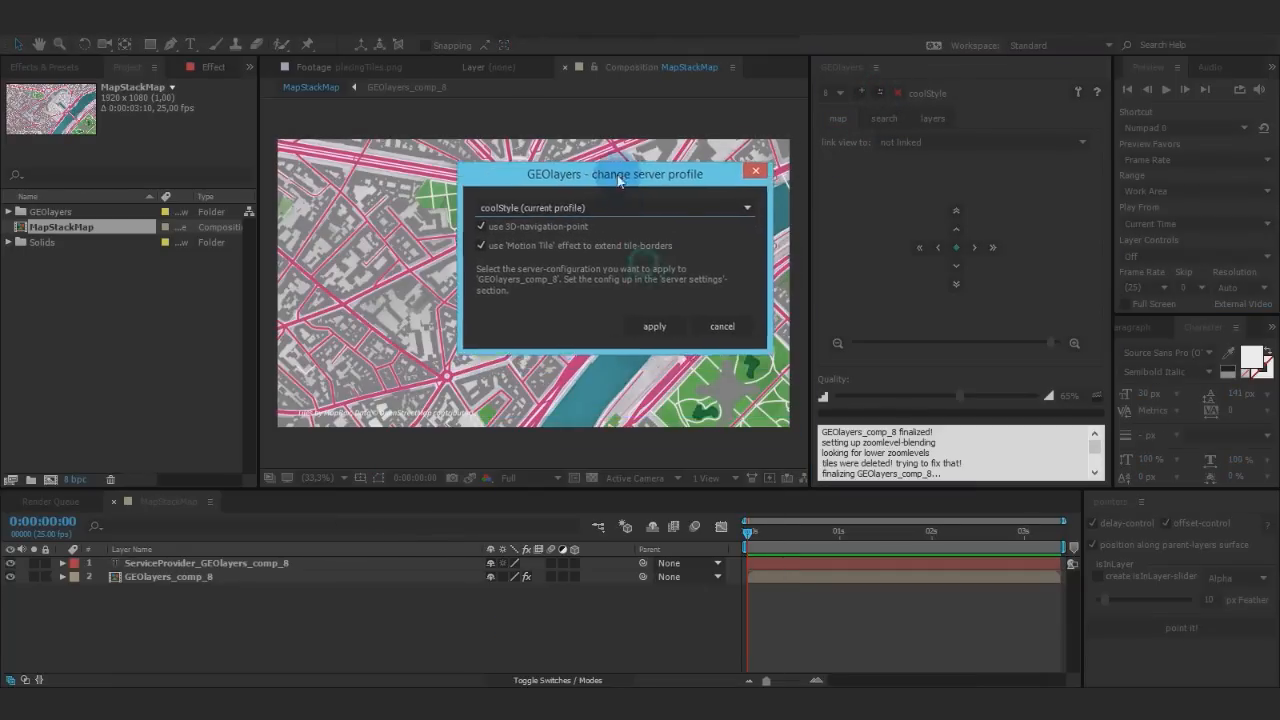
click(612, 207)
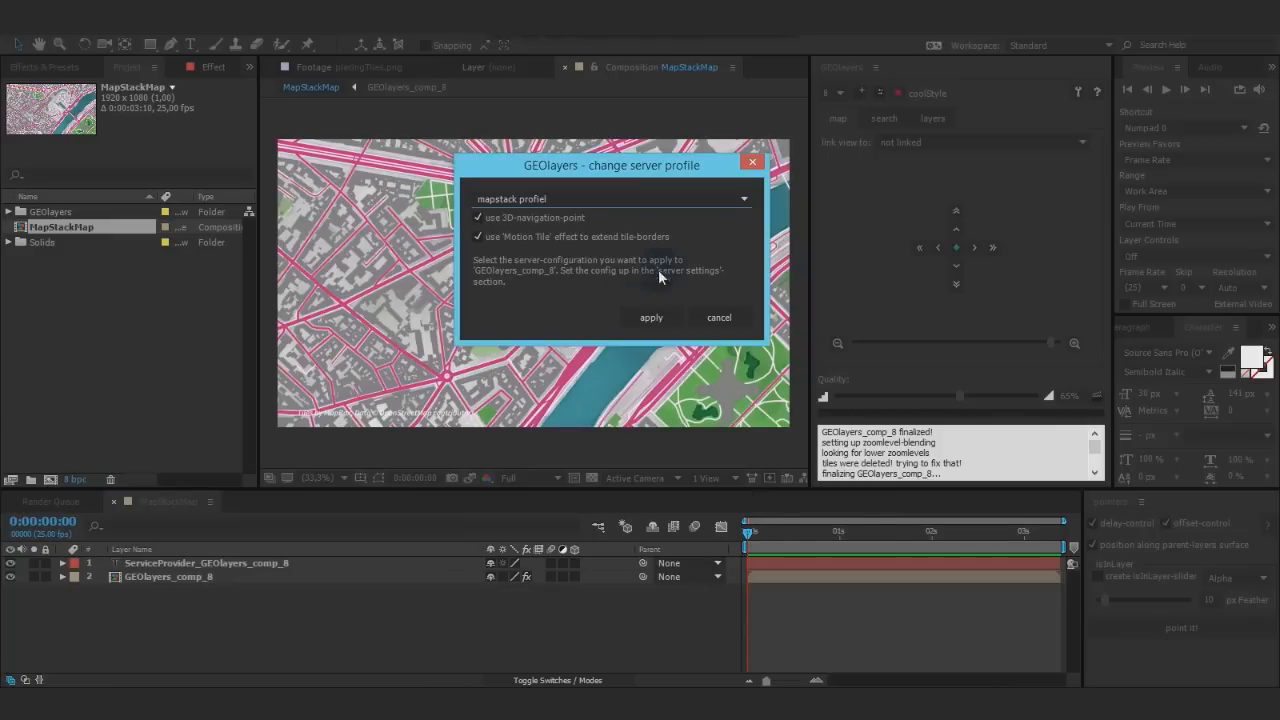
click(651, 317)
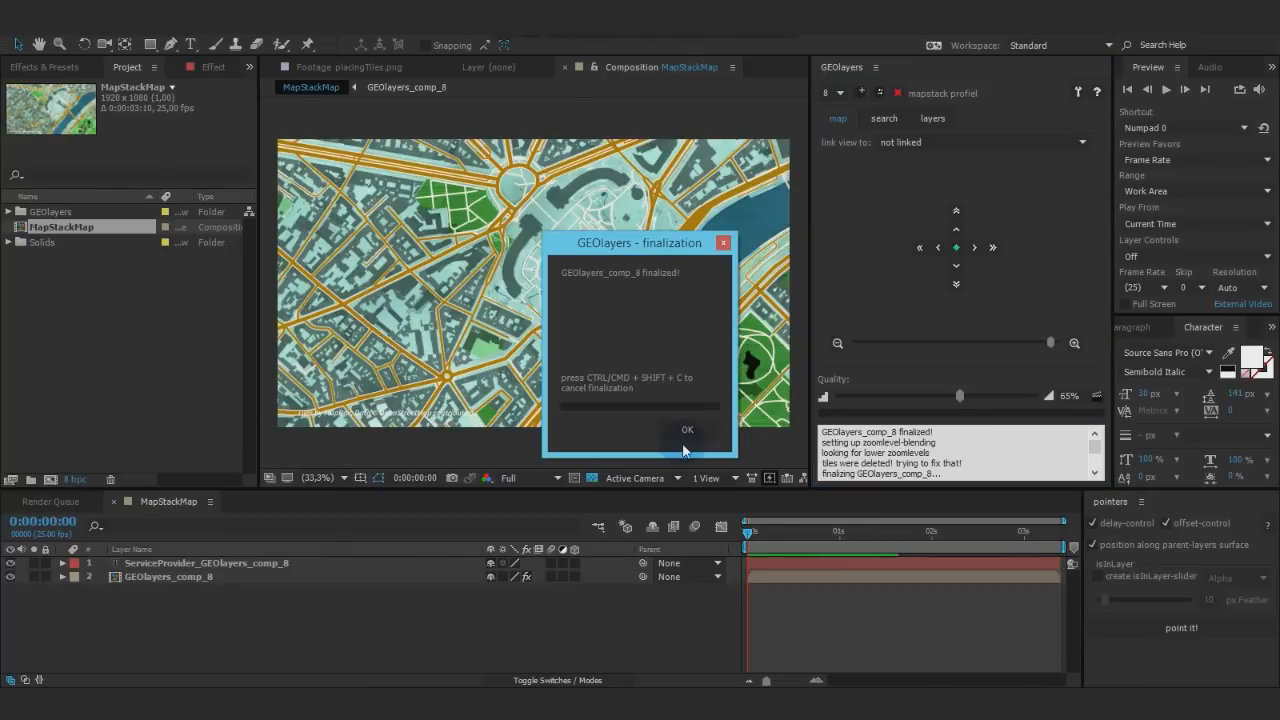
click(687, 429)
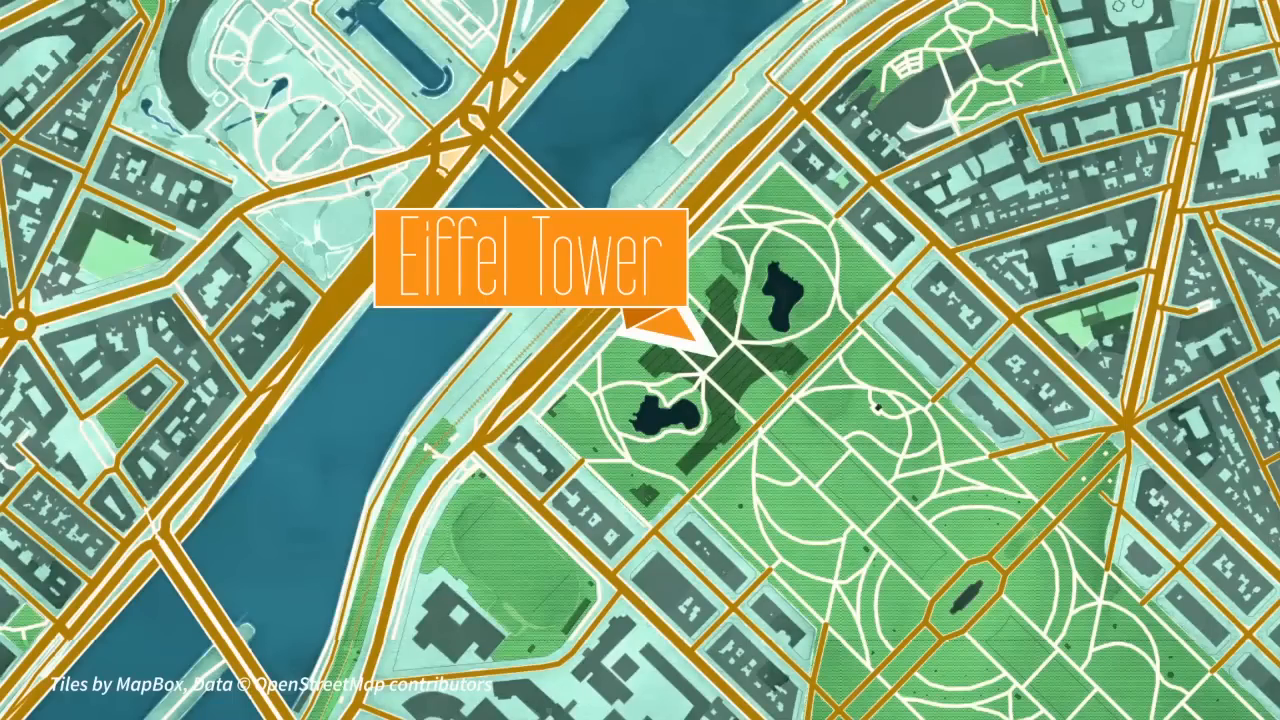
scroll(down, 3)
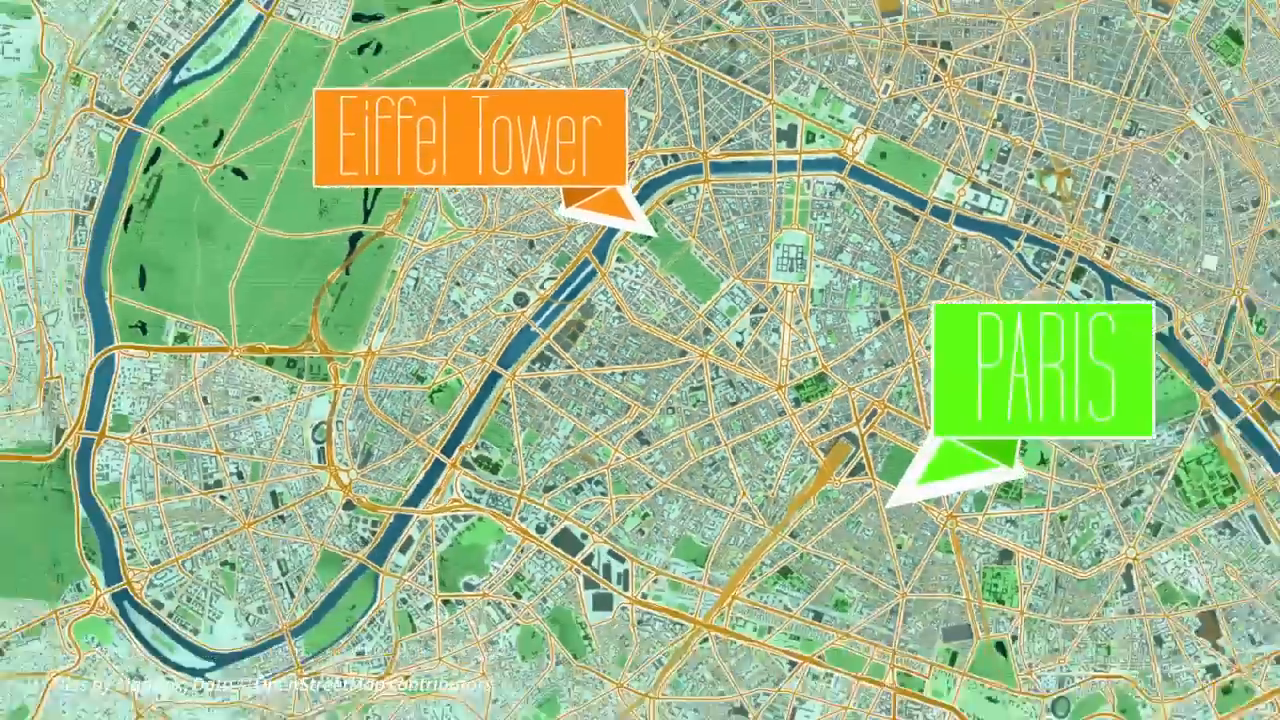